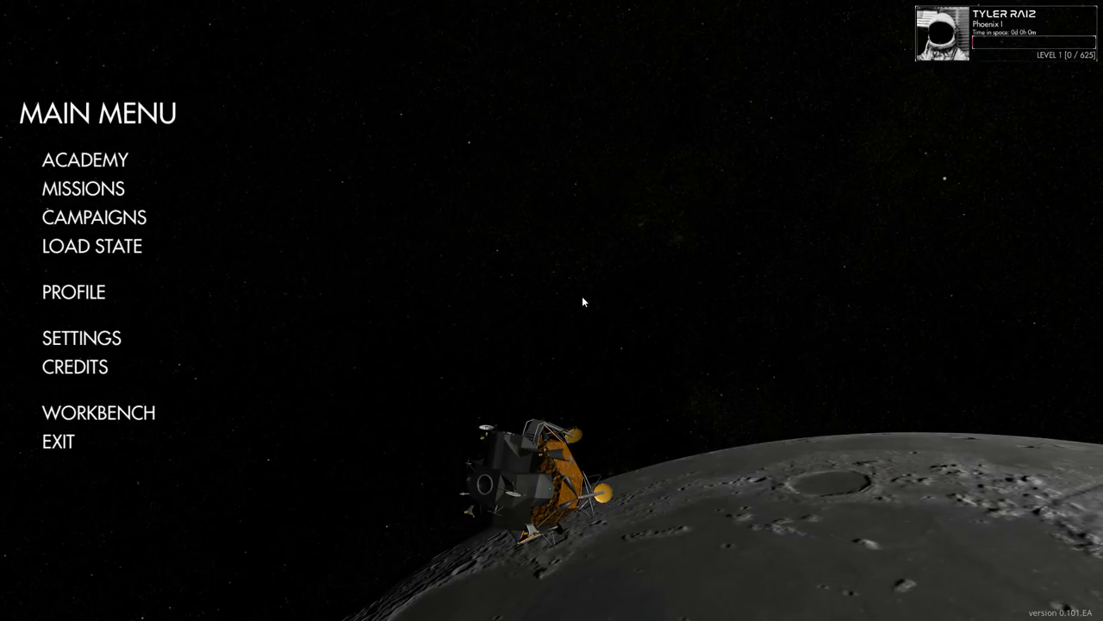
mouse_move(576, 303)
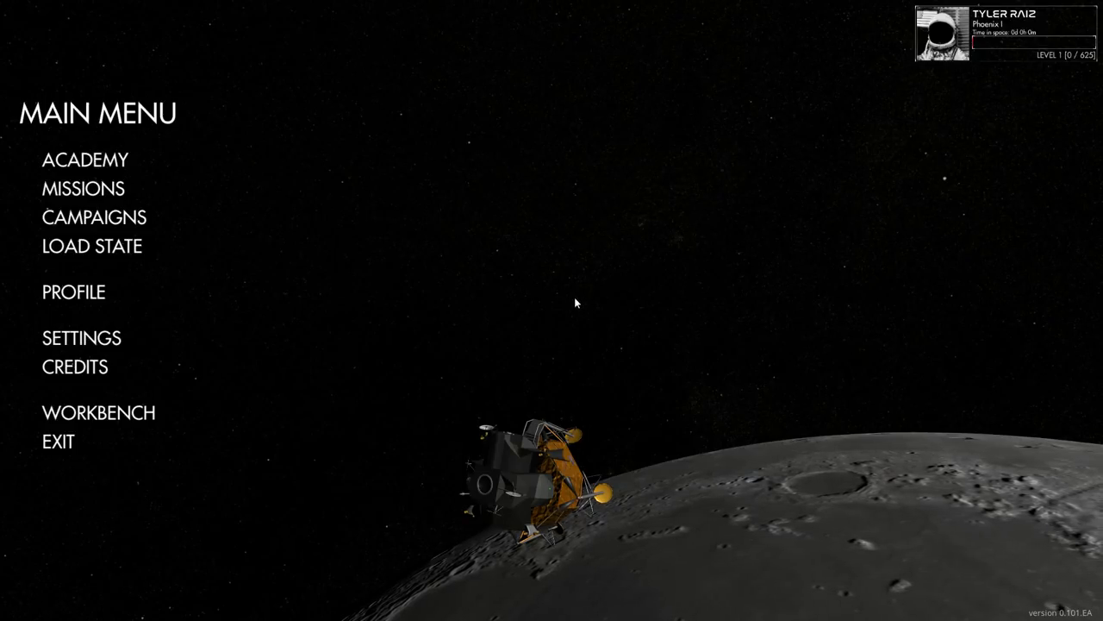
mouse_move(509, 309)
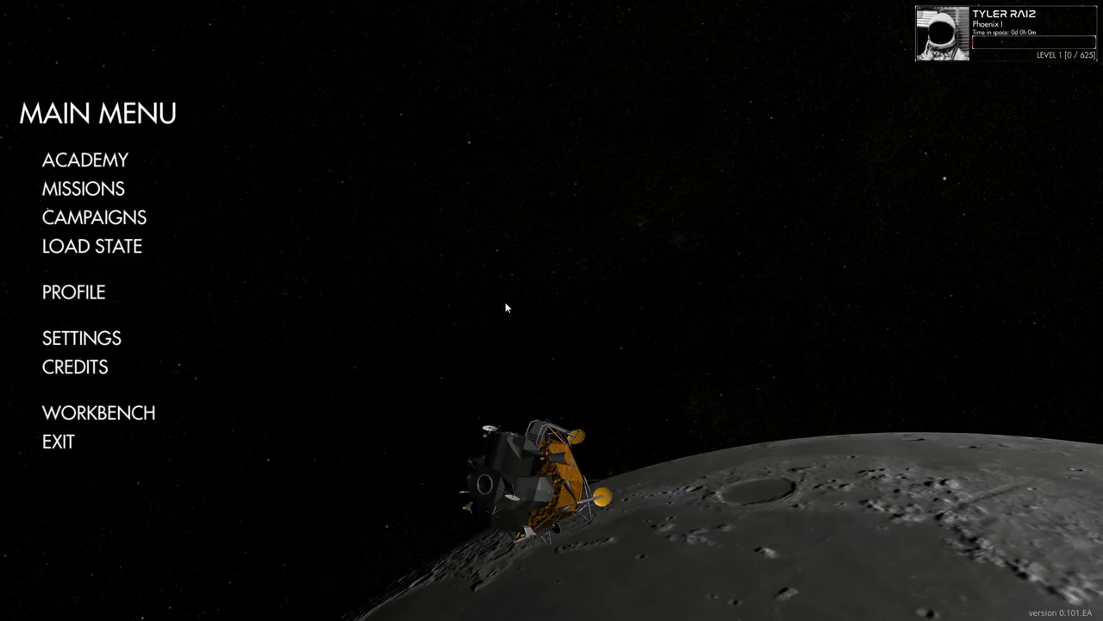
mouse_move(508, 322)
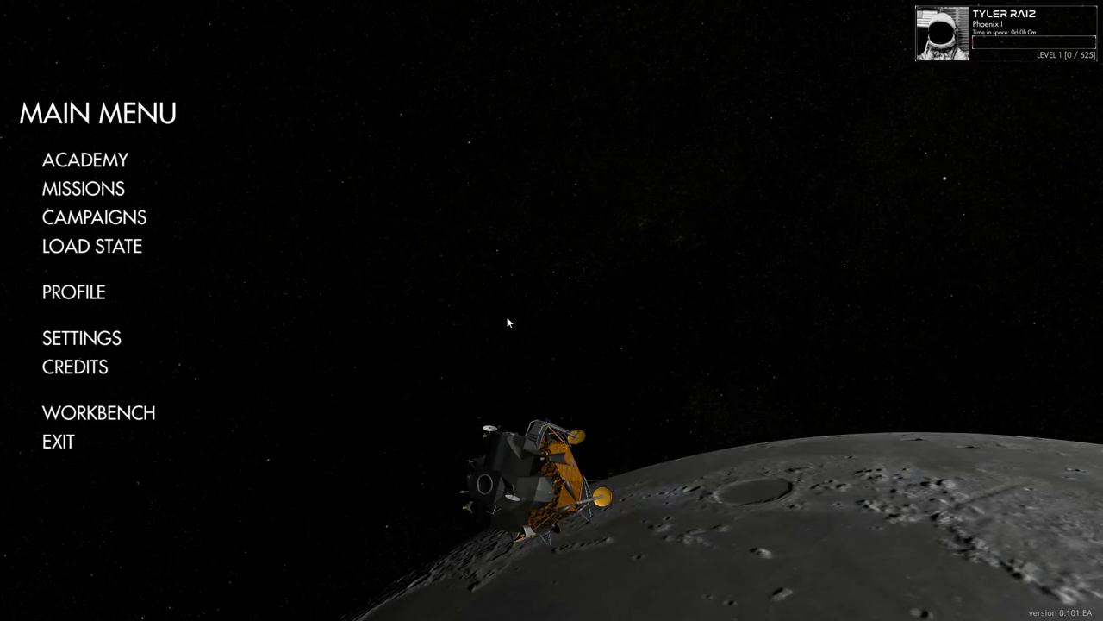
mouse_move(513, 325)
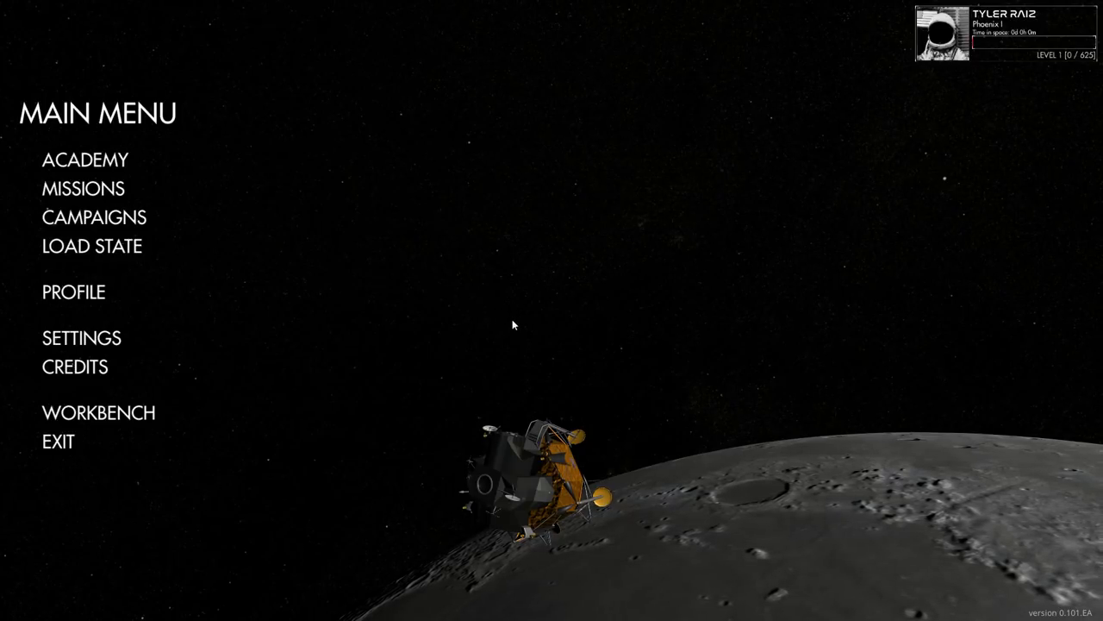
Enter the ACADEMY from the Main Menu to reach manuals and lessons
click(84, 159)
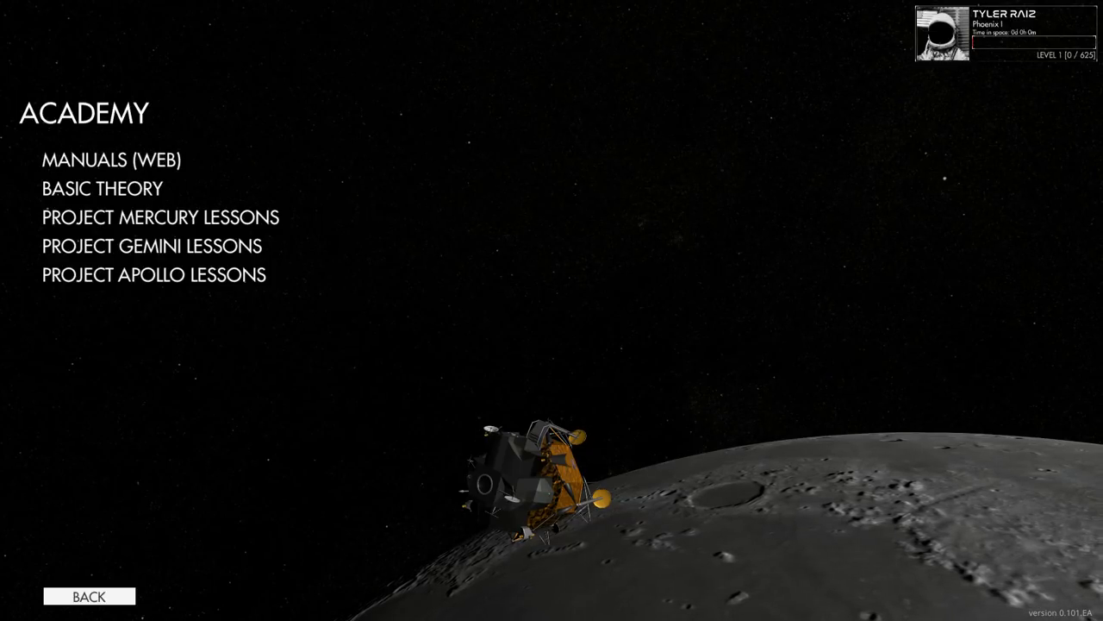
mouse_move(584, 347)
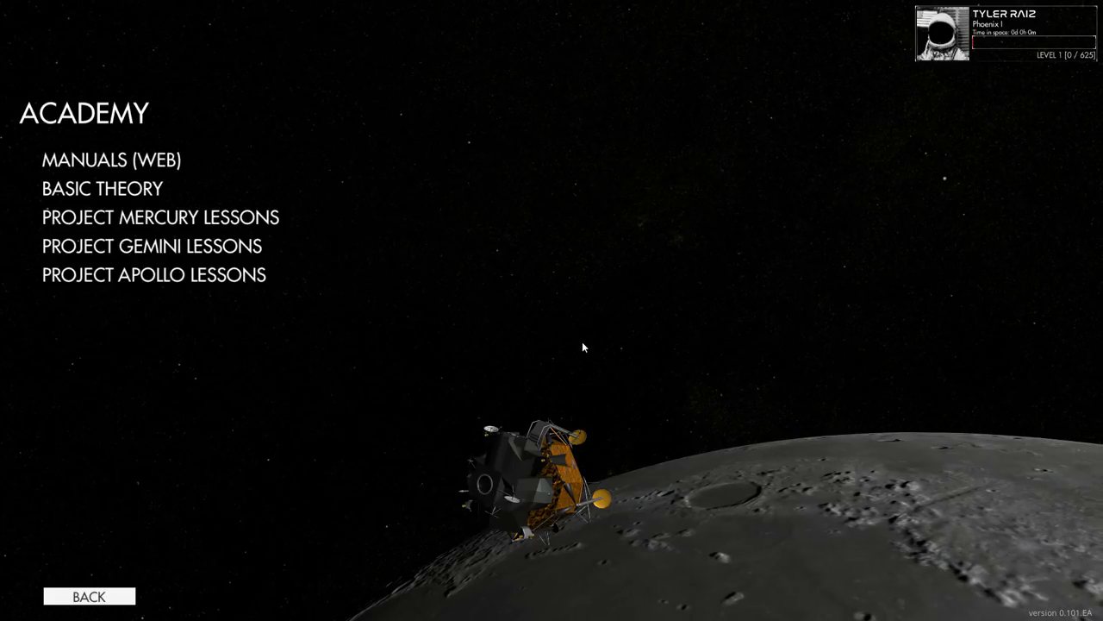
mouse_move(377, 302)
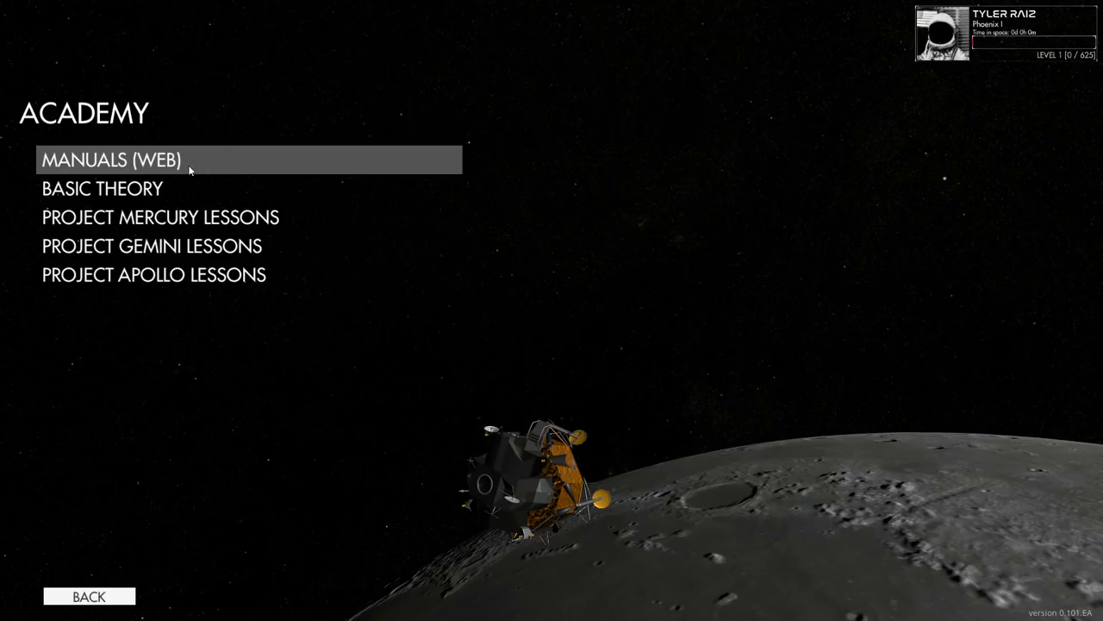
click(103, 188)
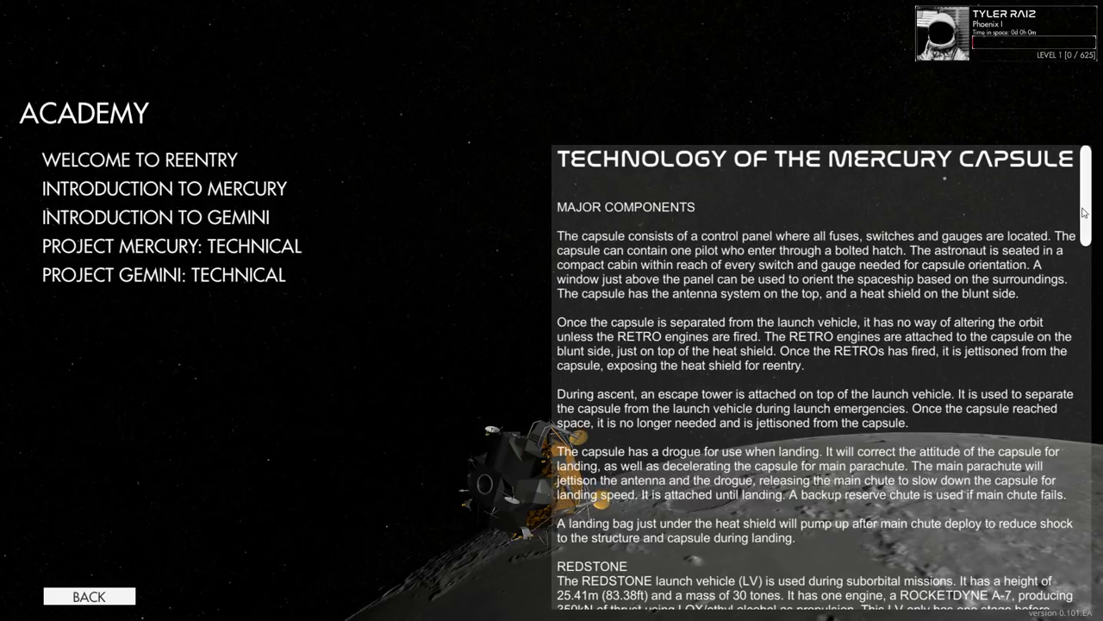
scroll(down, 3)
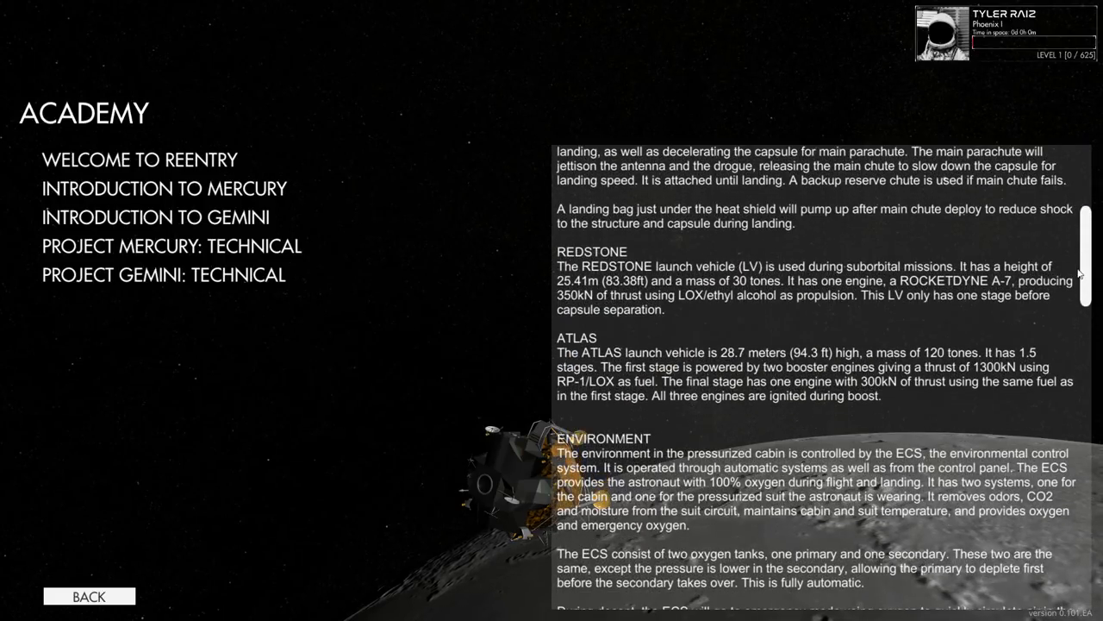
scroll(down, 3)
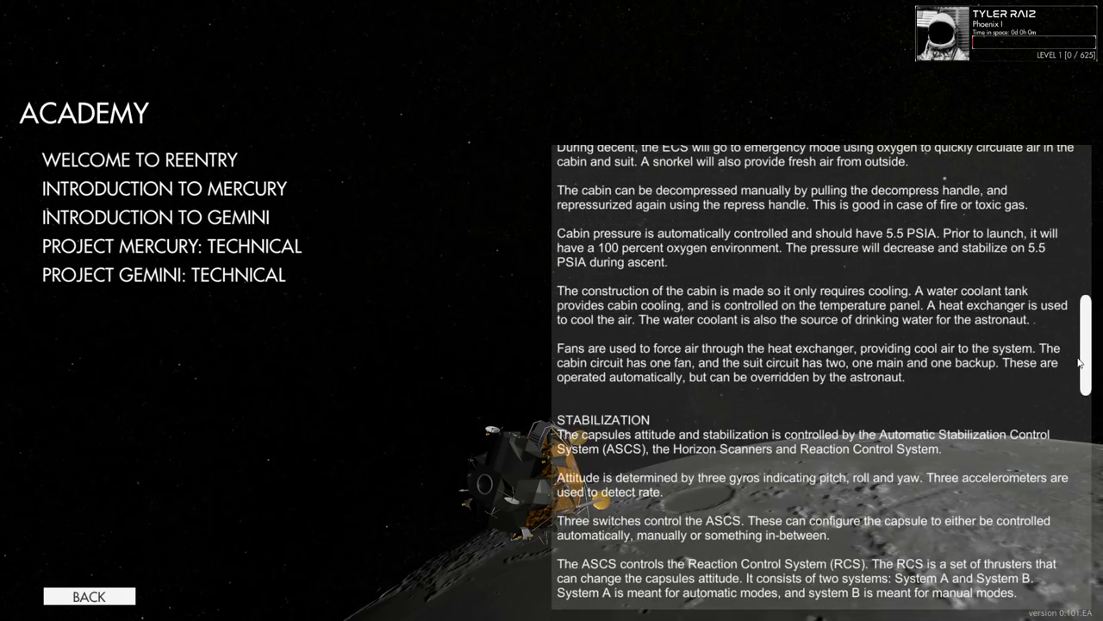
scroll(down, 3)
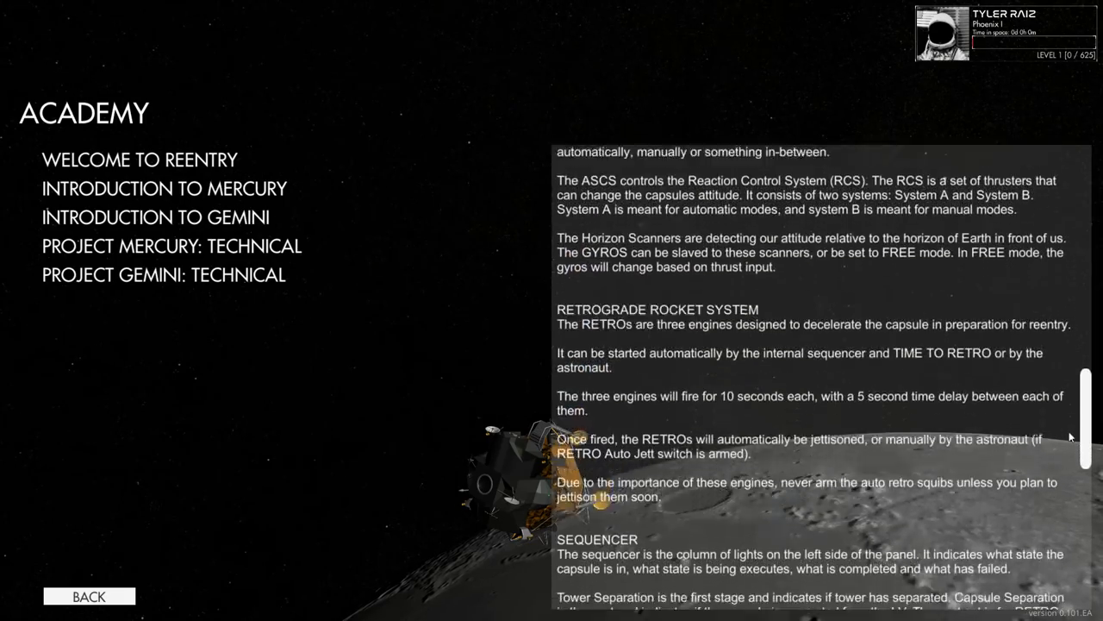
scroll(down, 3)
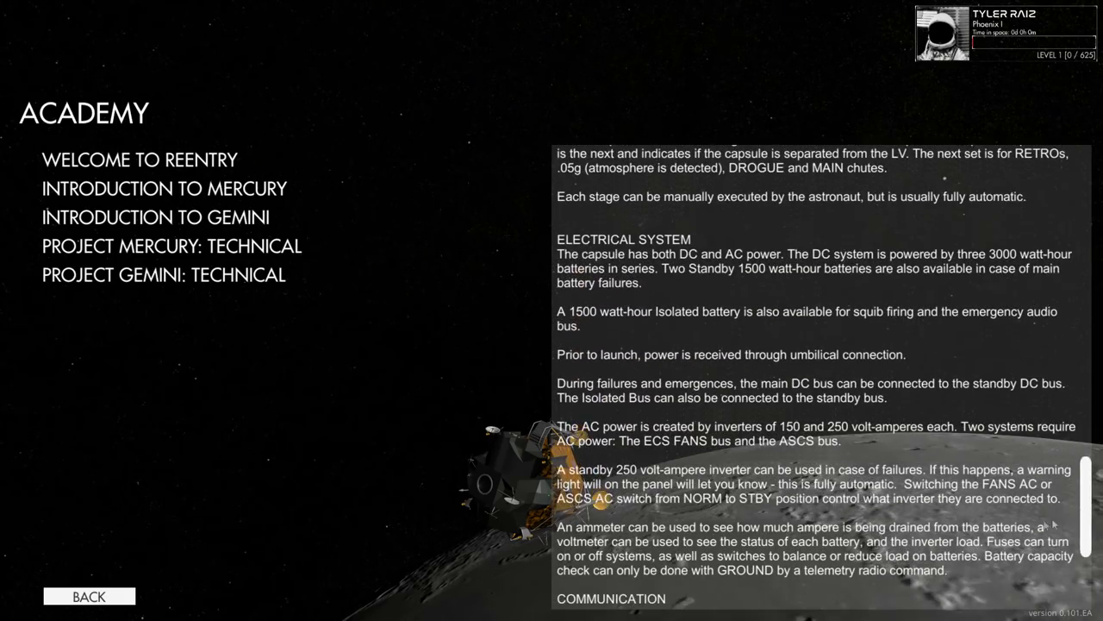
mouse_move(588, 326)
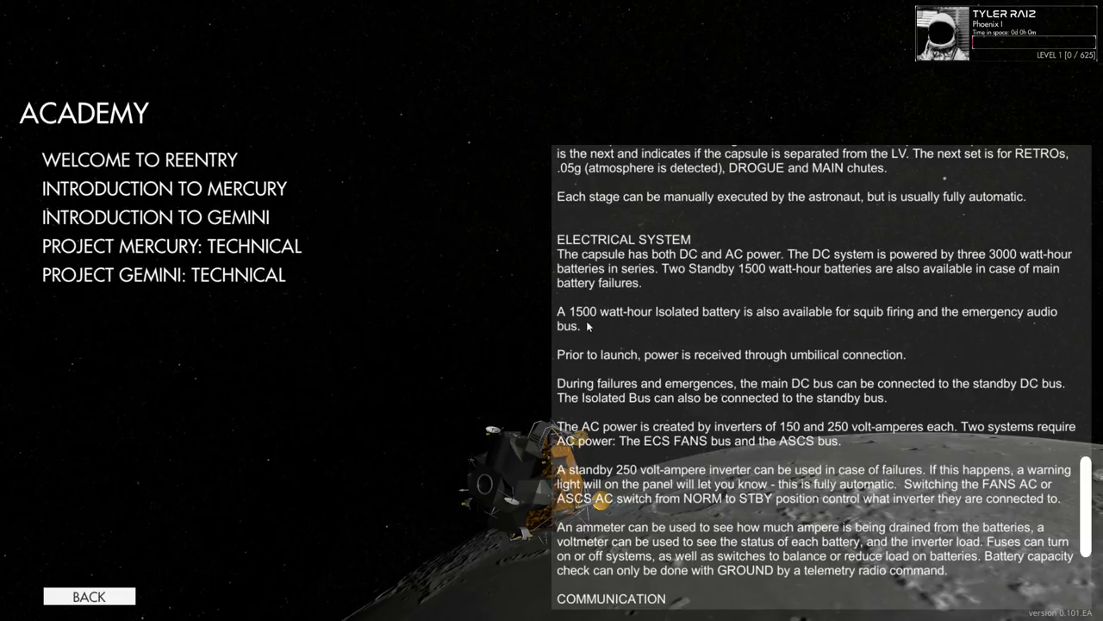
click(89, 596)
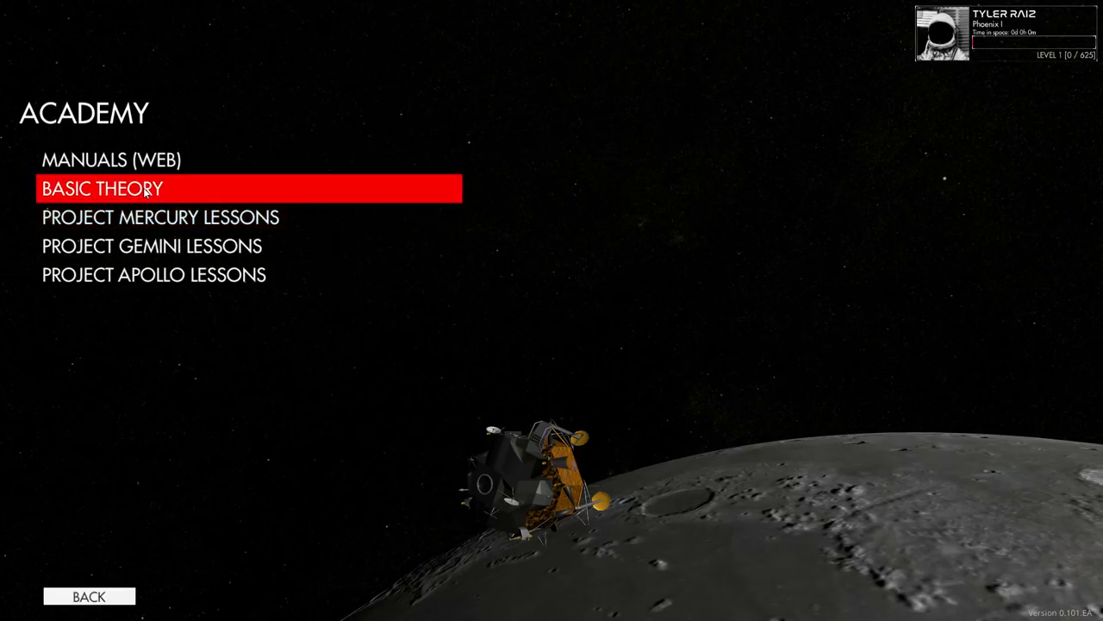
Launch the first Project Mercury lesson inside the capsule cockpit
click(102, 188)
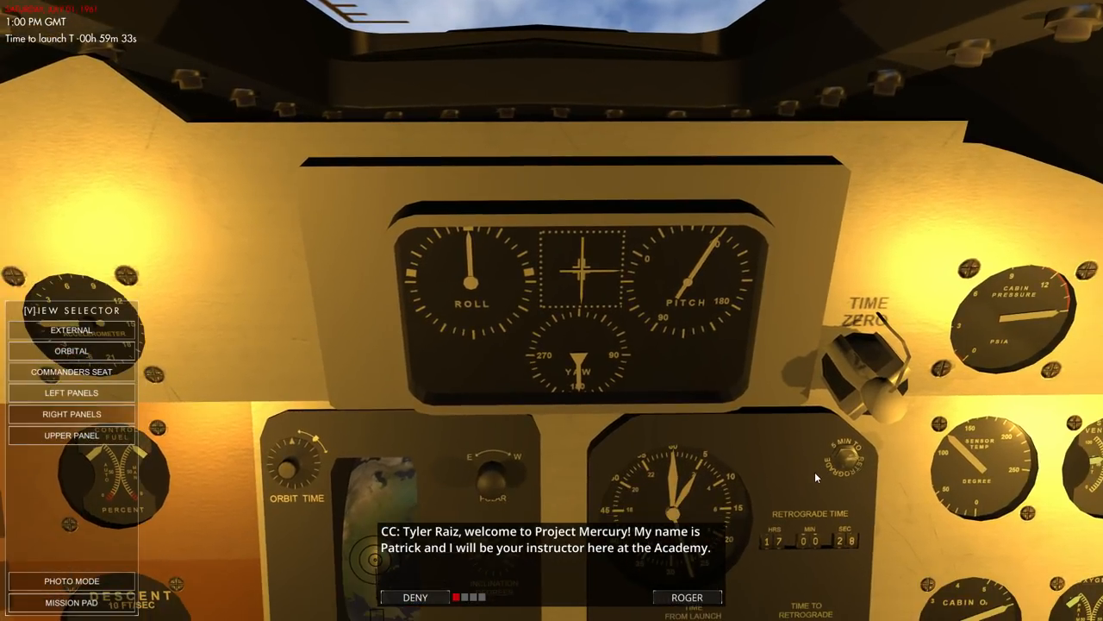
mouse_move(514, 482)
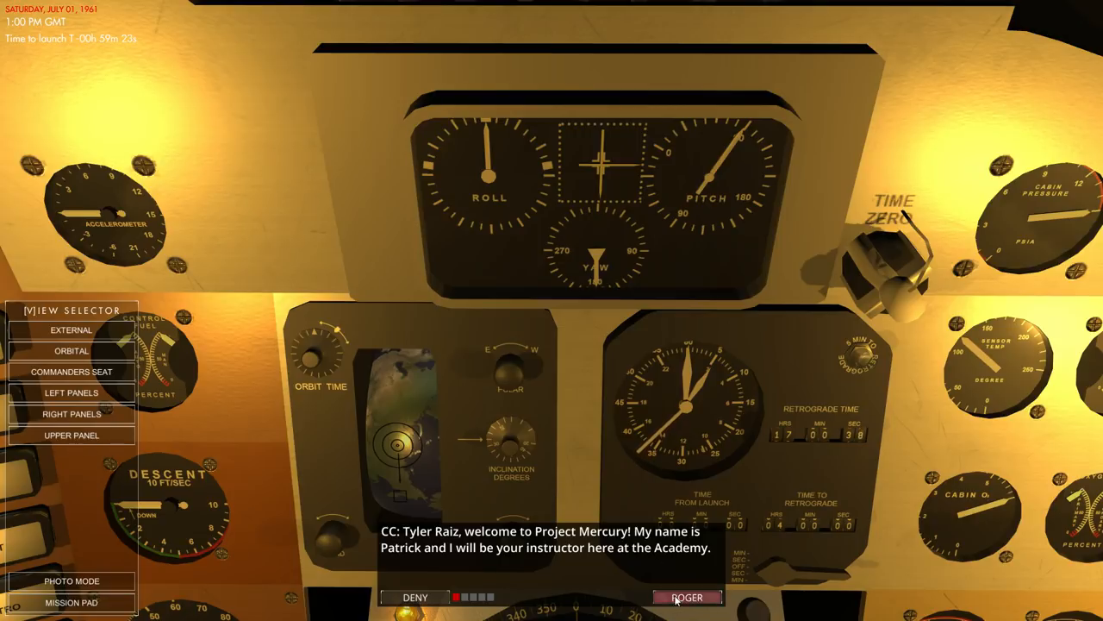
Acknowledge the welcome, view the Mercury-Redstone externally on the pad, and advance the briefing
click(686, 596)
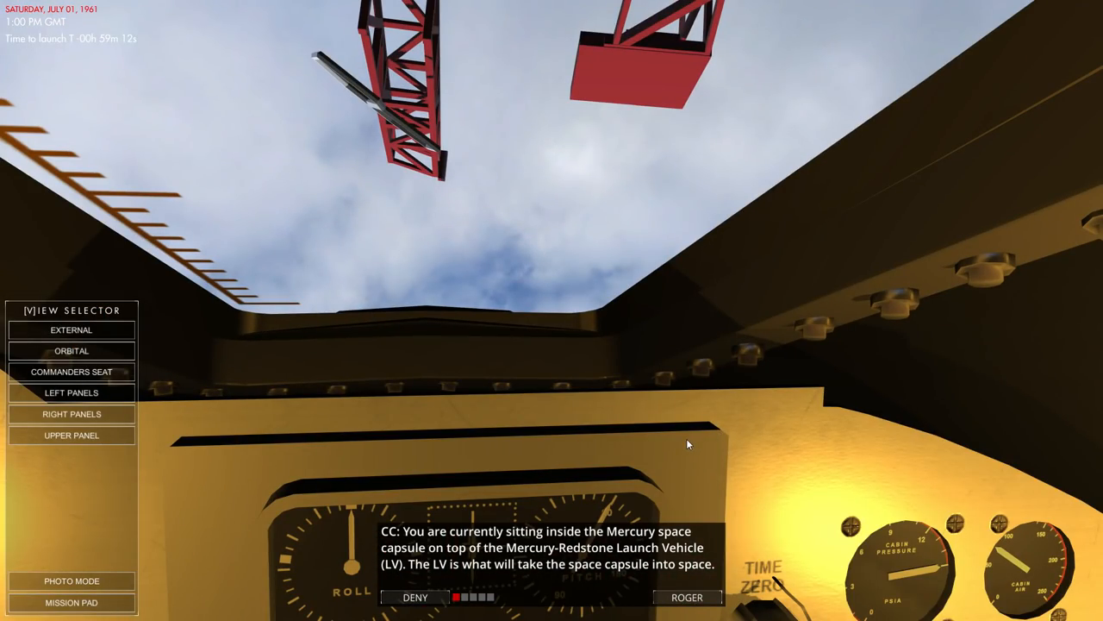
click(71, 329)
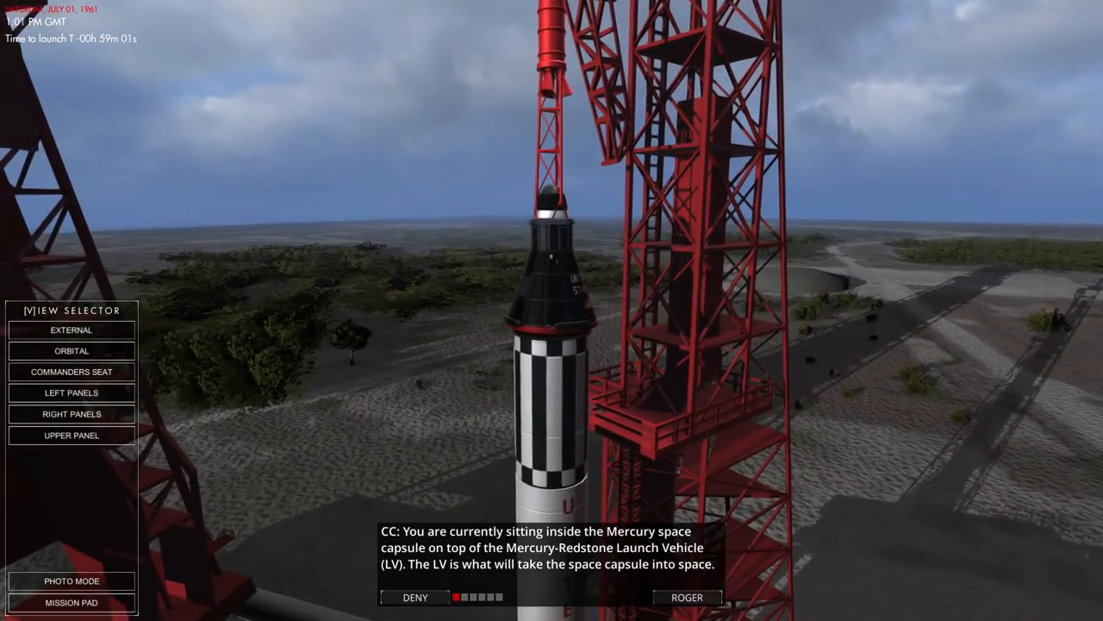
click(686, 597)
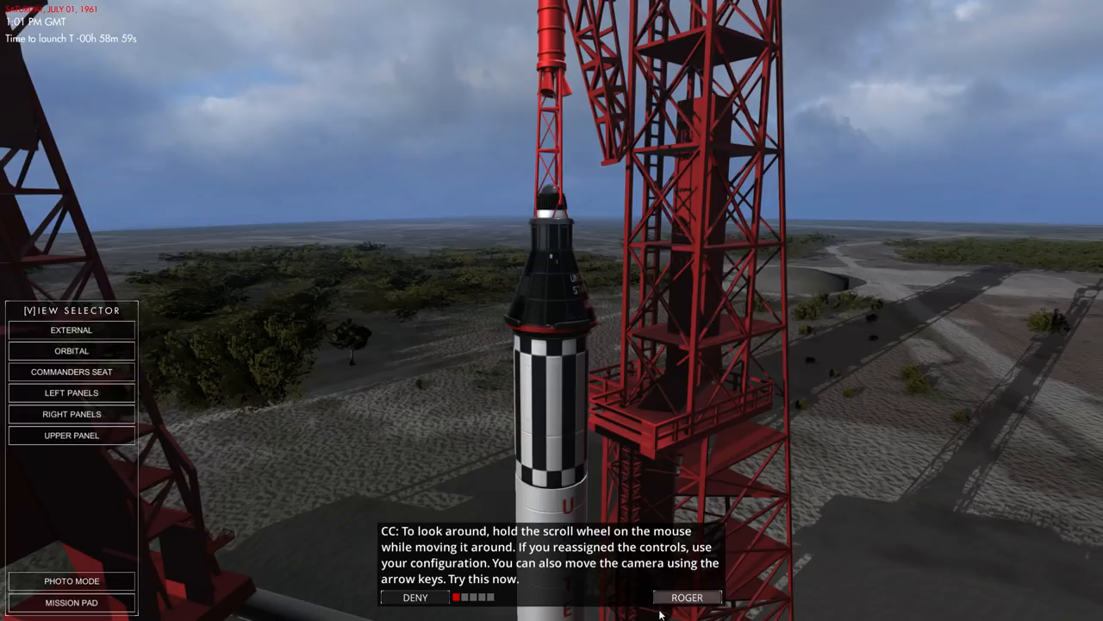
click(687, 596)
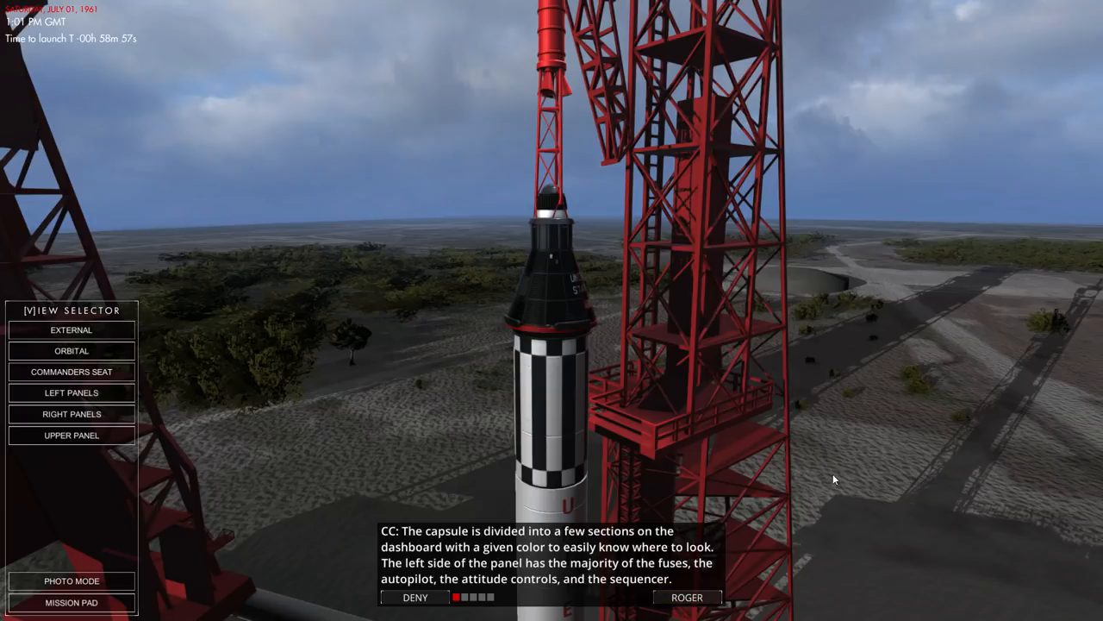
mouse_move(215, 490)
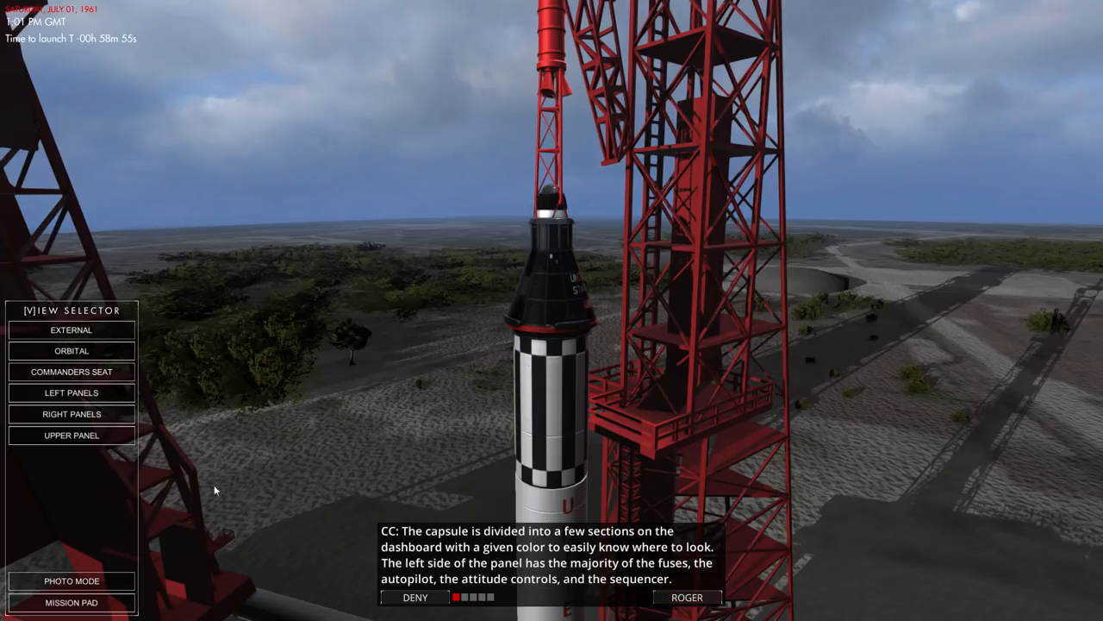
click(72, 351)
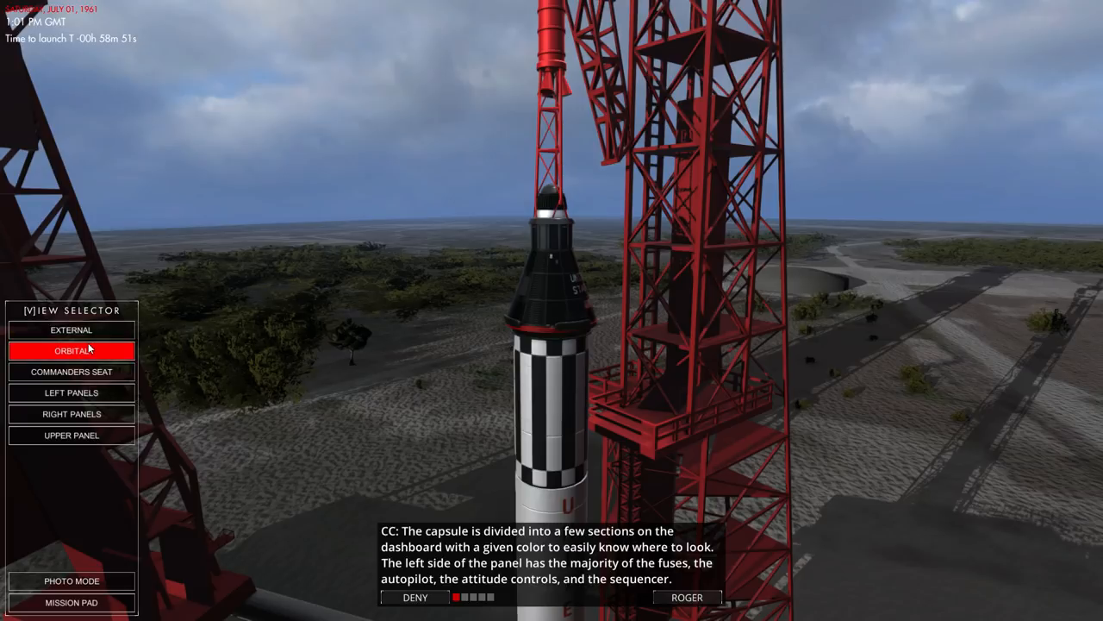
Switch the View Selector back to a cockpit view inside the capsule
click(72, 371)
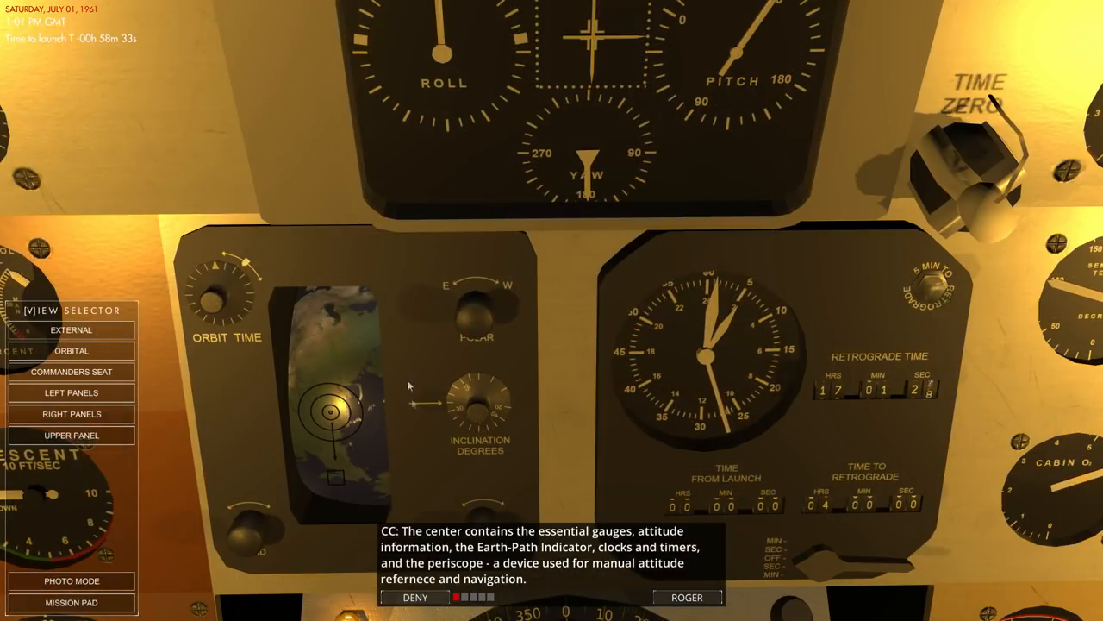
mouse_move(373, 414)
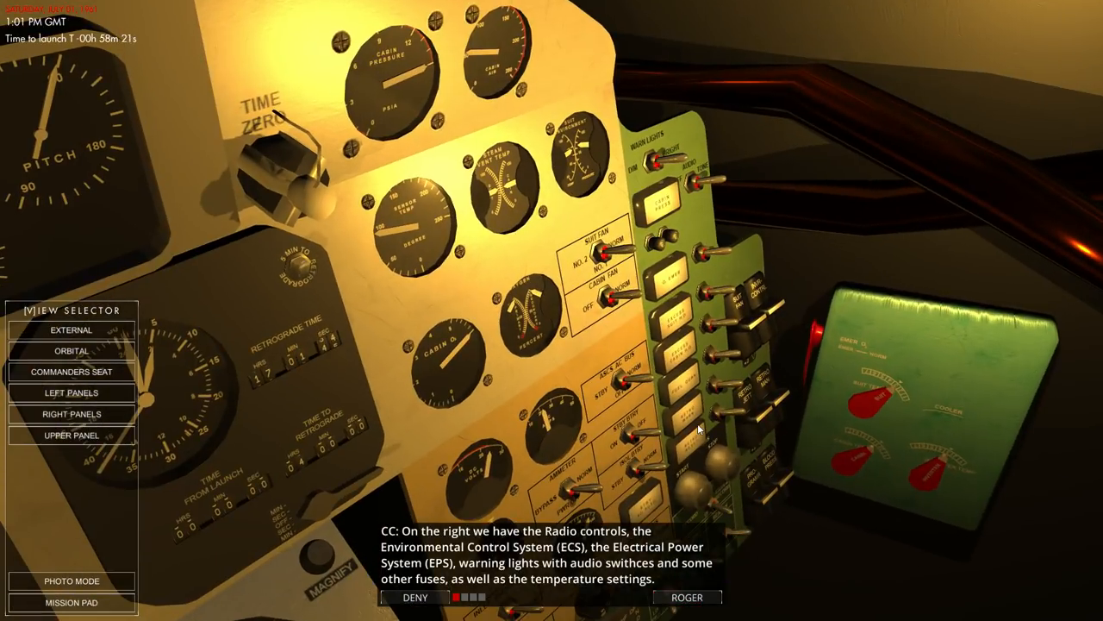
mouse_move(642, 336)
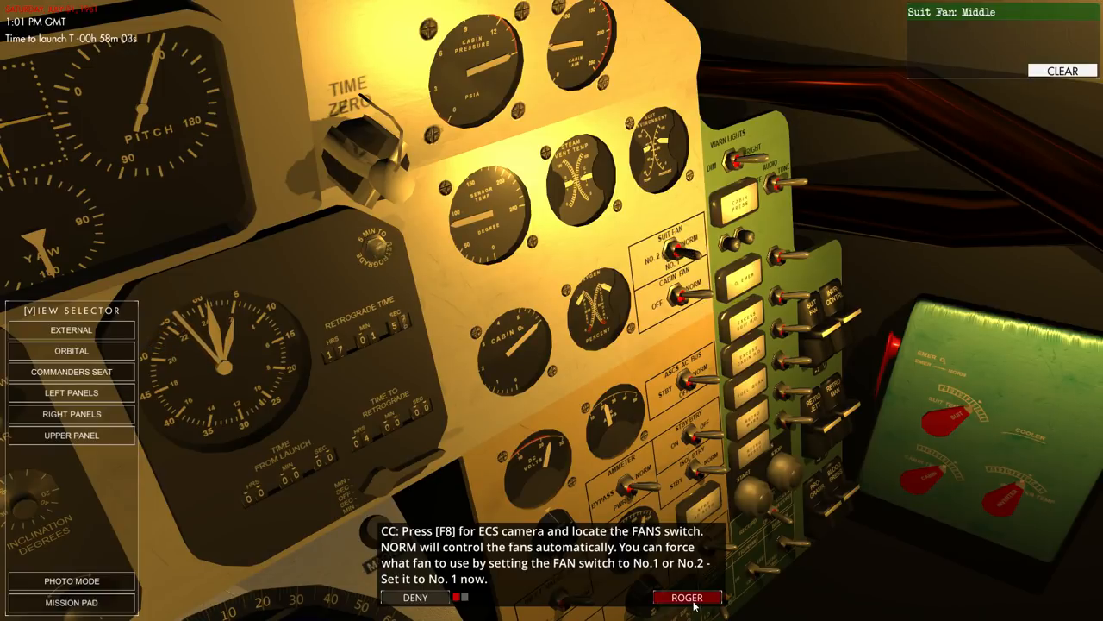
Acknowledge the CC's order to set the suit FANS switch to No. 1
click(687, 597)
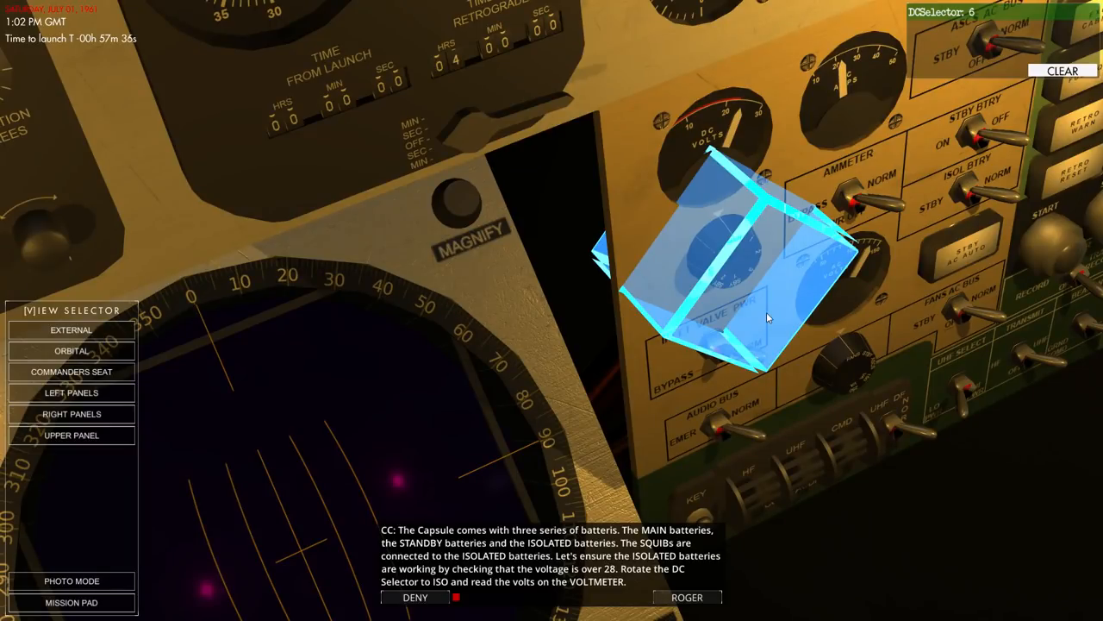
mouse_move(748, 253)
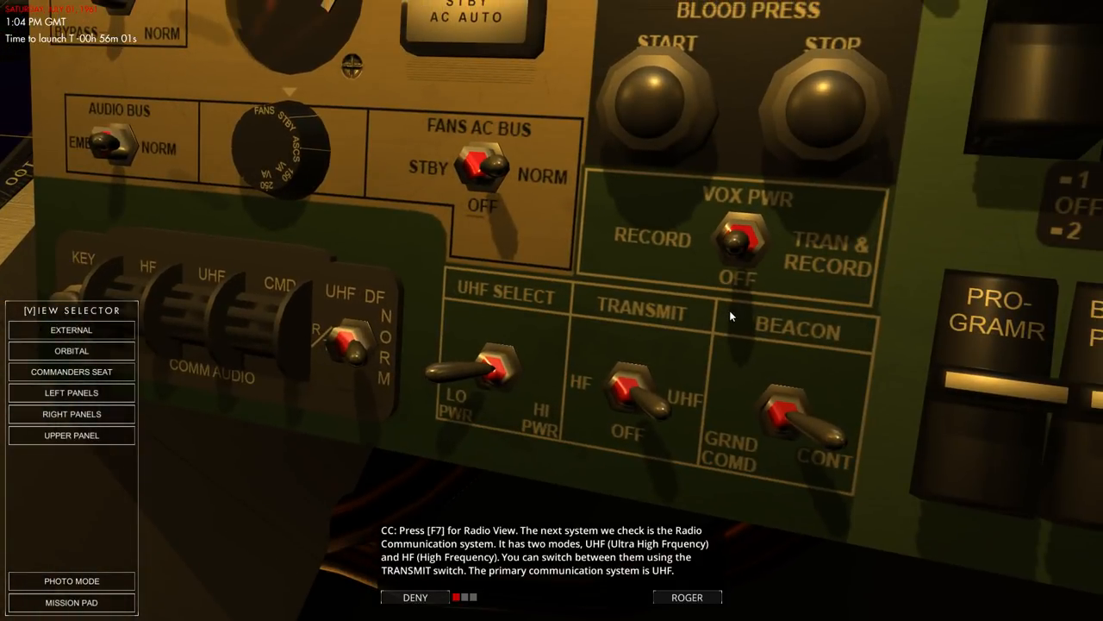
mouse_move(613, 429)
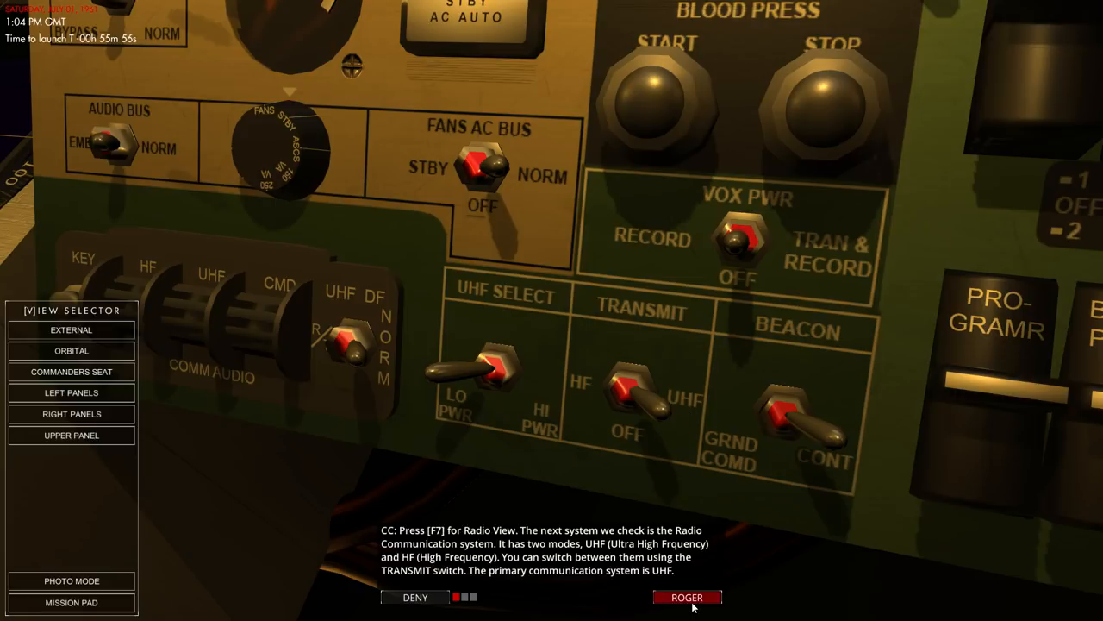
Acknowledge the radio system messages with TRANSMIT confirmed on UHF
click(687, 596)
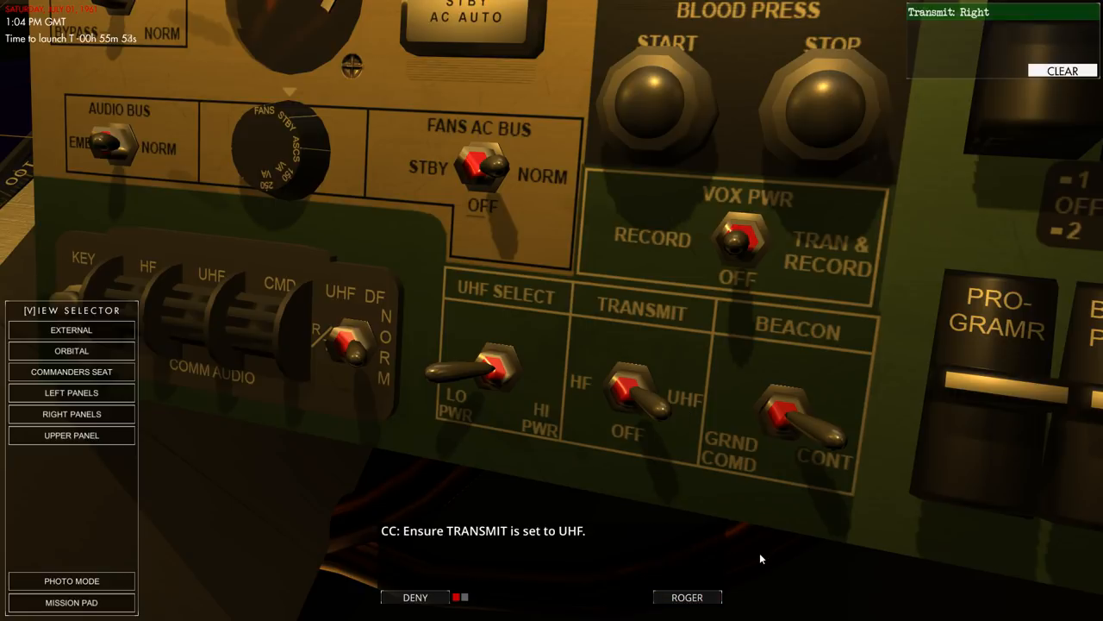
click(687, 596)
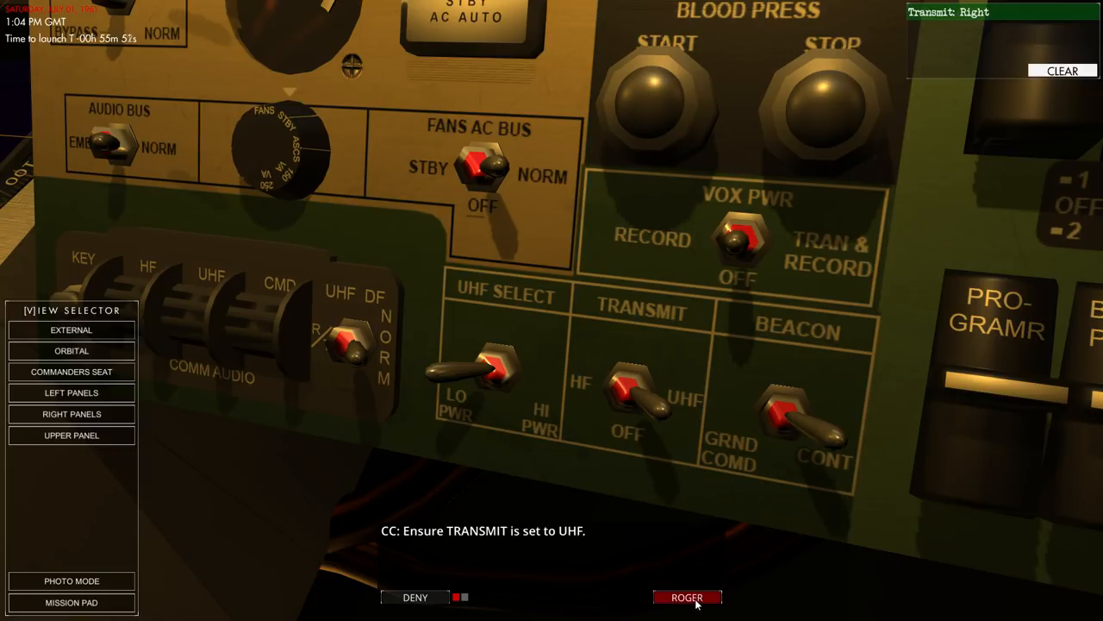
click(687, 597)
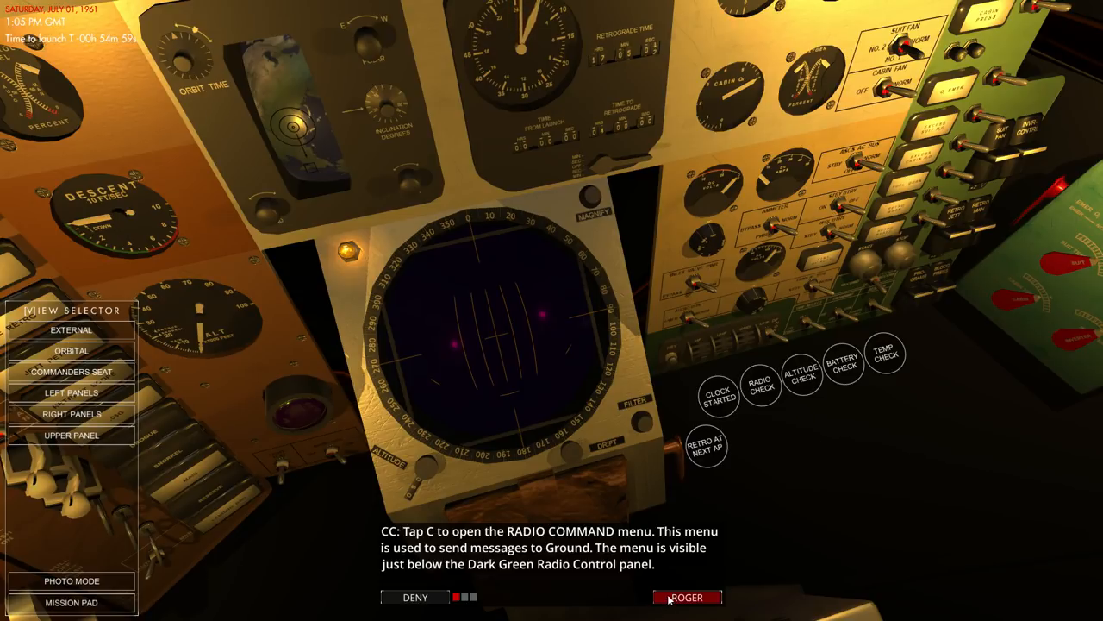
Work through the low-power UHF and HF radio checks until ground replies 5/5
click(687, 596)
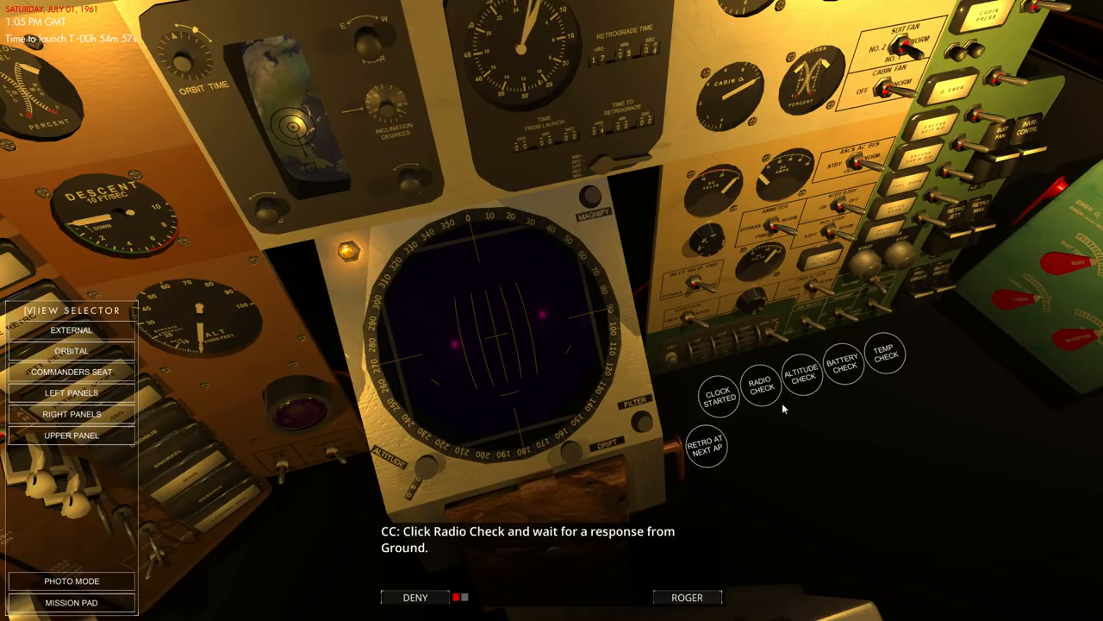
mouse_move(801, 459)
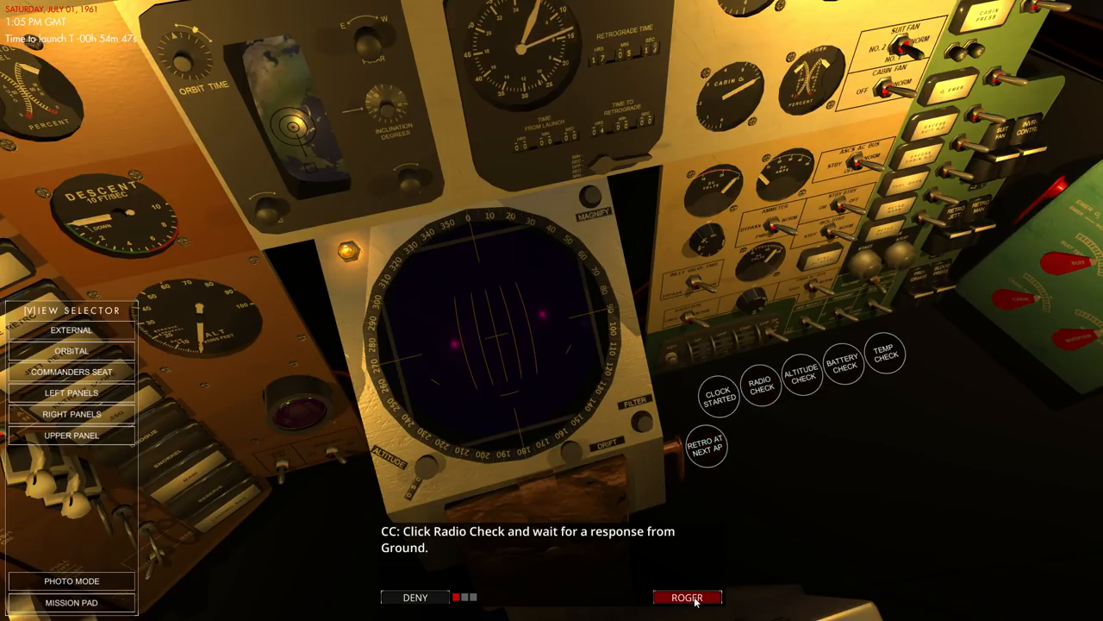
click(687, 597)
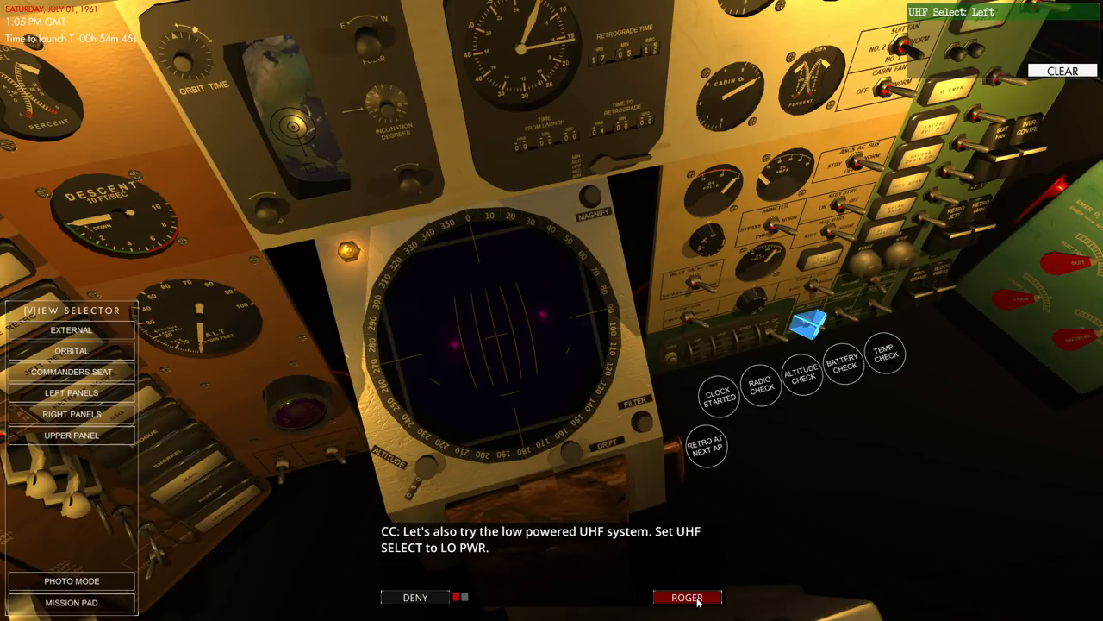
click(687, 597)
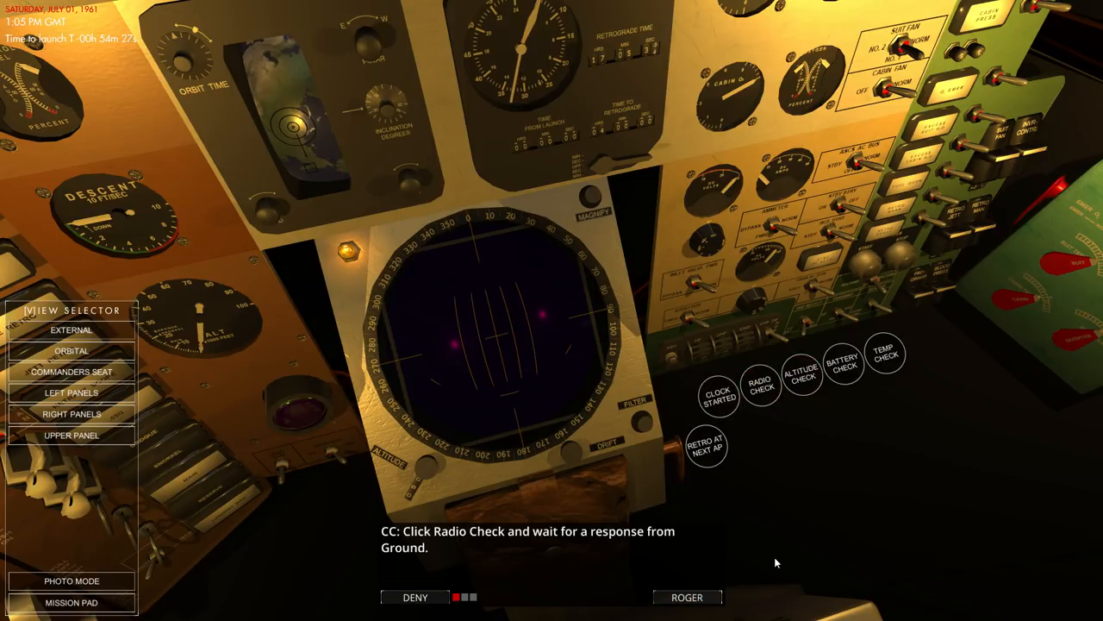
mouse_move(767, 411)
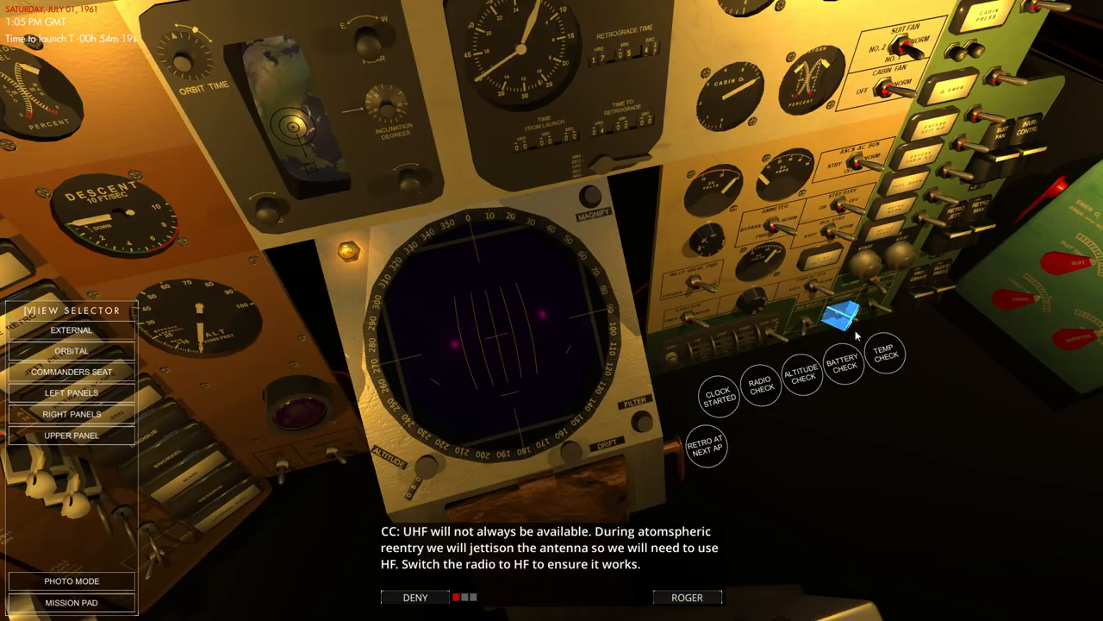
mouse_move(851, 407)
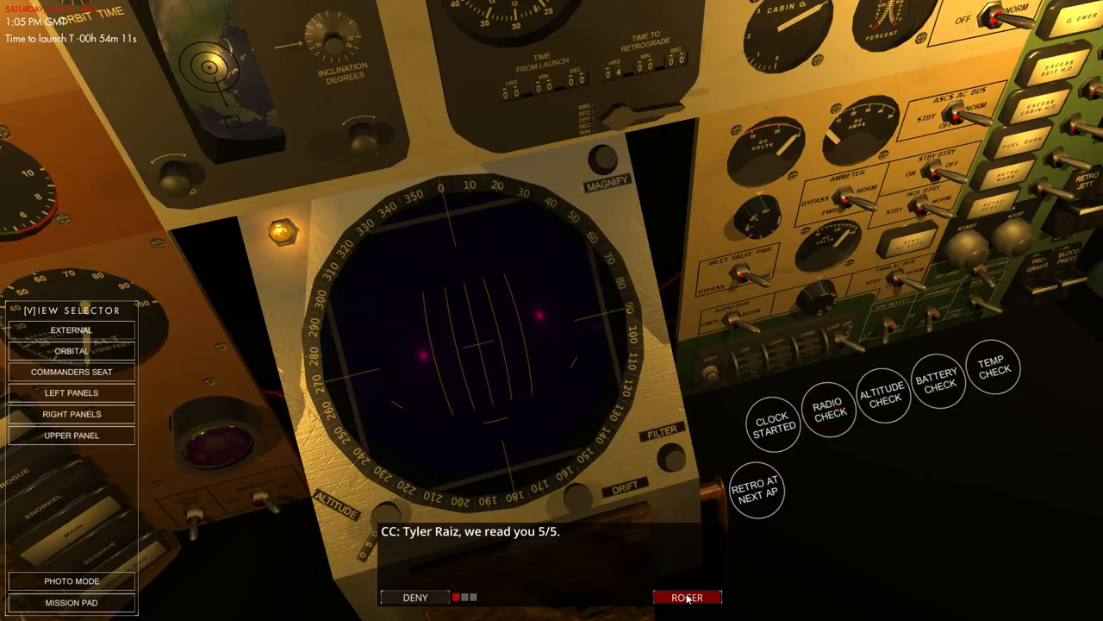
click(687, 596)
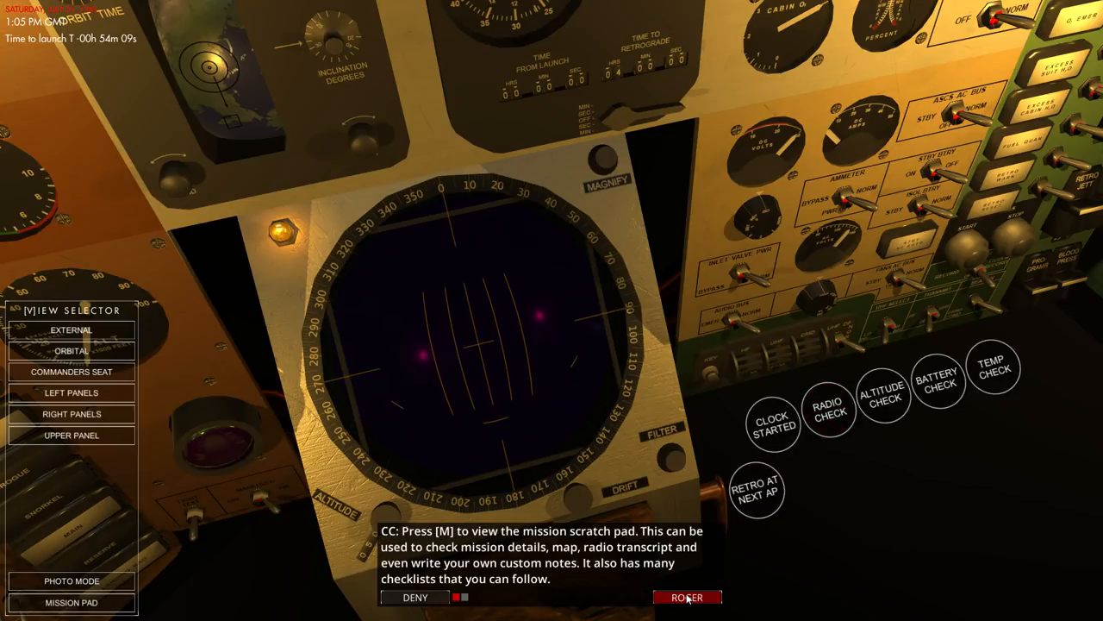
click(686, 597)
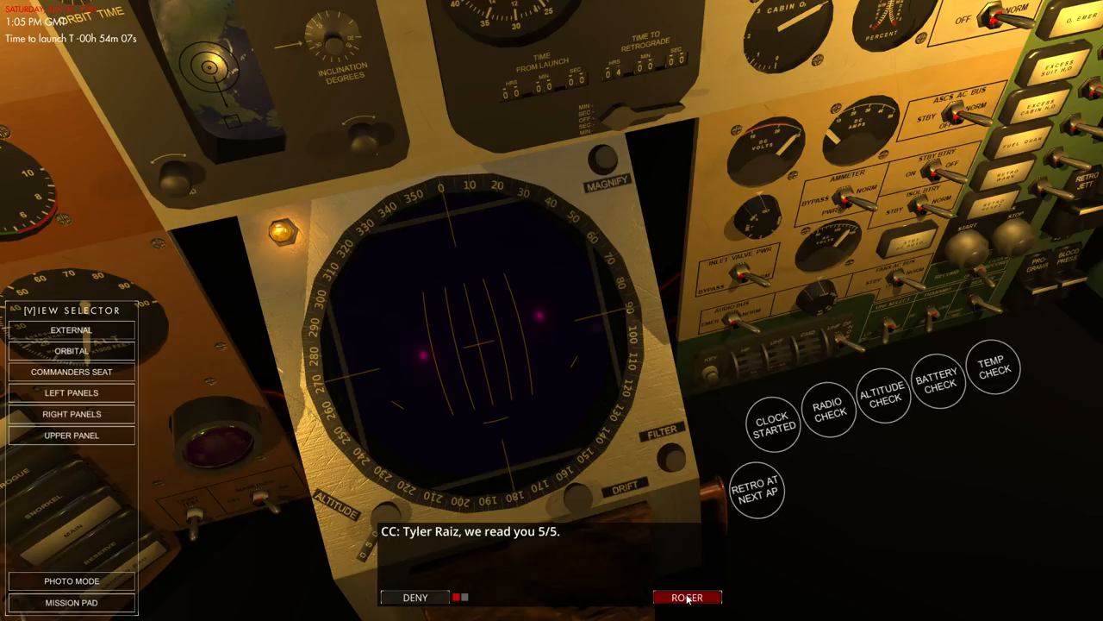
click(687, 597)
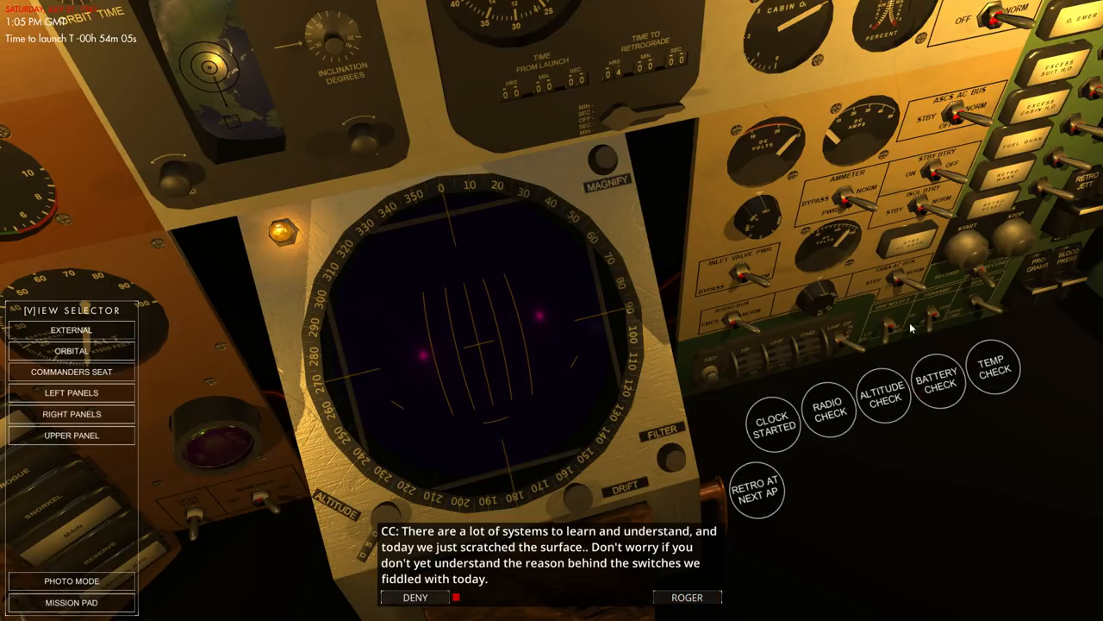
click(883, 396)
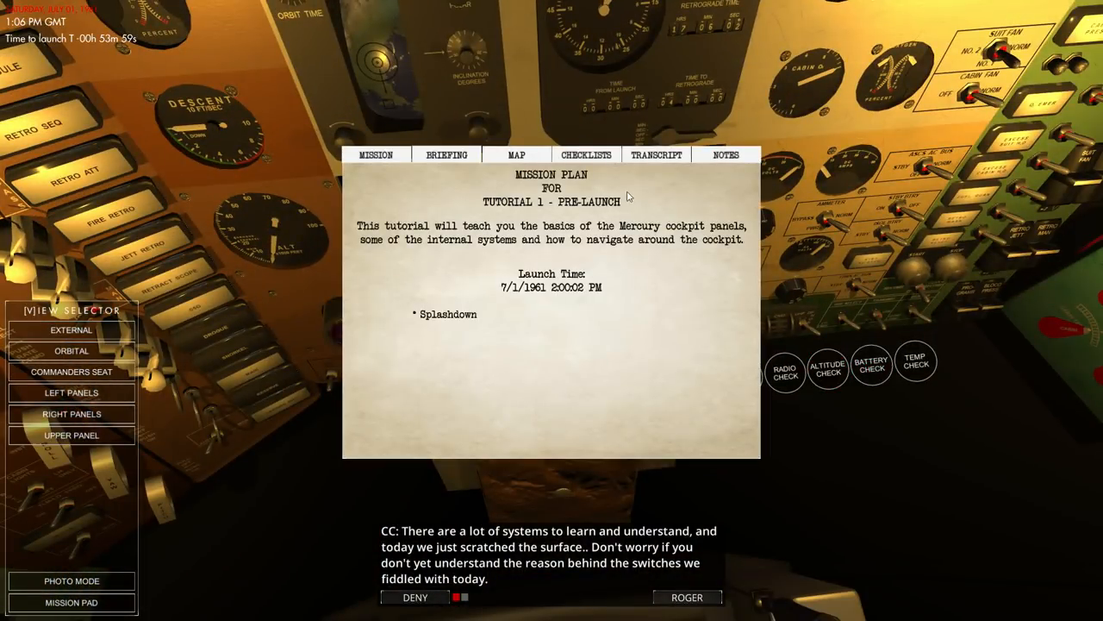
Show the Mission Pad's CHECKLISTS page listing switch positions
click(586, 155)
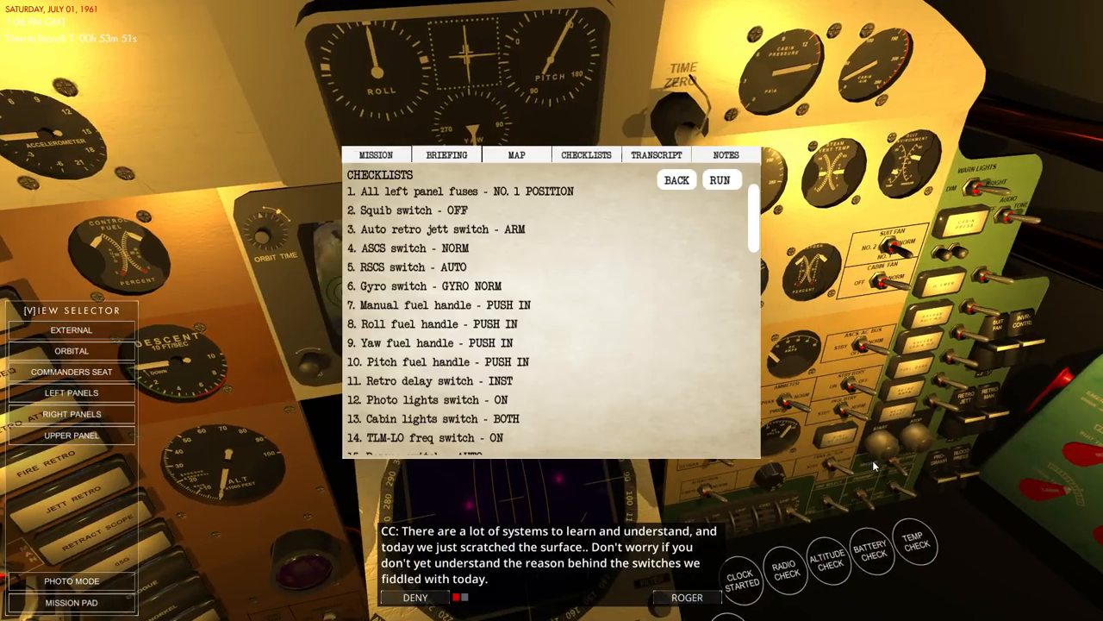
mouse_move(859, 448)
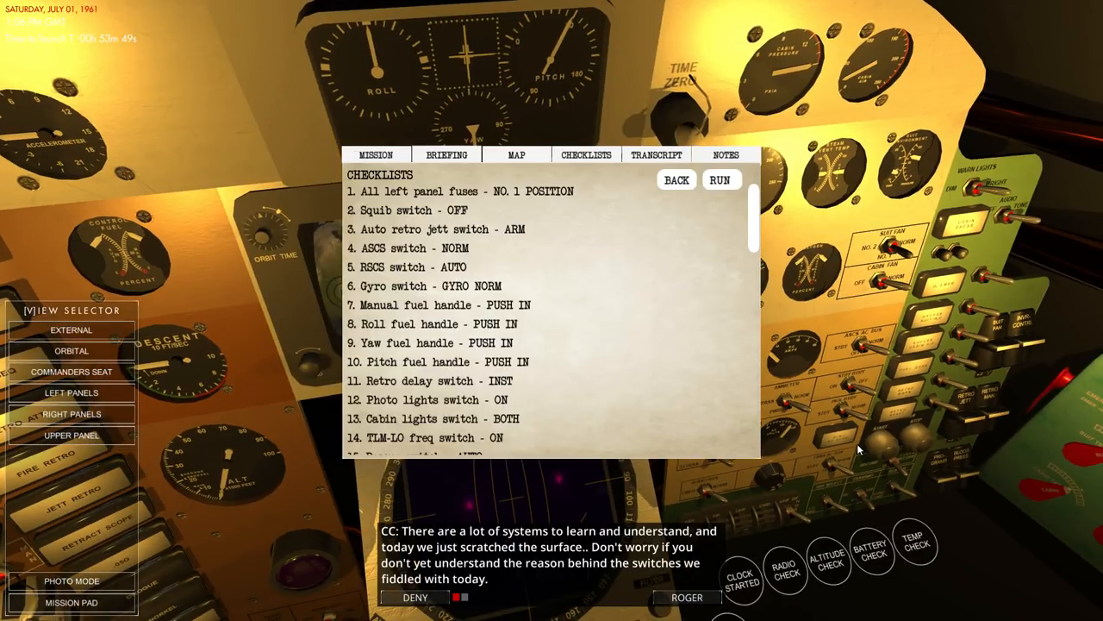
mouse_move(862, 442)
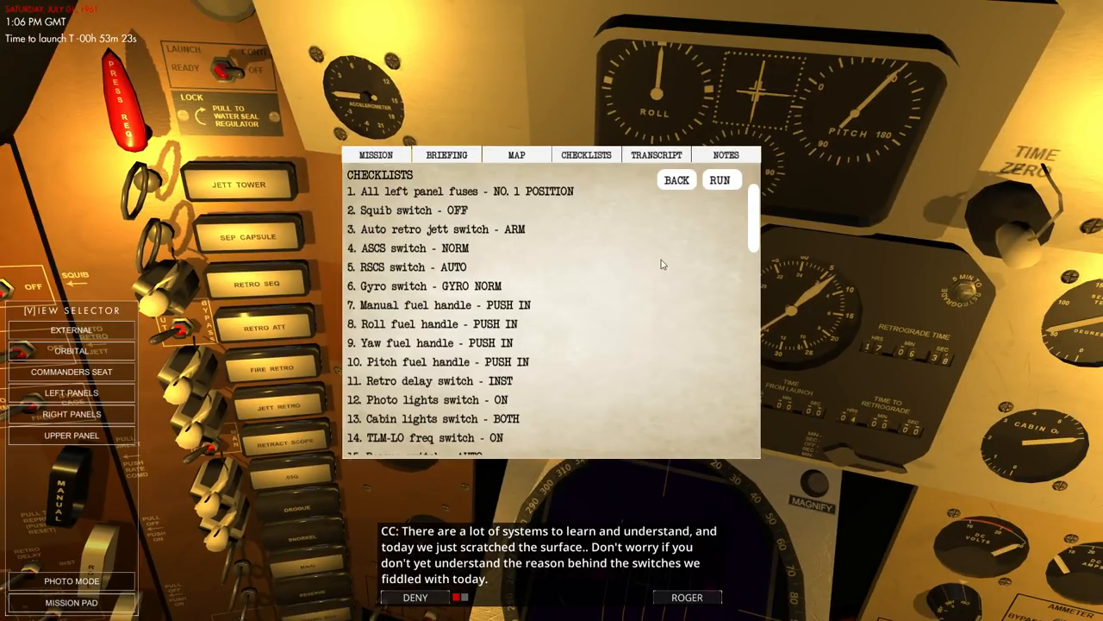
Flip through the Mission Pad's MAP, CHECKLISTS and BRIEFING pages
click(516, 154)
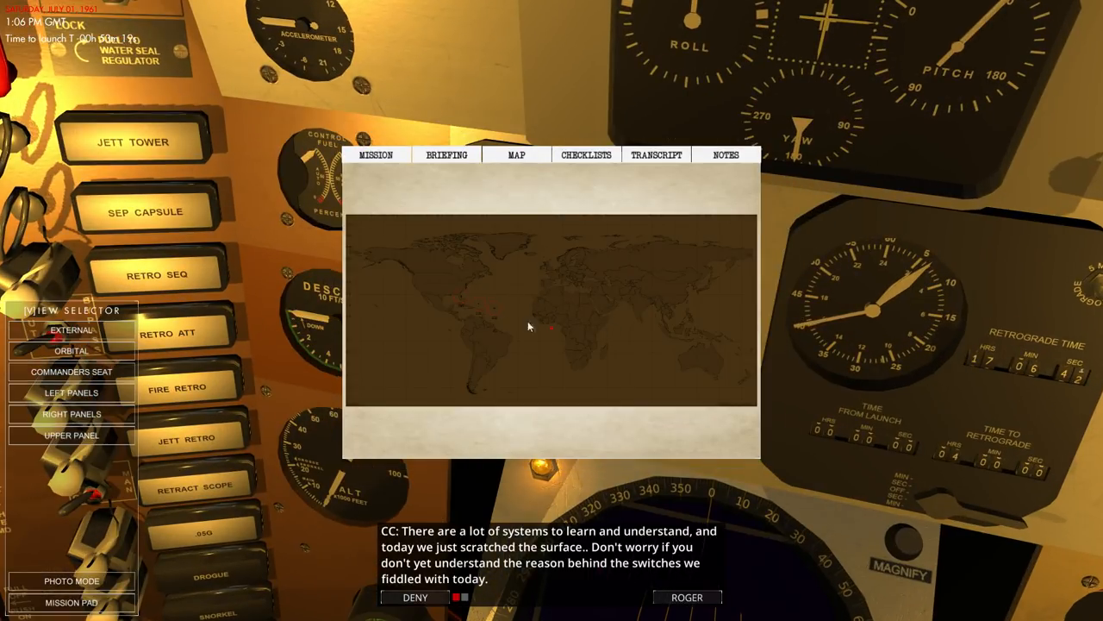
click(587, 154)
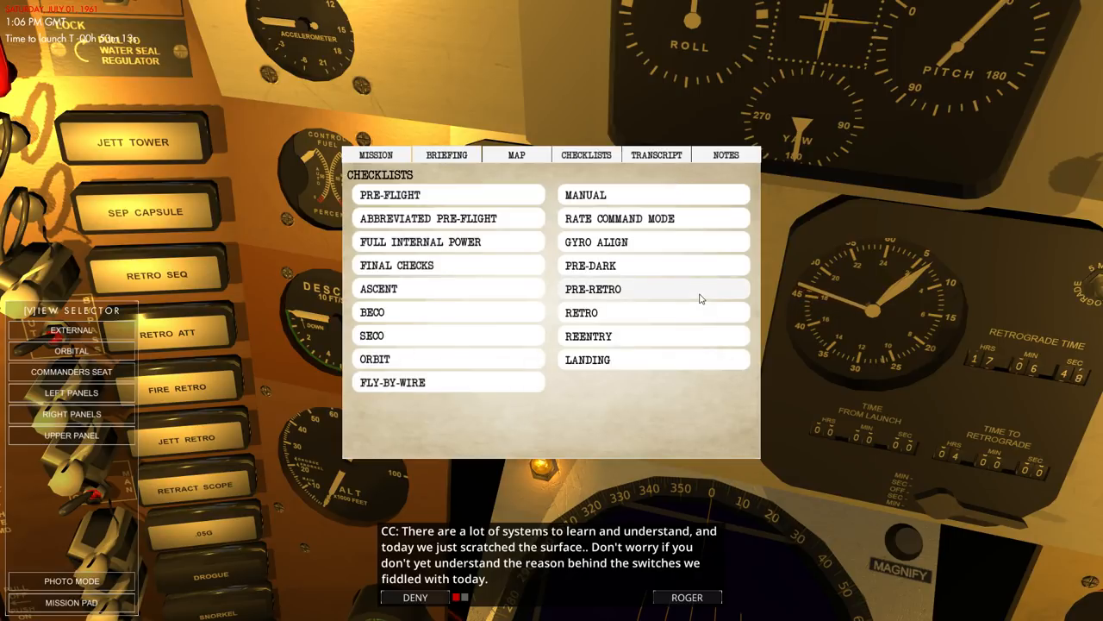
click(447, 155)
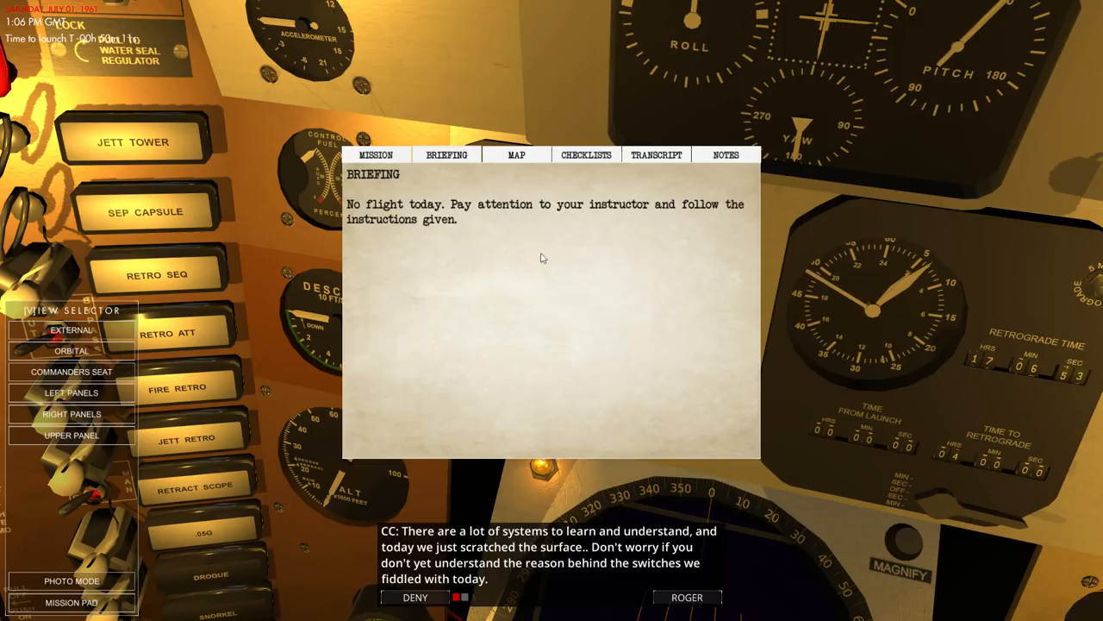
mouse_move(561, 260)
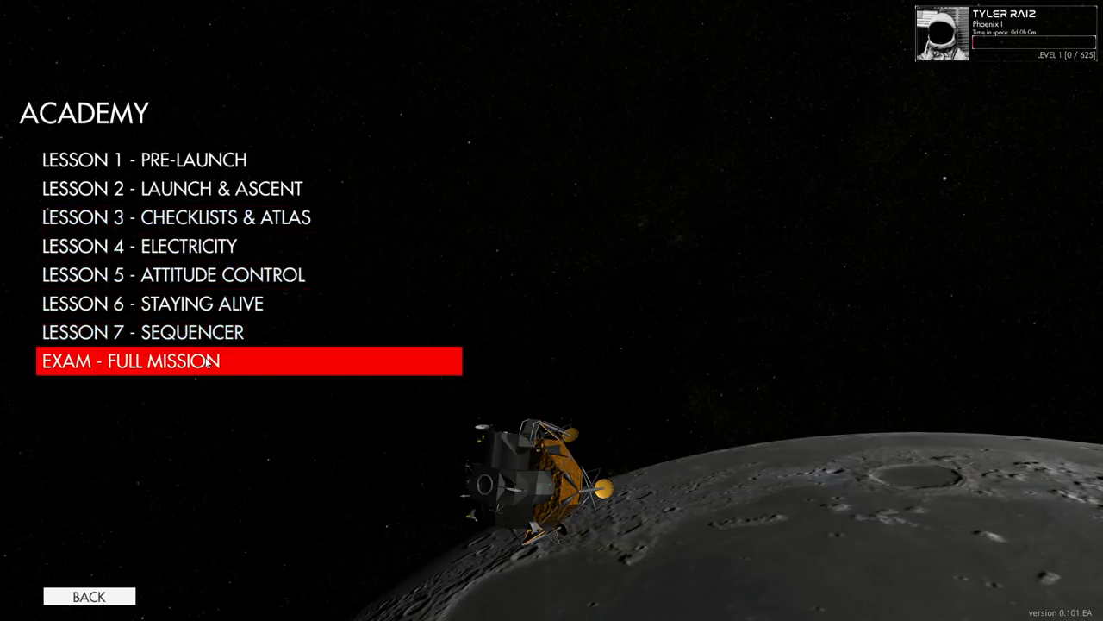
mouse_move(89, 596)
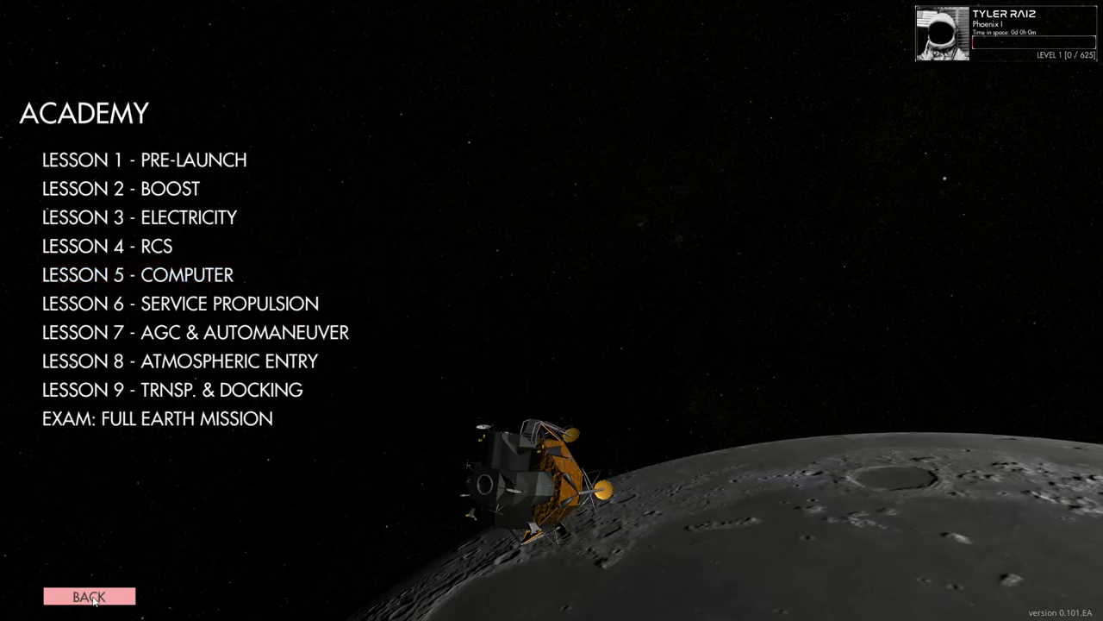
Back out of the Academy lesson categories with BACK
click(88, 596)
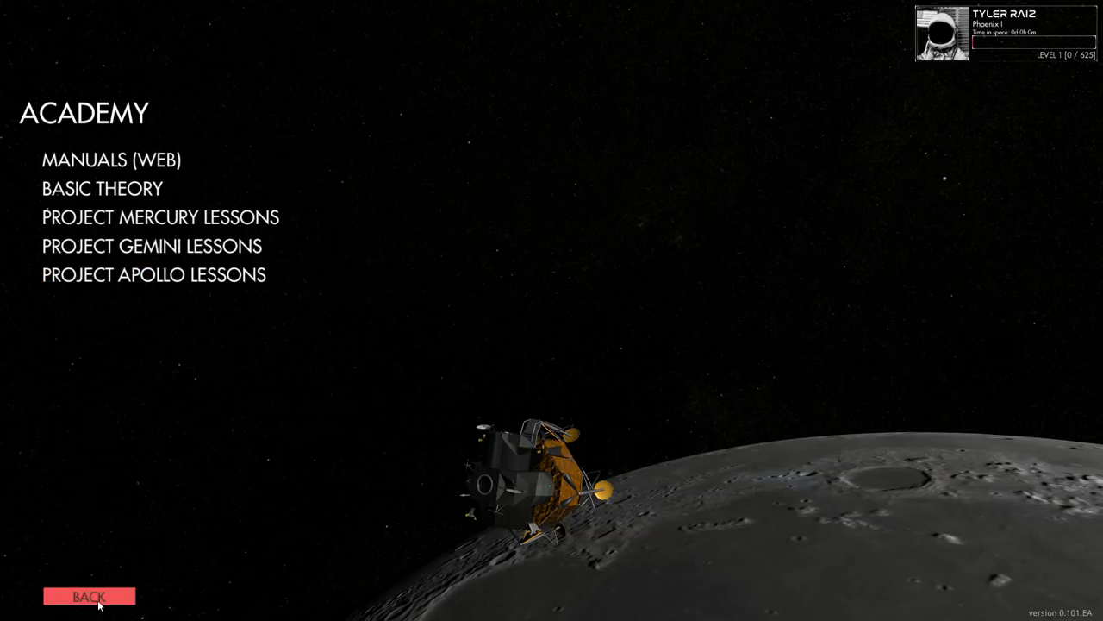
click(89, 595)
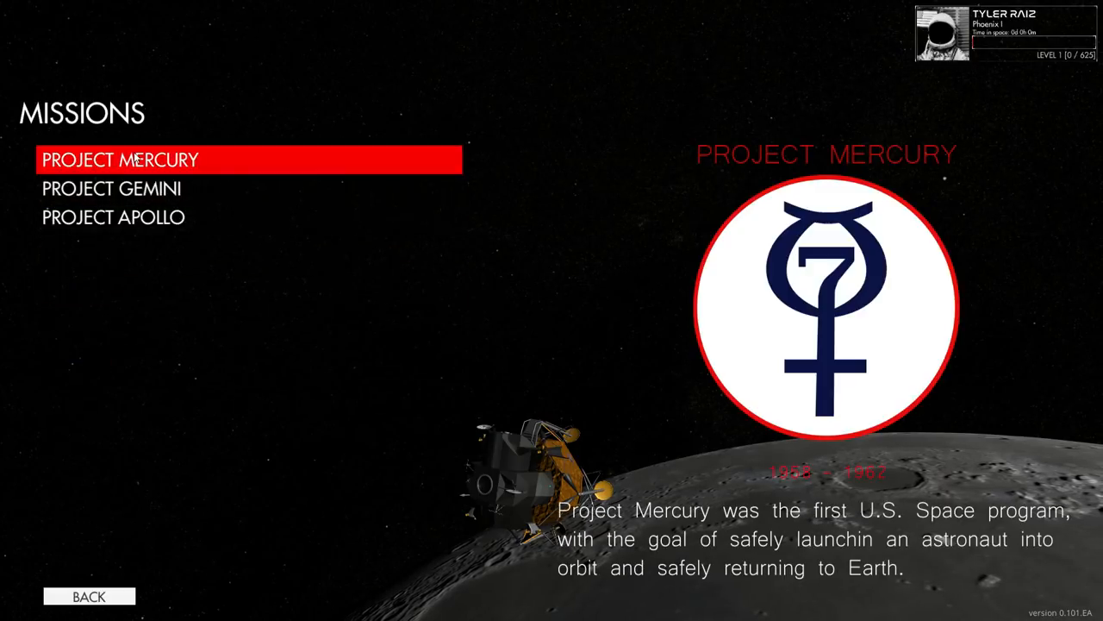
click(121, 160)
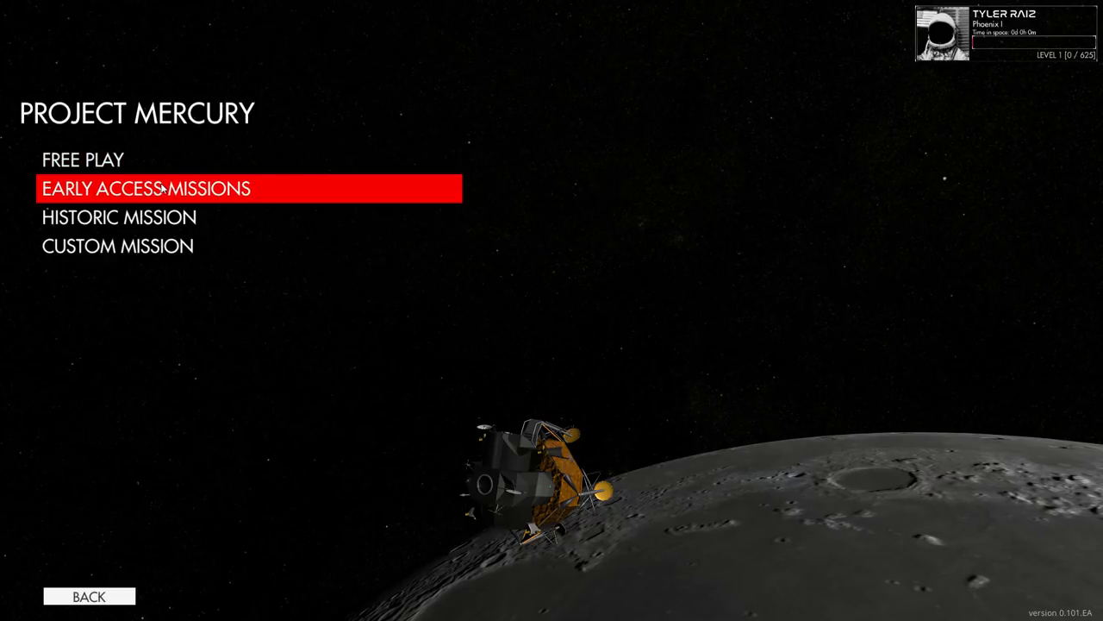
click(145, 188)
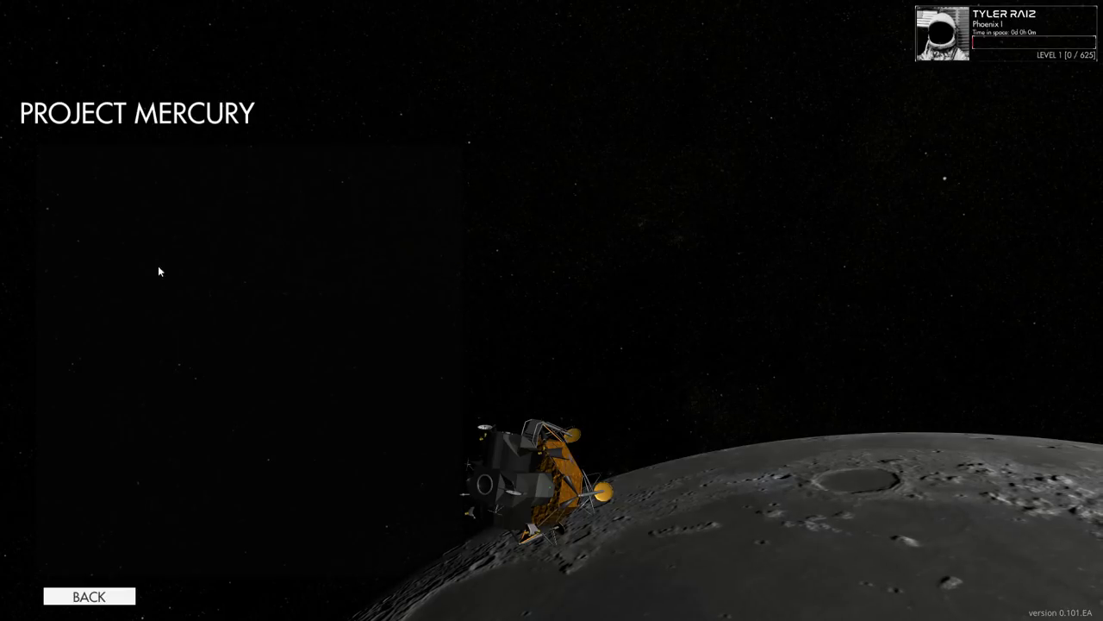
click(89, 596)
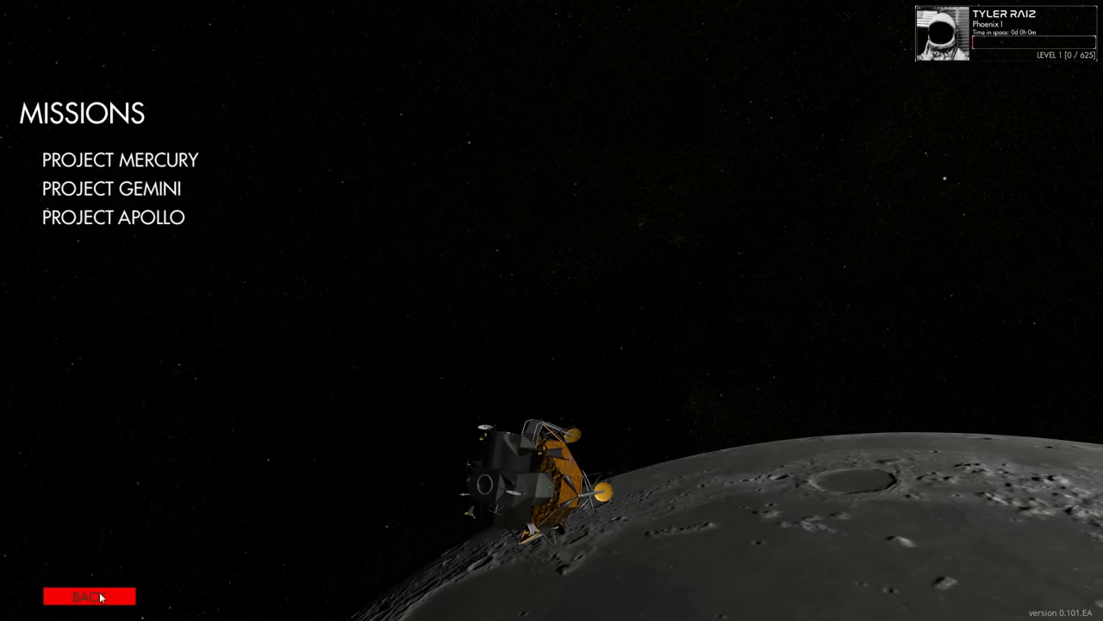
click(88, 595)
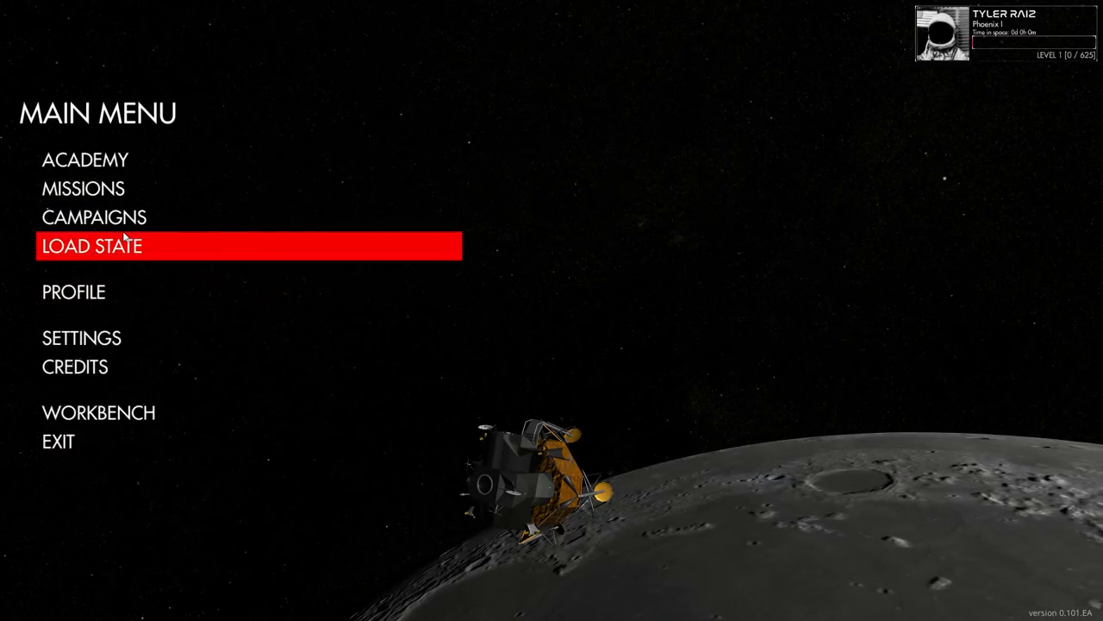
mouse_move(99, 412)
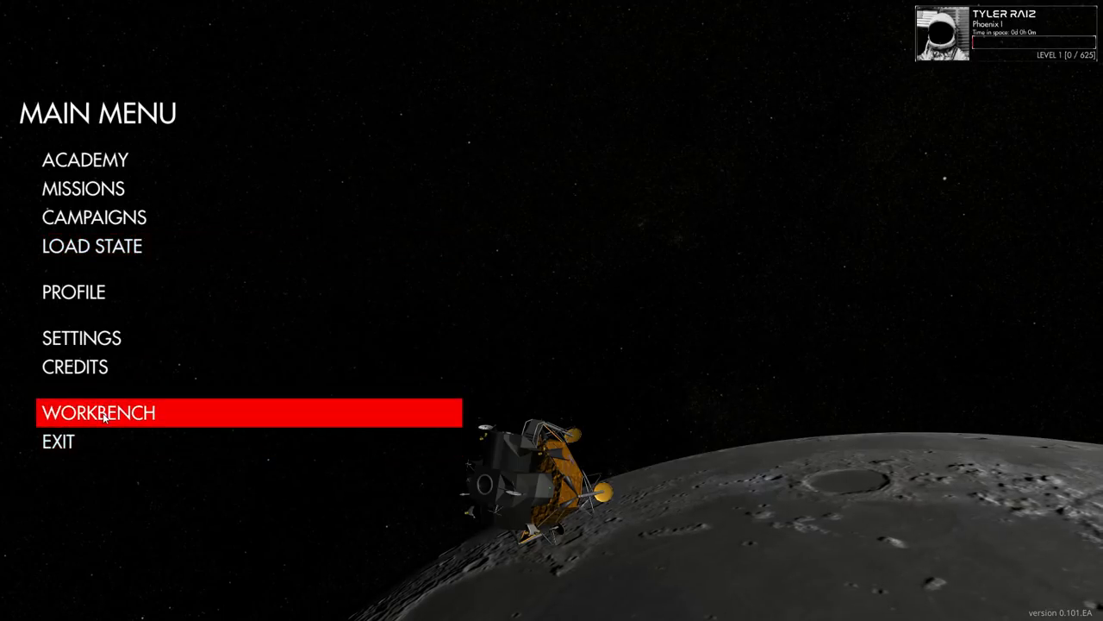
click(94, 216)
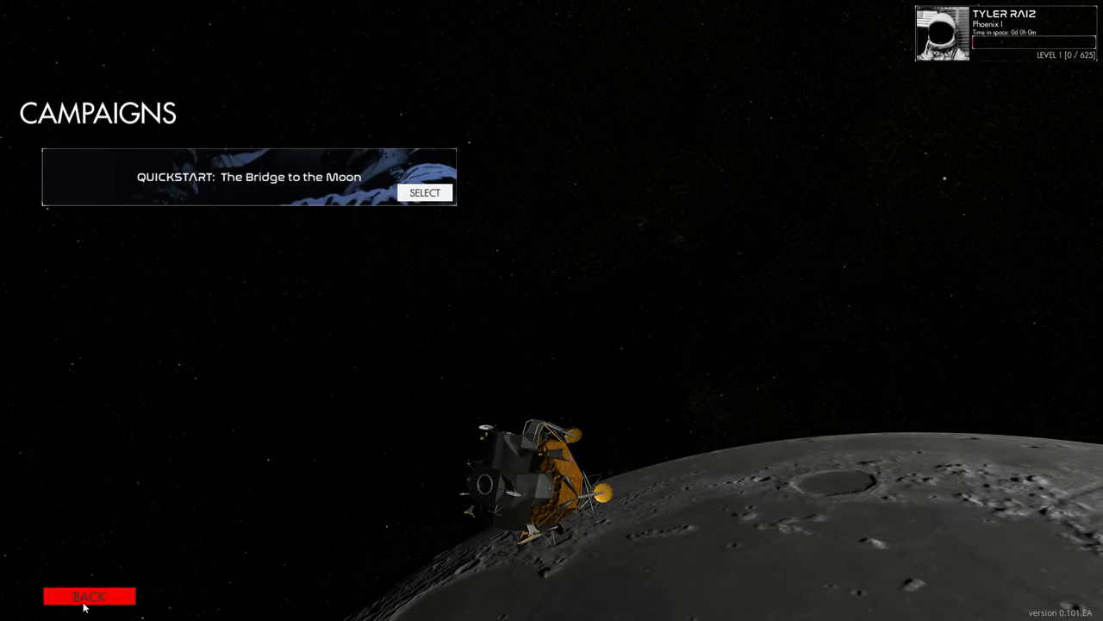
click(89, 595)
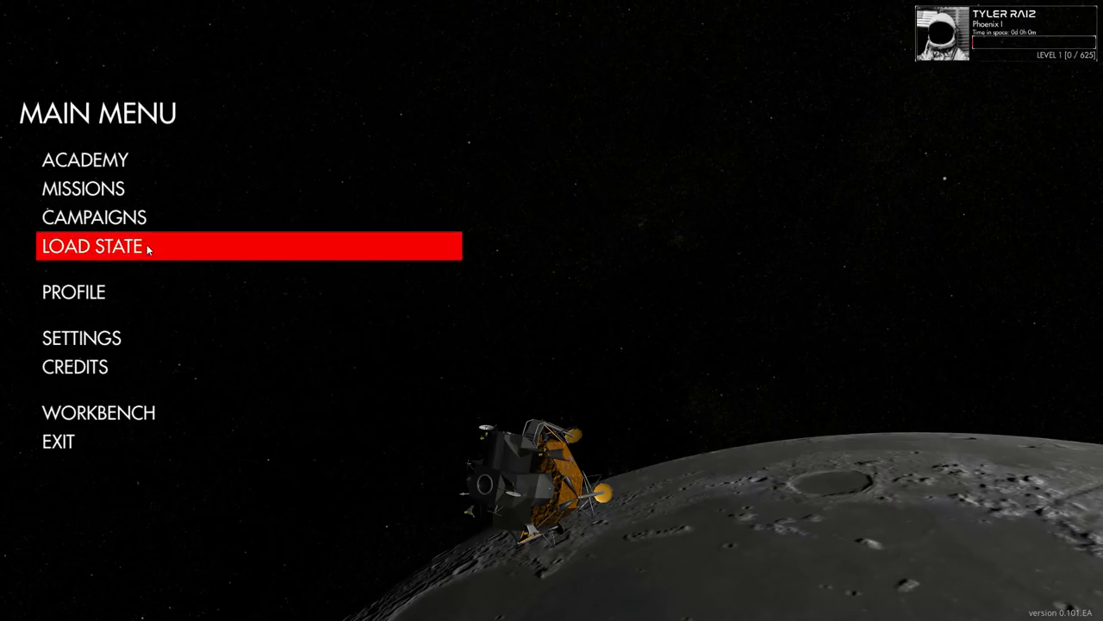
click(74, 291)
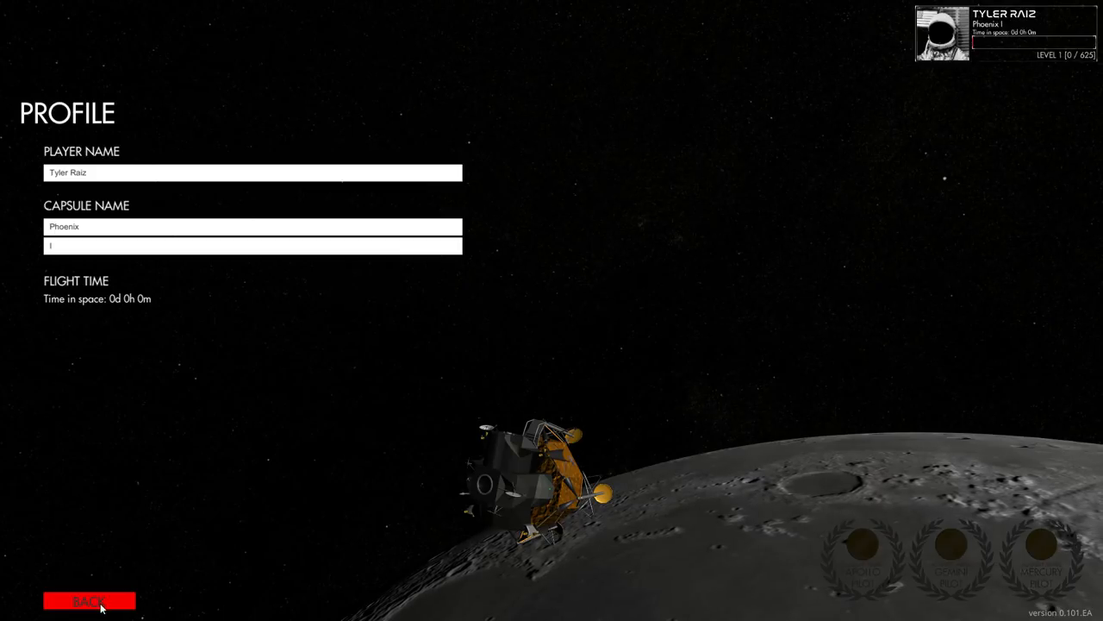
click(89, 600)
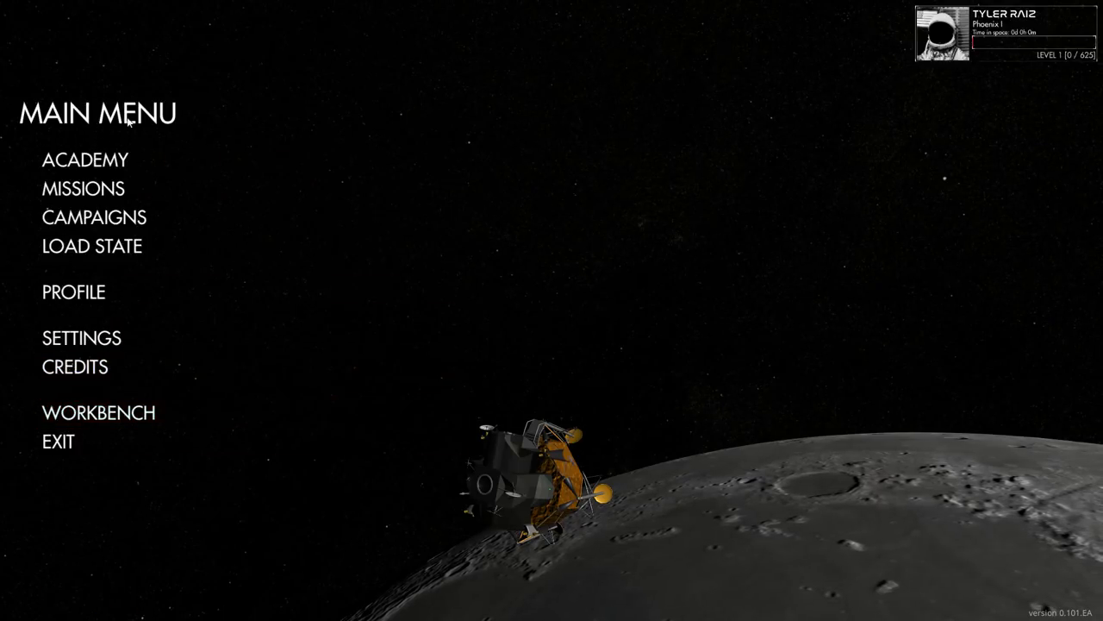
Launch Lesson 5 – Computer from Academy's Project Apollo Lessons list
click(84, 159)
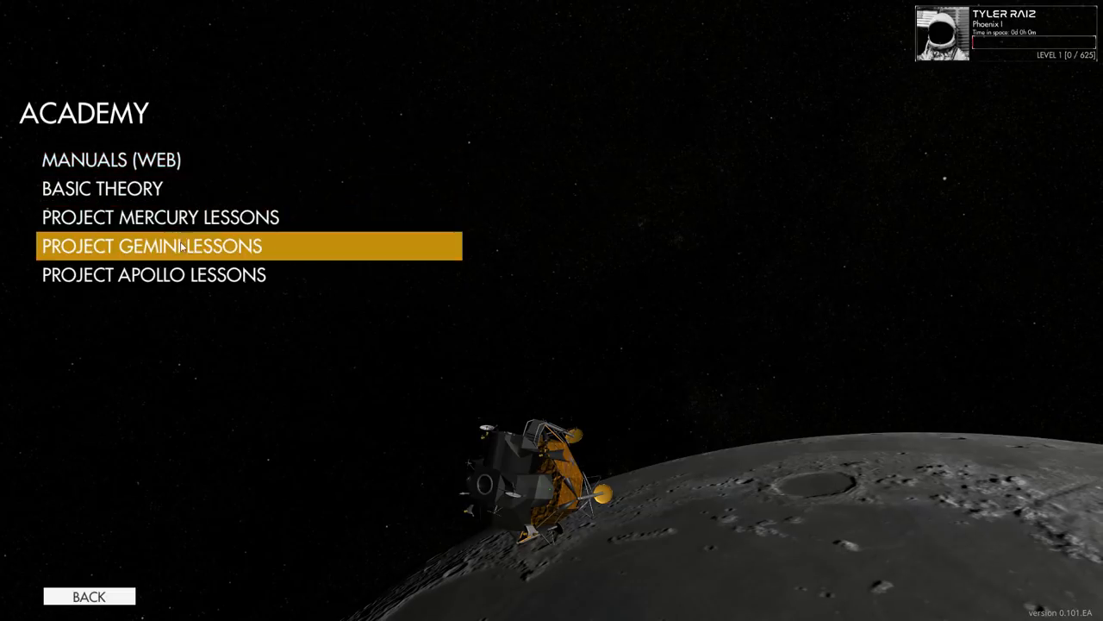
click(151, 246)
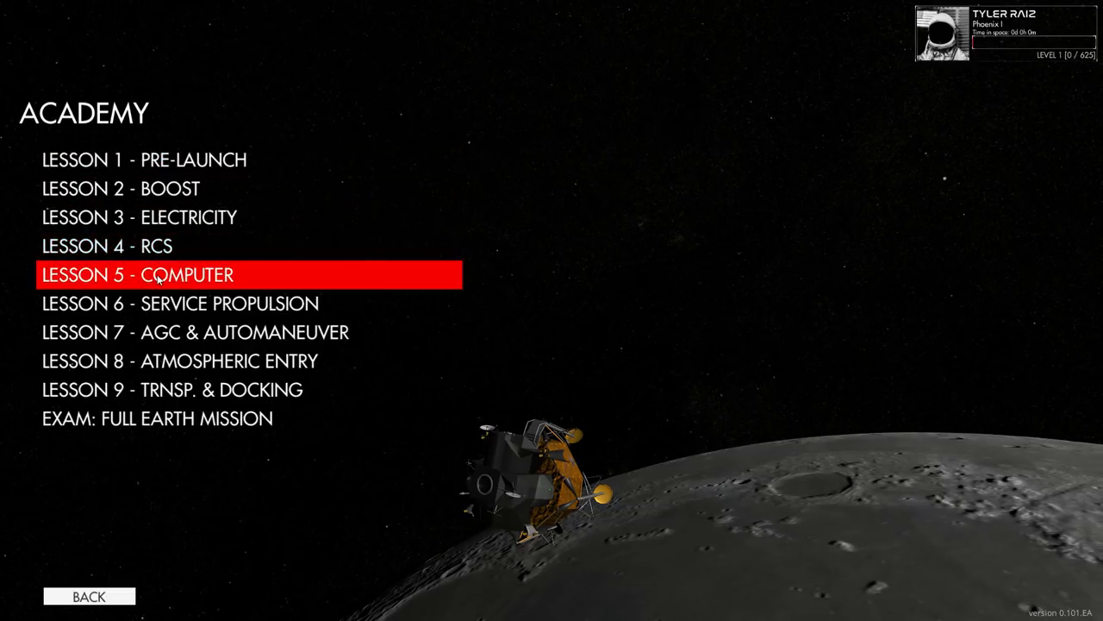
click(136, 275)
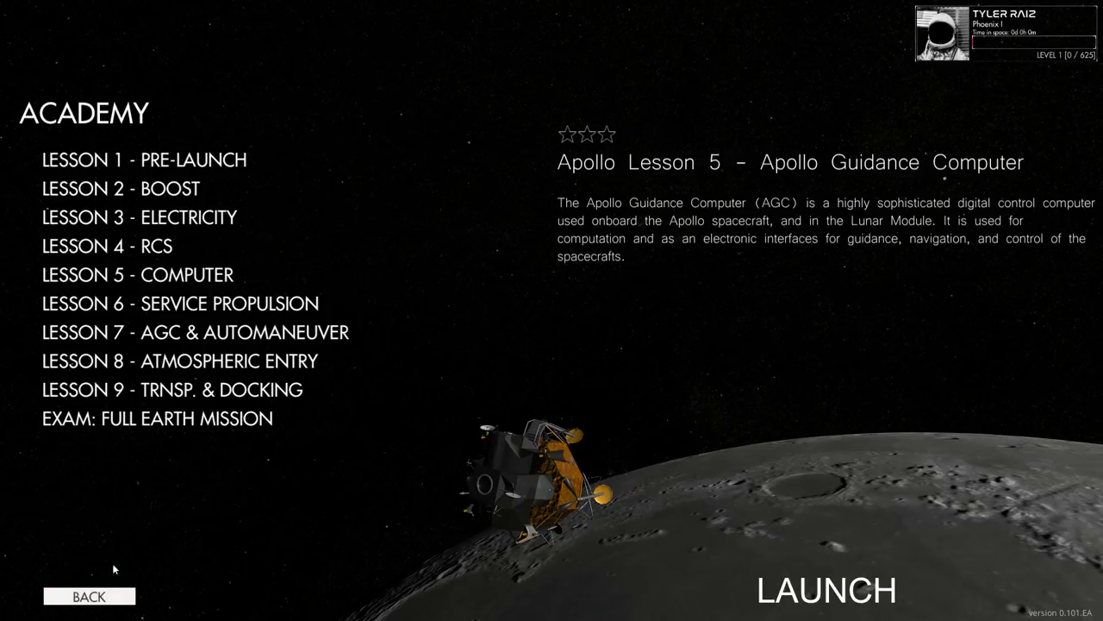
click(826, 590)
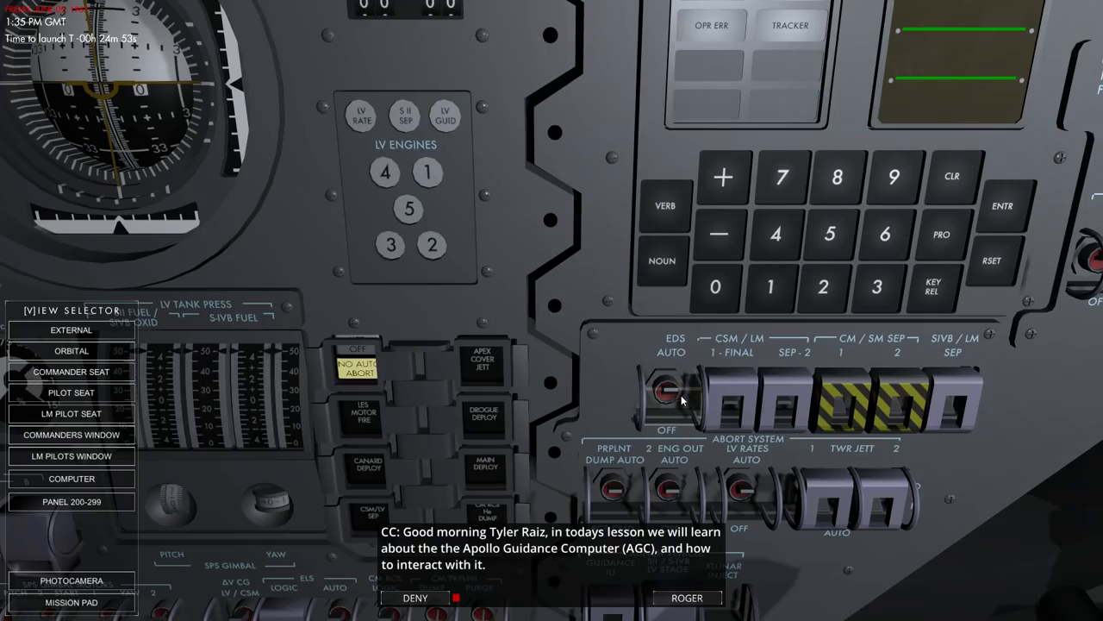
mouse_move(653, 435)
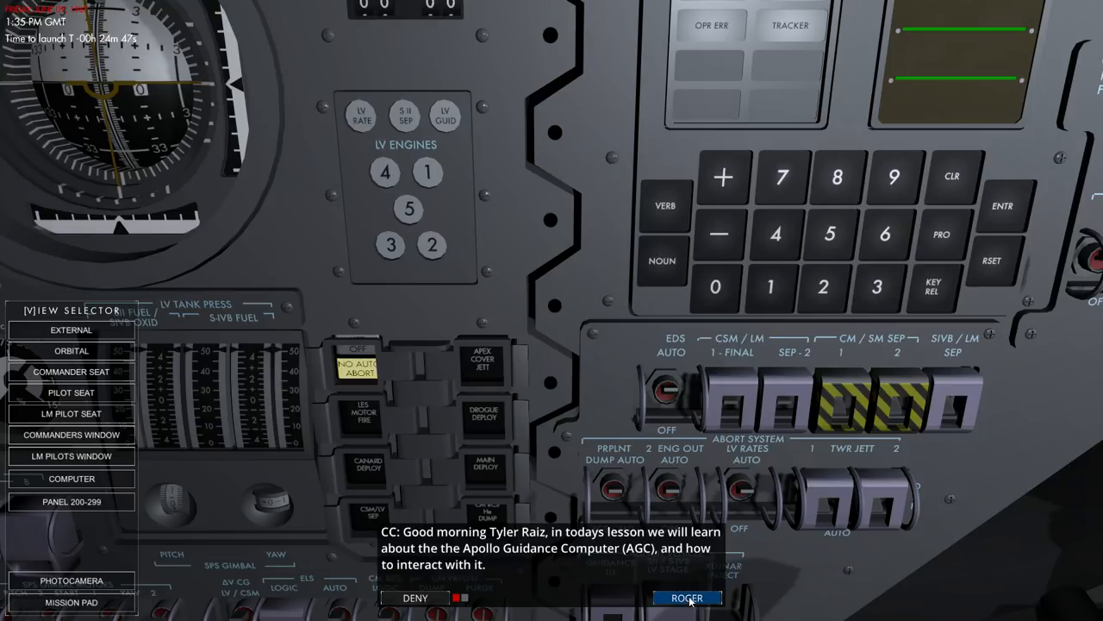
Acknowledge CapCom's greeting and messages on the AGC's purpose, the DSKY, and VERBs and NOUNs
click(687, 598)
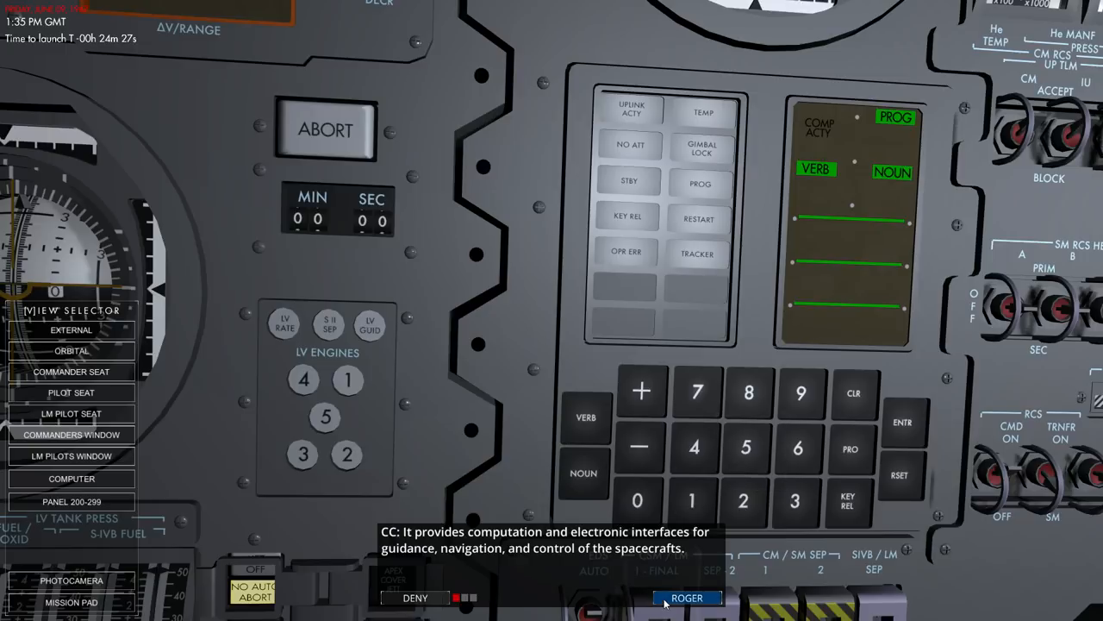
click(687, 597)
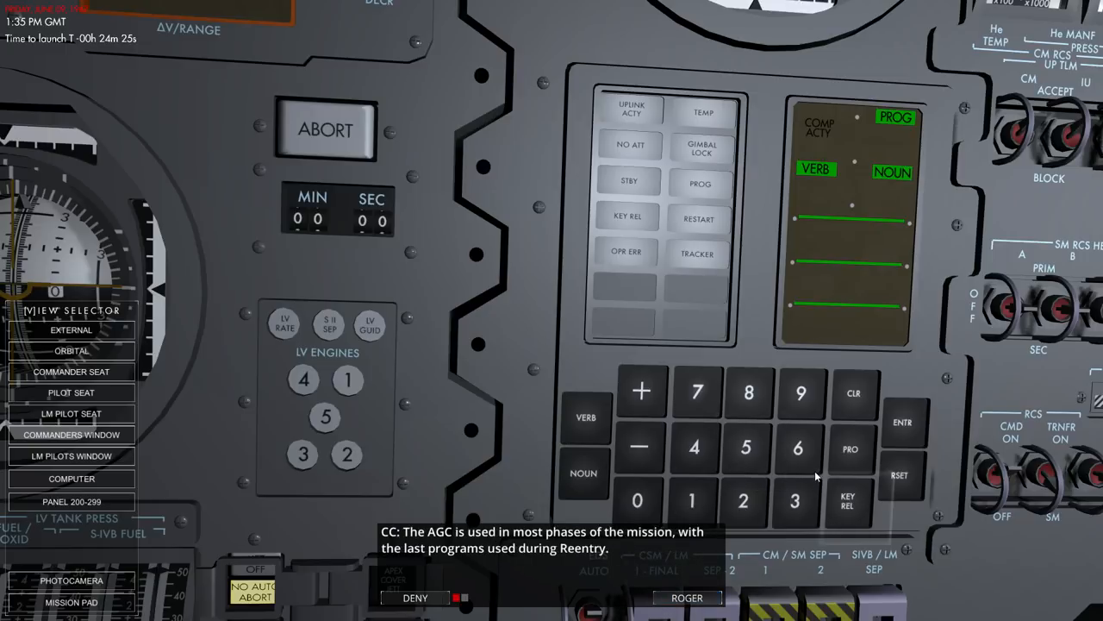
click(687, 598)
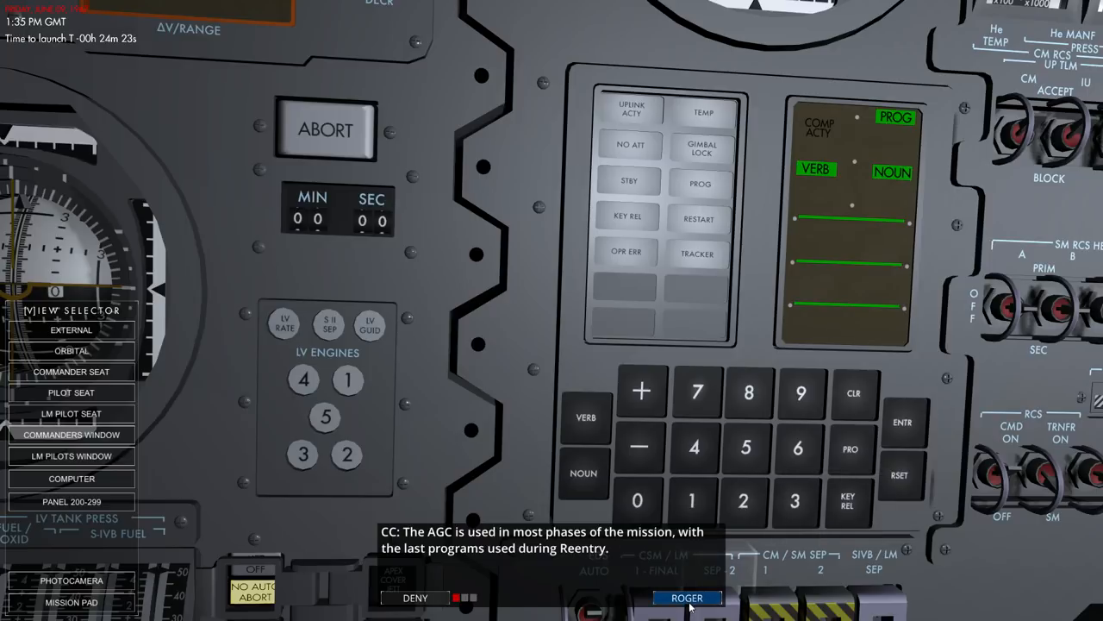
click(687, 598)
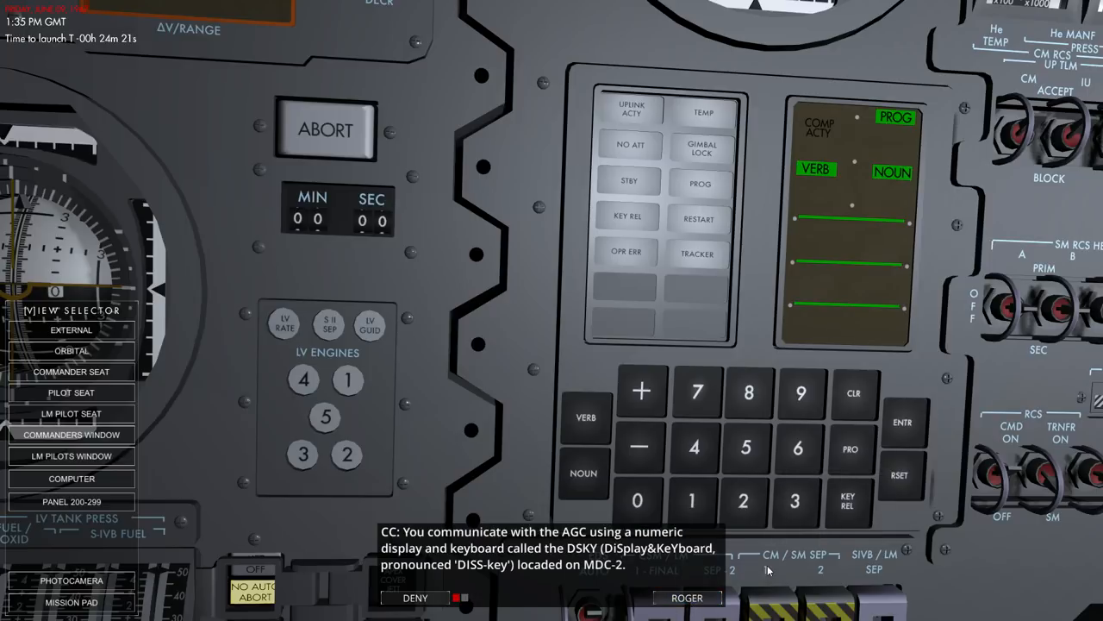
mouse_move(689, 423)
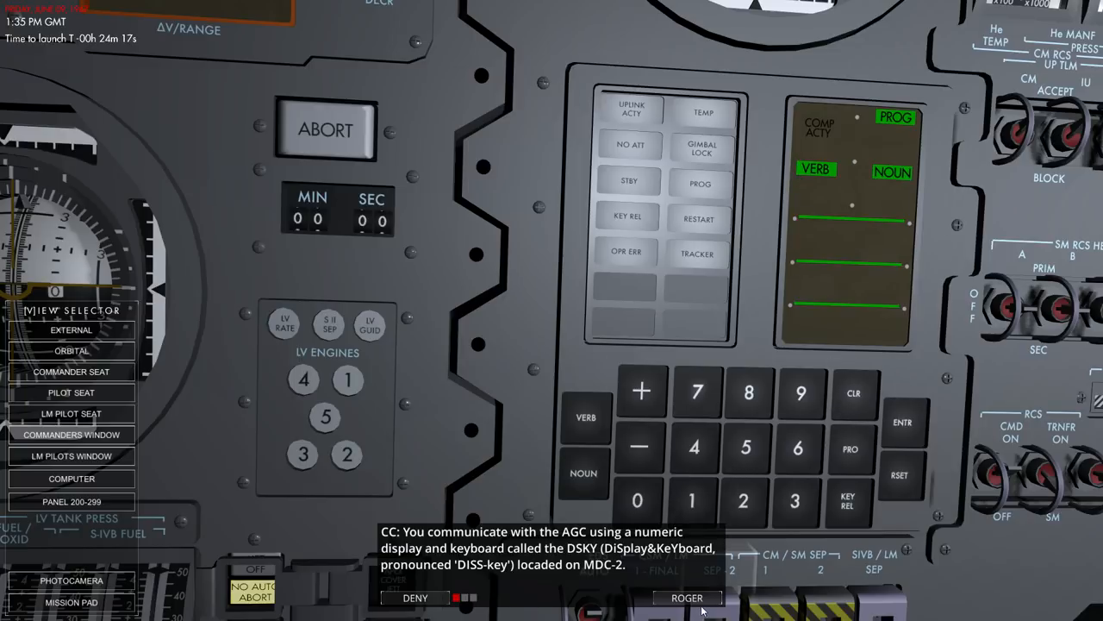
click(687, 598)
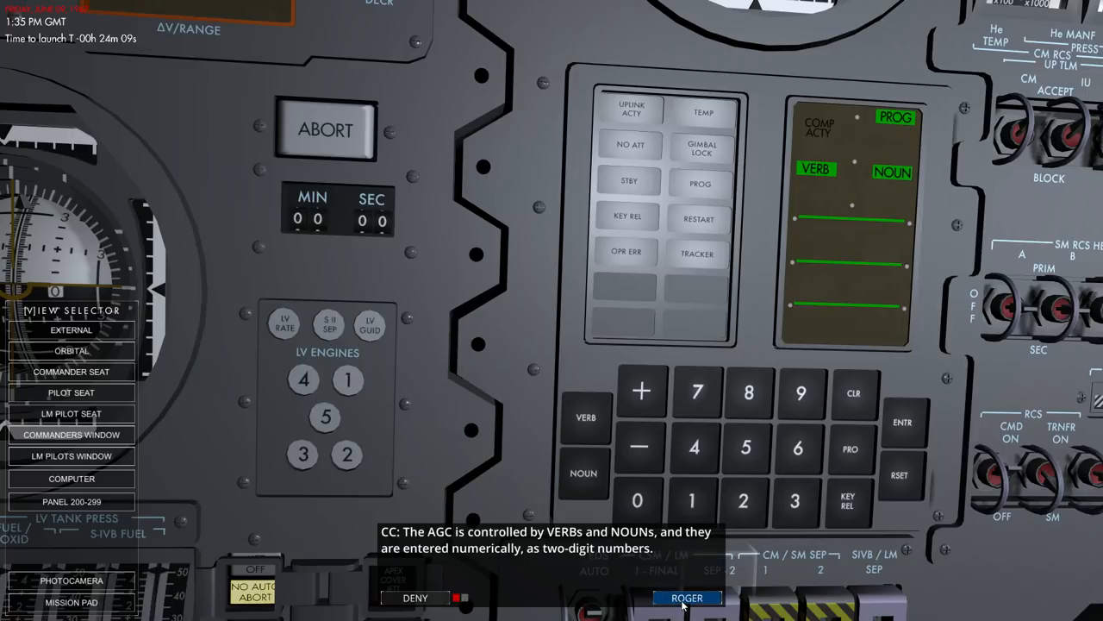
click(687, 598)
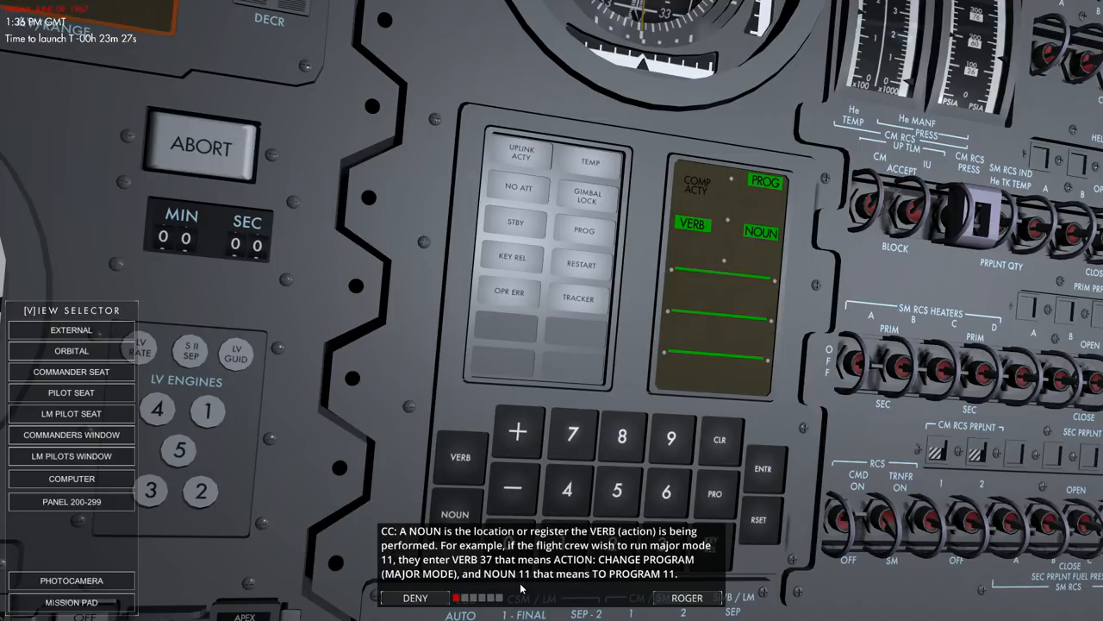
Acknowledge CapCom's explanations of NOUNs and major modes
click(687, 598)
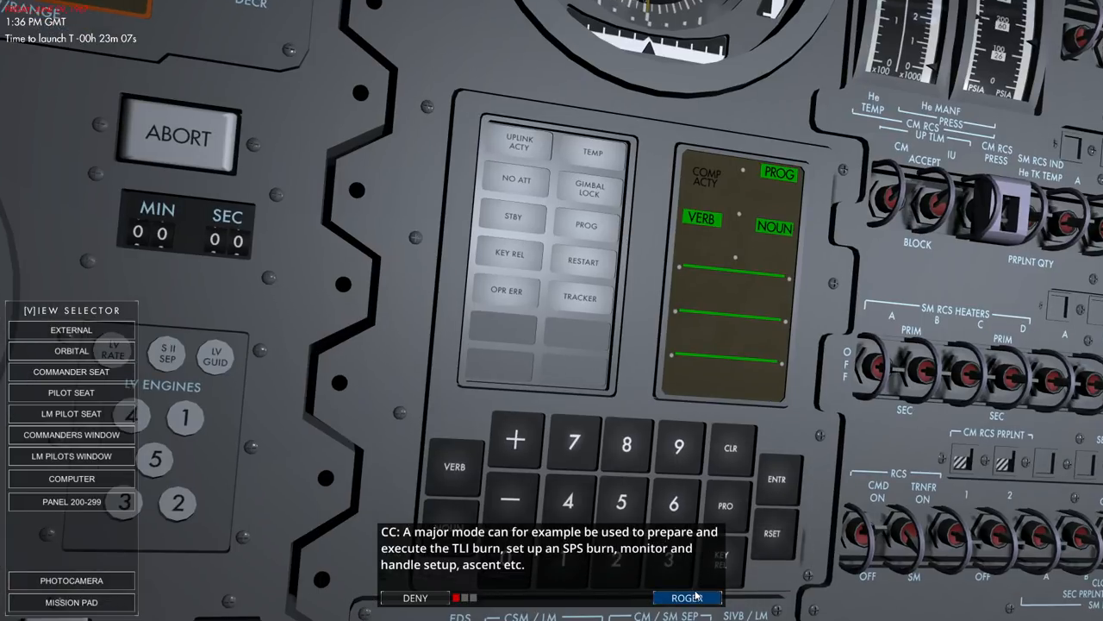
click(687, 597)
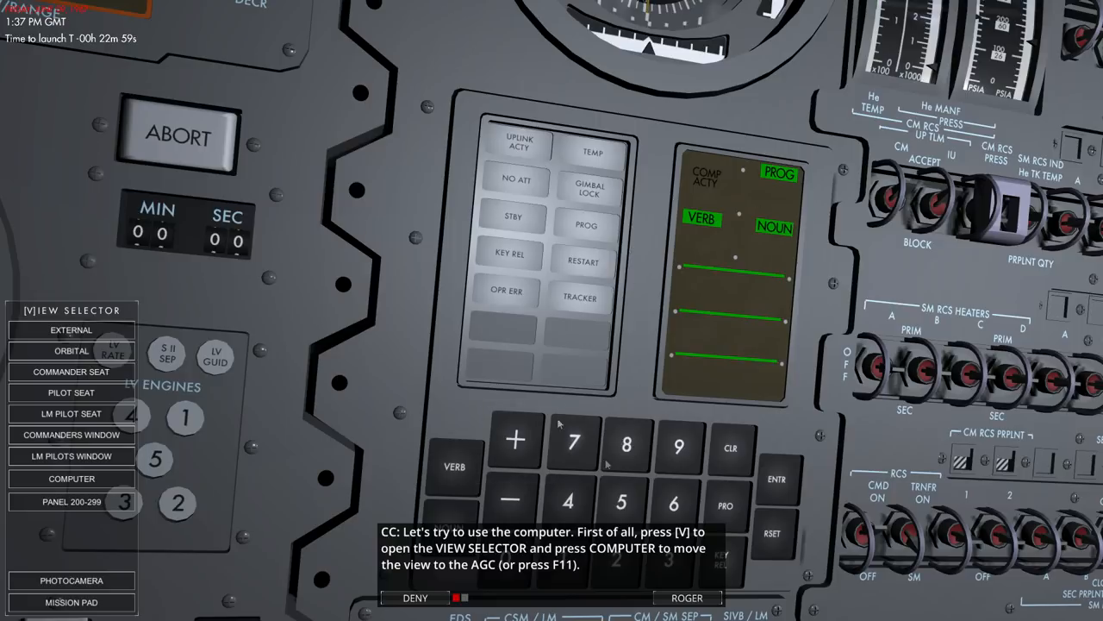
Commit verb 37, then key noun 01 on the DSKY and enter it to start P01
click(454, 465)
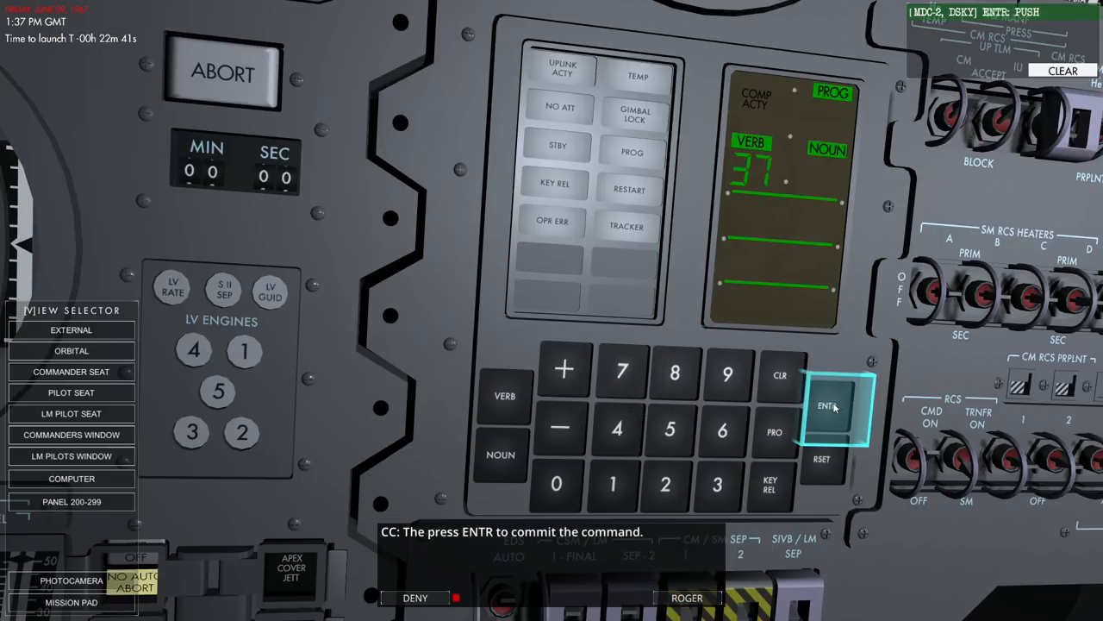
click(827, 406)
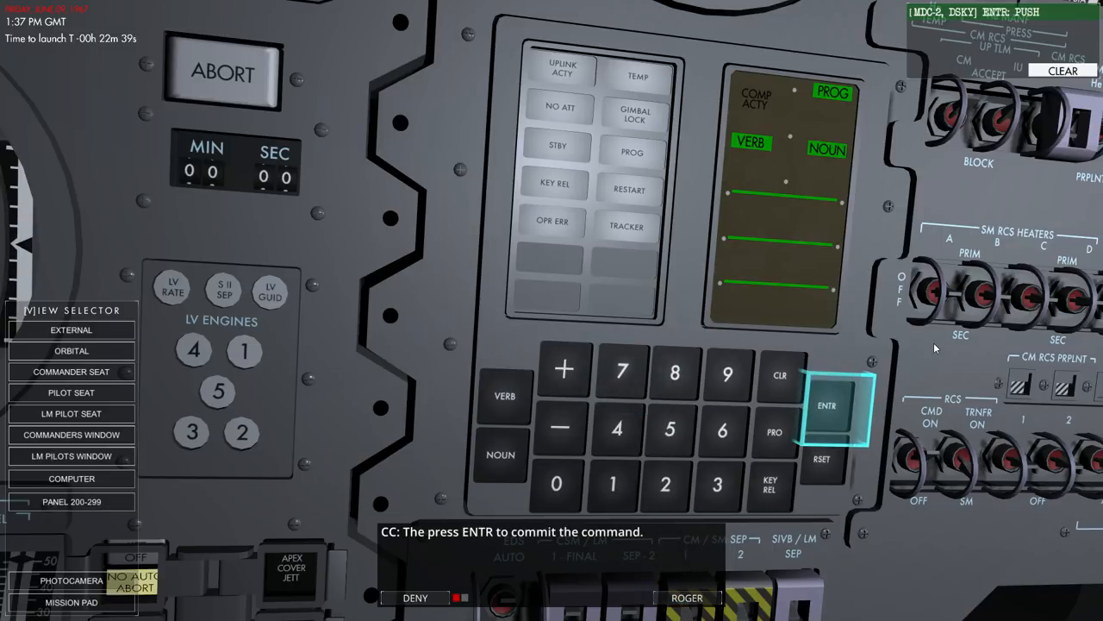
click(826, 405)
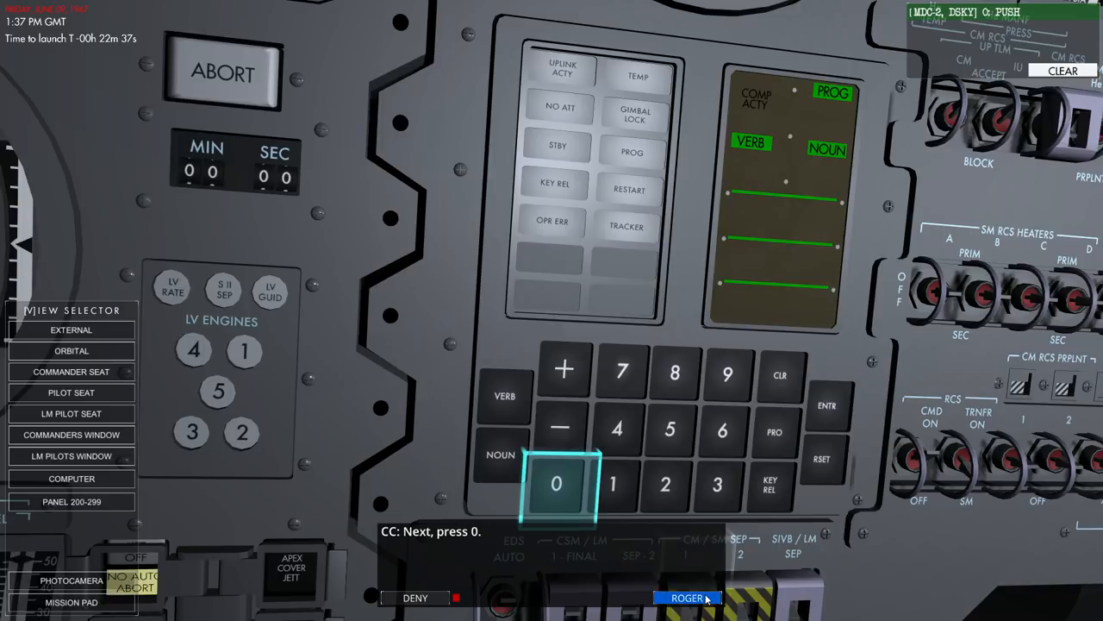
click(687, 597)
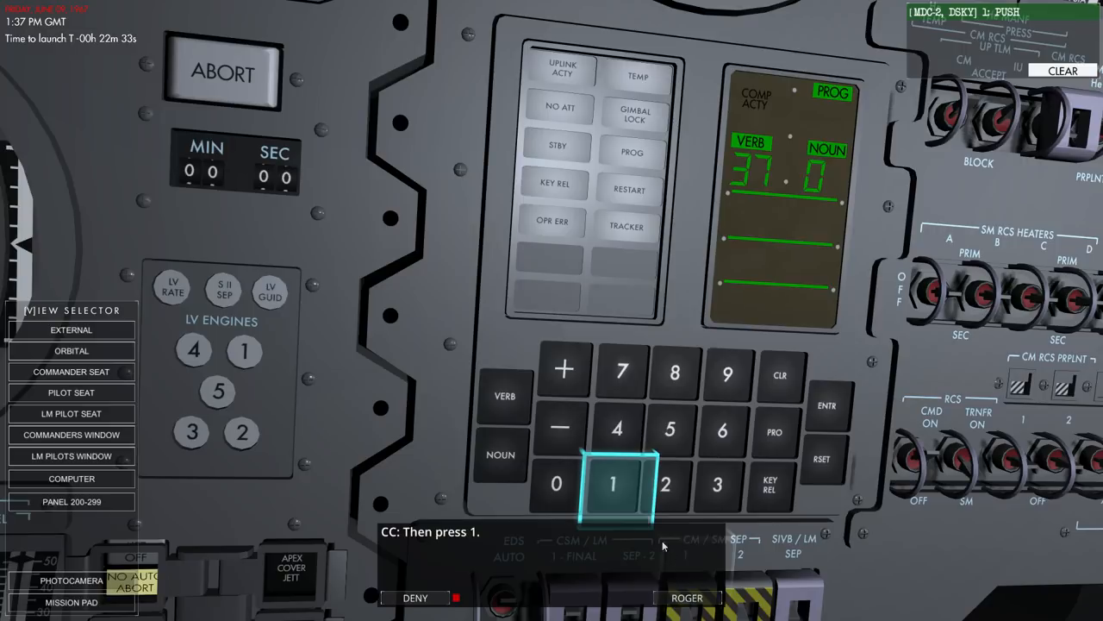
click(613, 483)
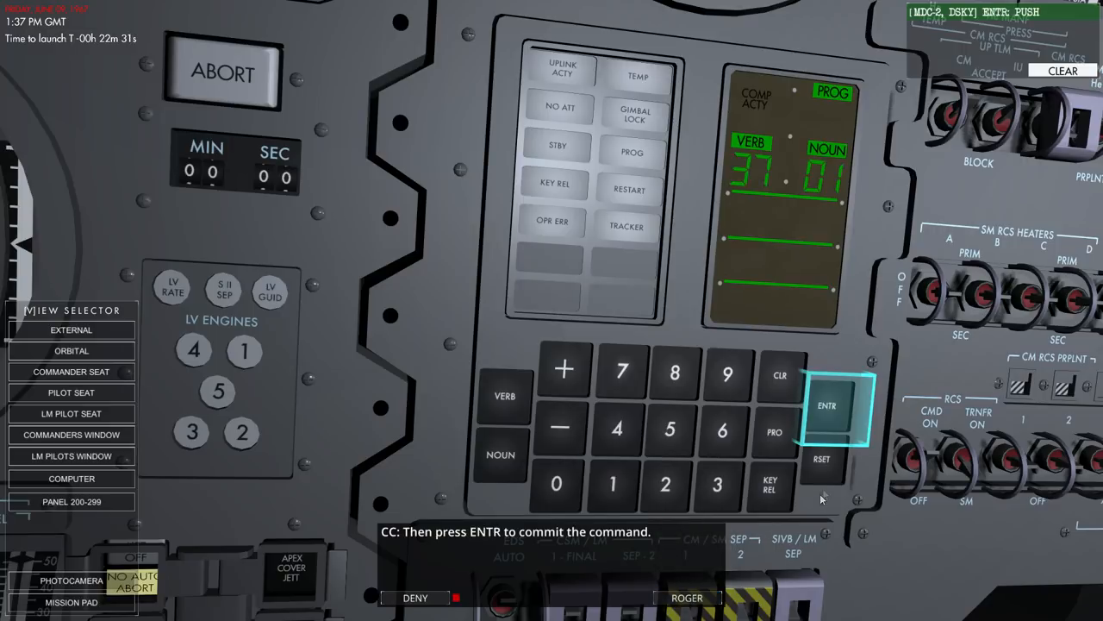
click(826, 405)
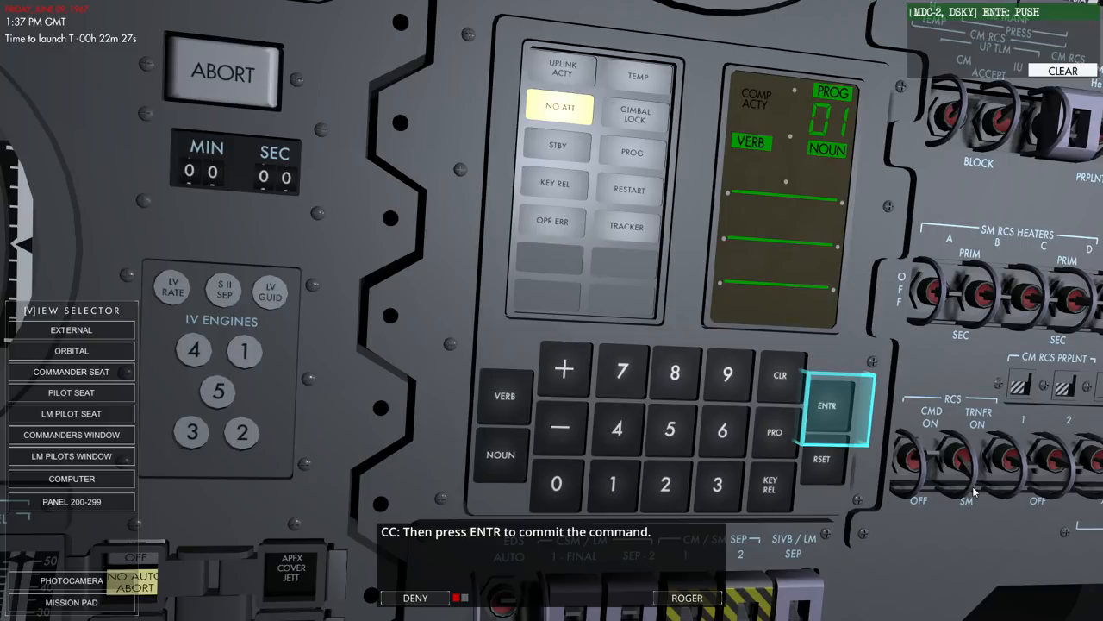
Acknowledge CapCom's notes on Program 01, NO ATT, launch attitude and command shorthand until P02 runs
click(827, 405)
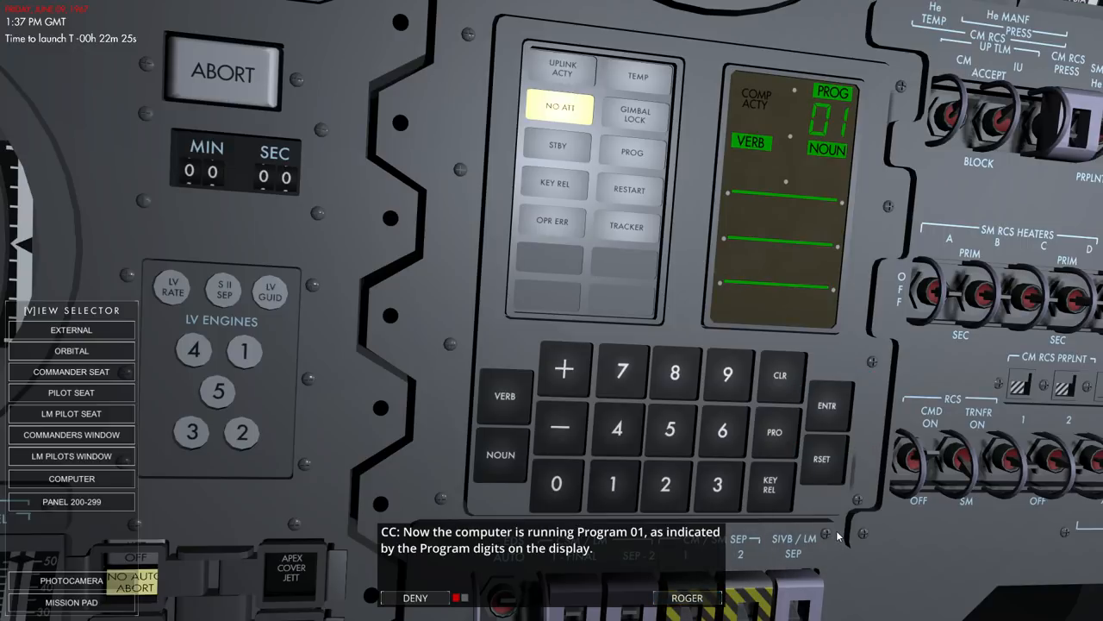
mouse_move(853, 59)
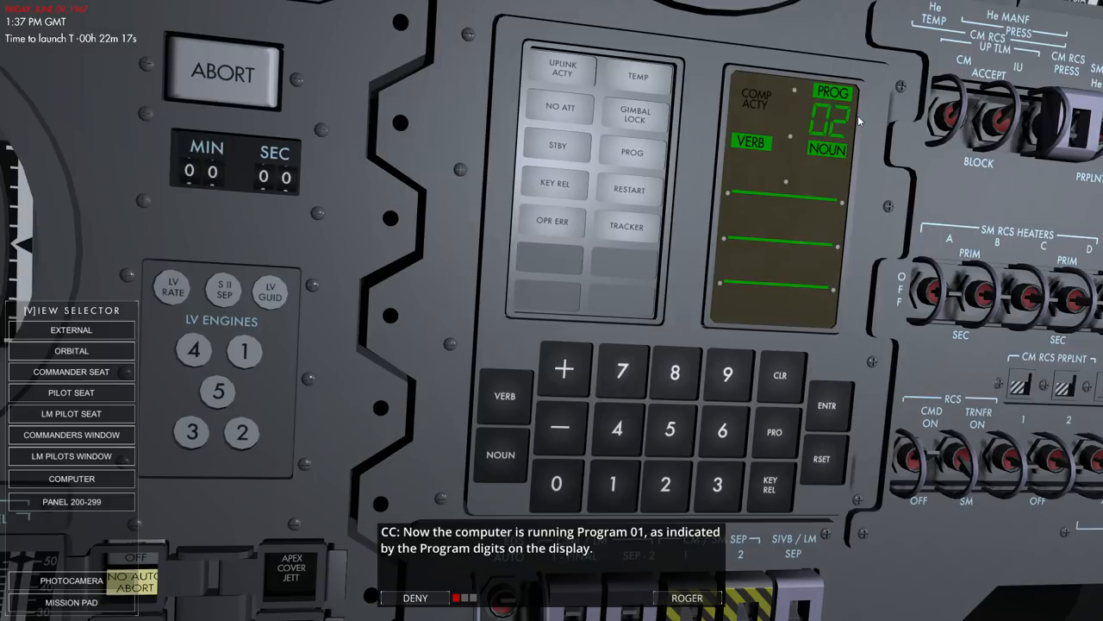
click(688, 597)
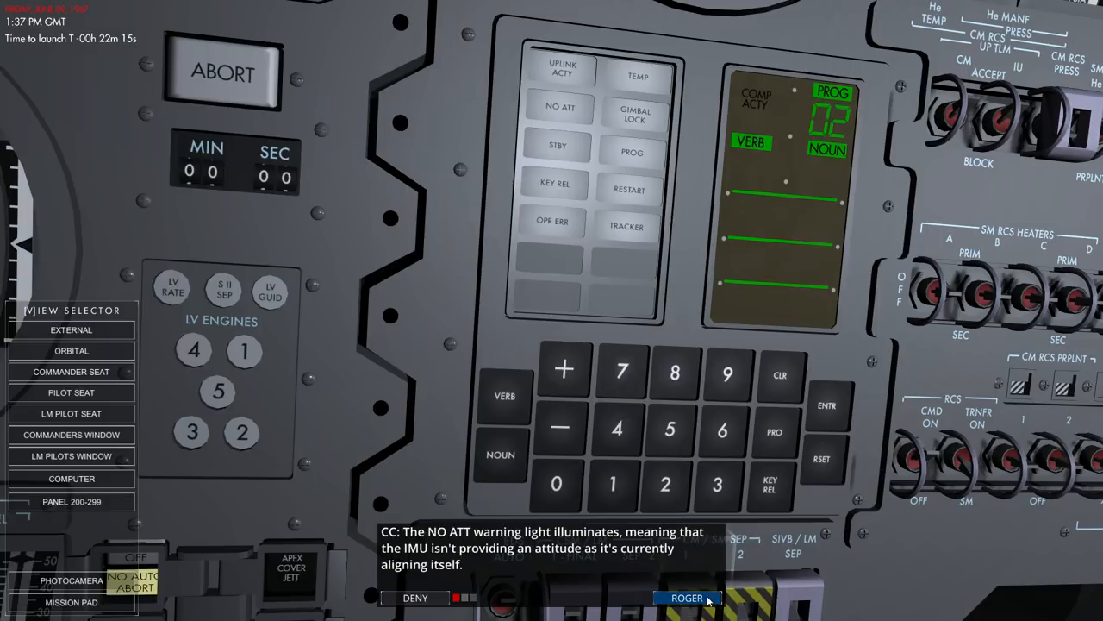
click(687, 597)
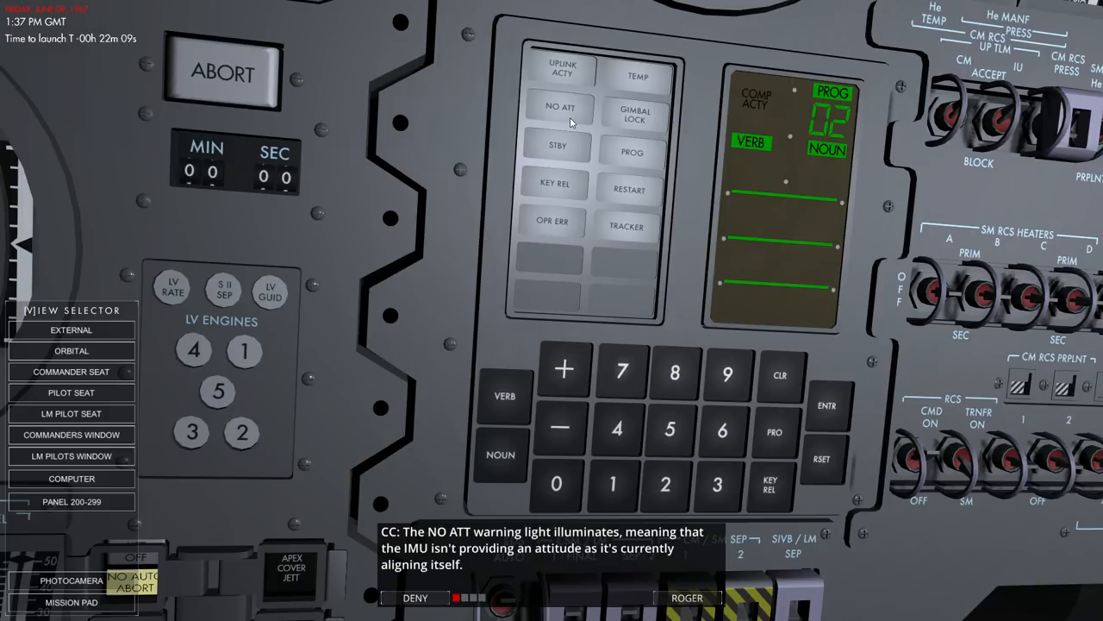
click(687, 598)
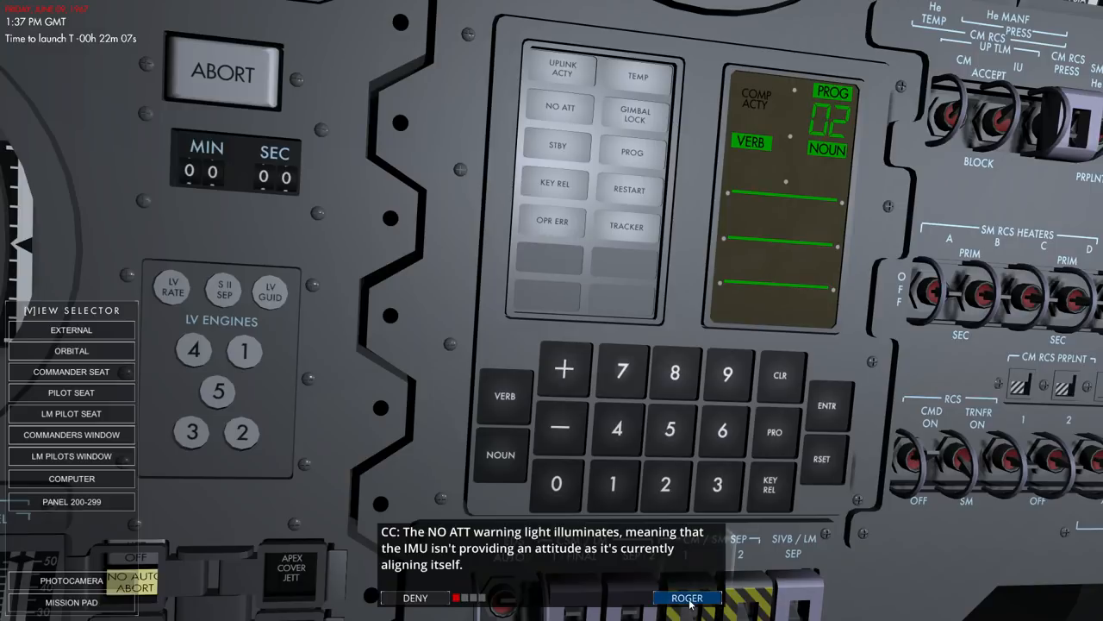
click(687, 598)
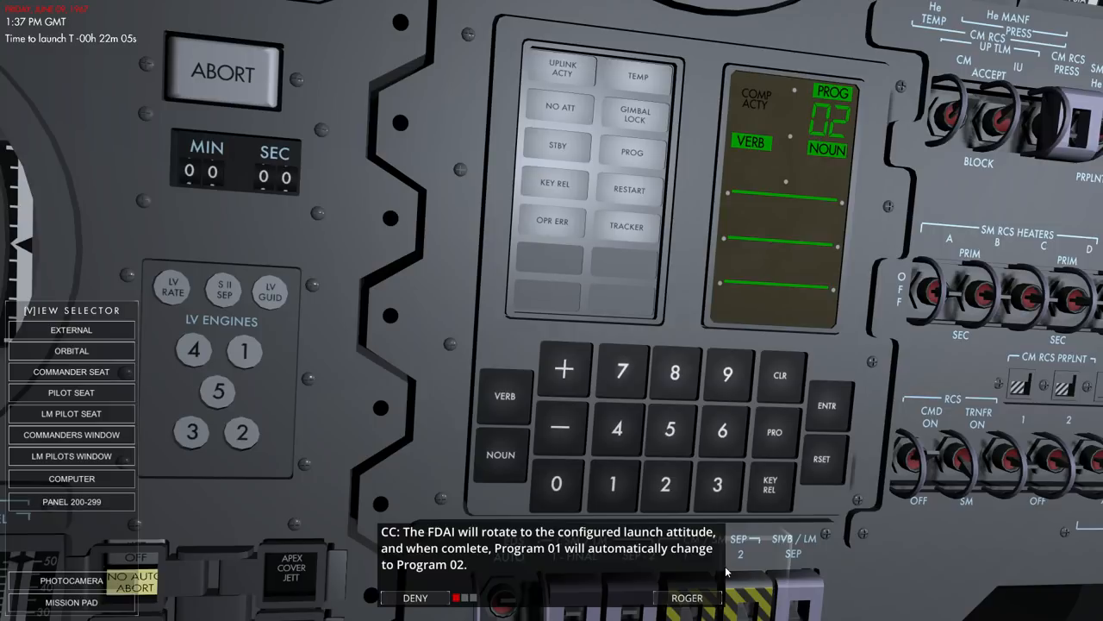
mouse_move(798, 353)
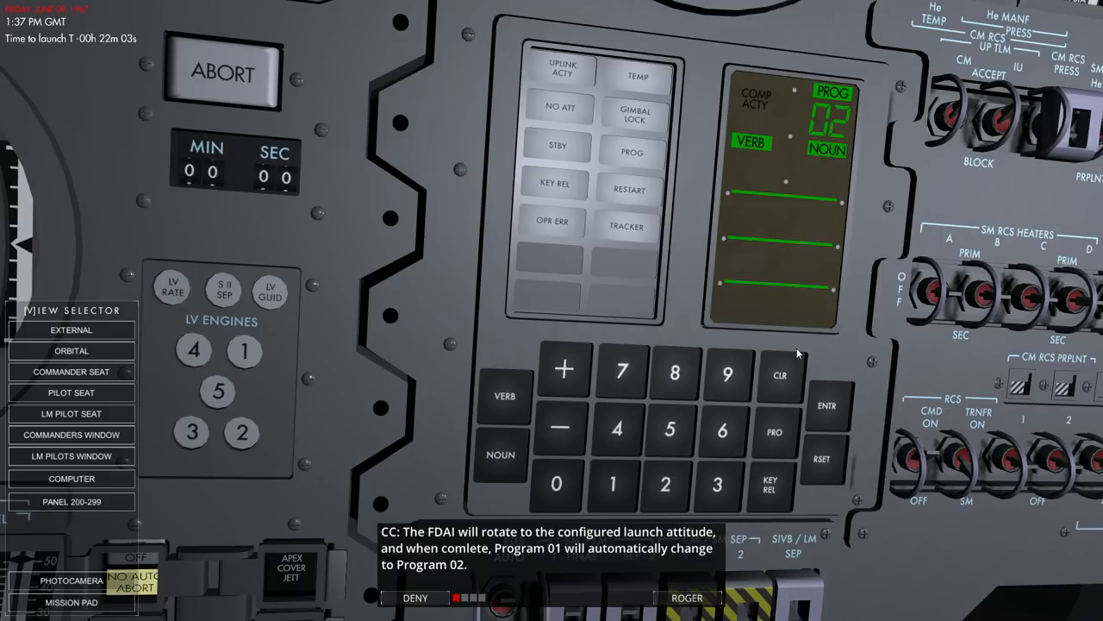
mouse_move(487, 578)
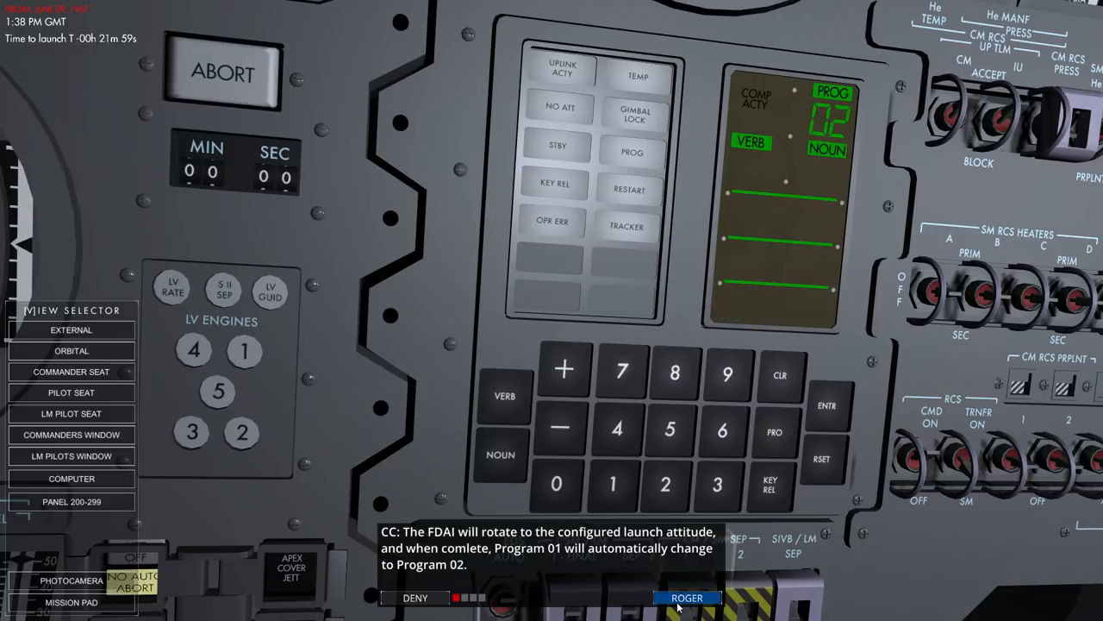
click(687, 597)
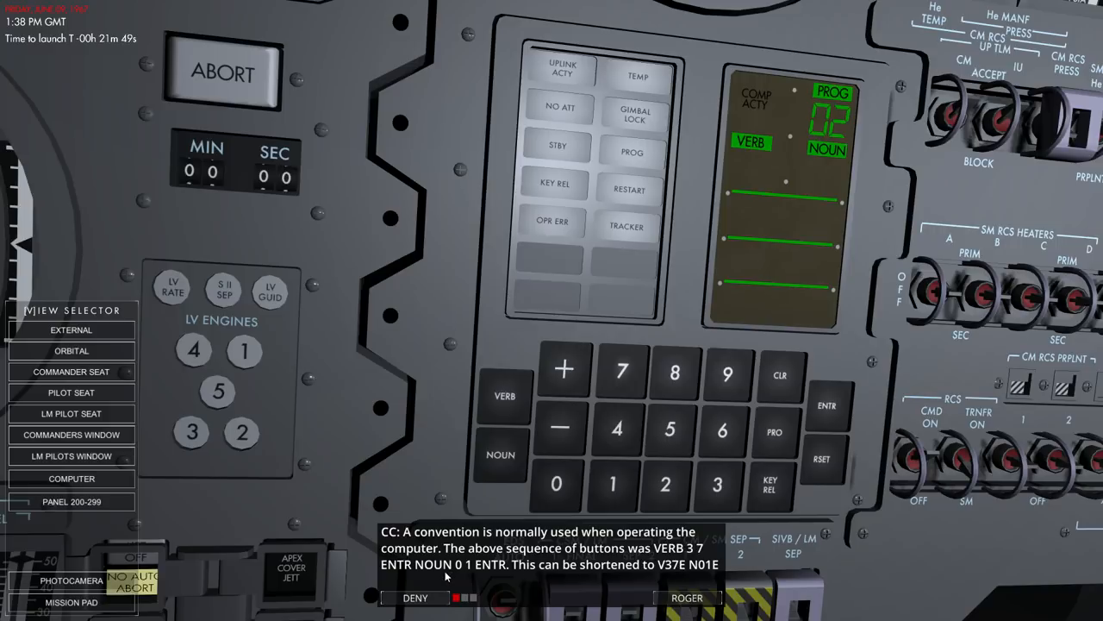
mouse_move(629, 588)
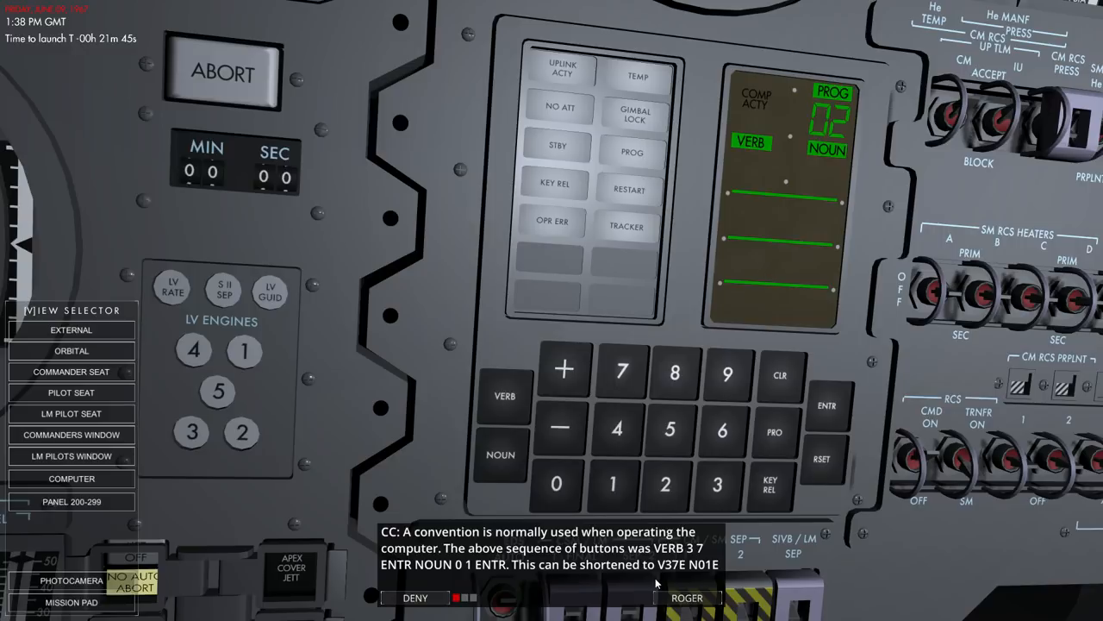
click(687, 598)
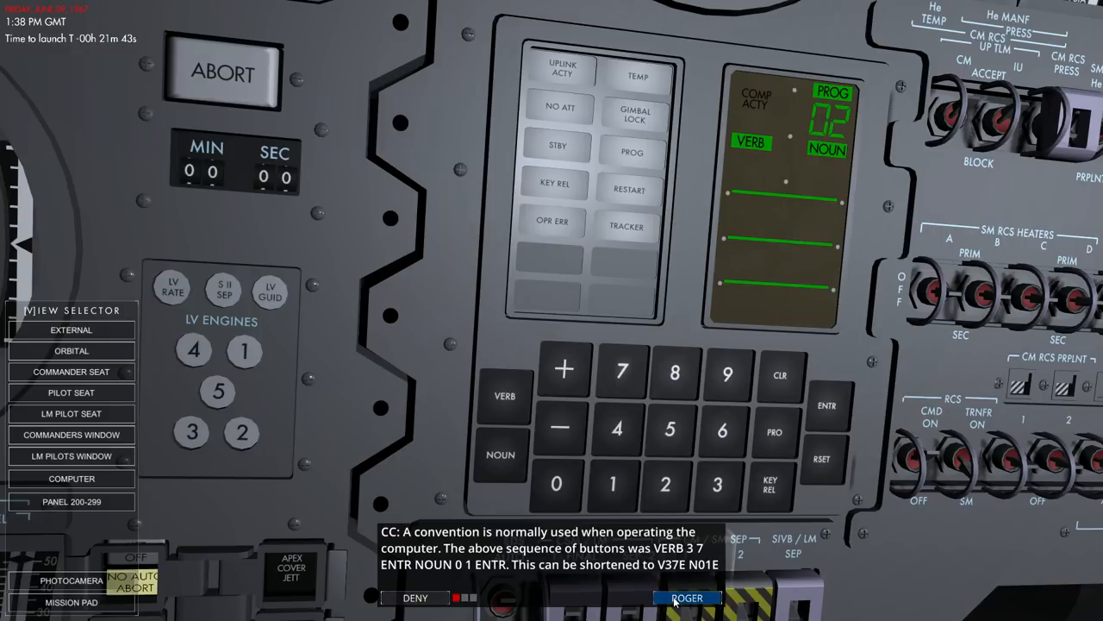
click(687, 598)
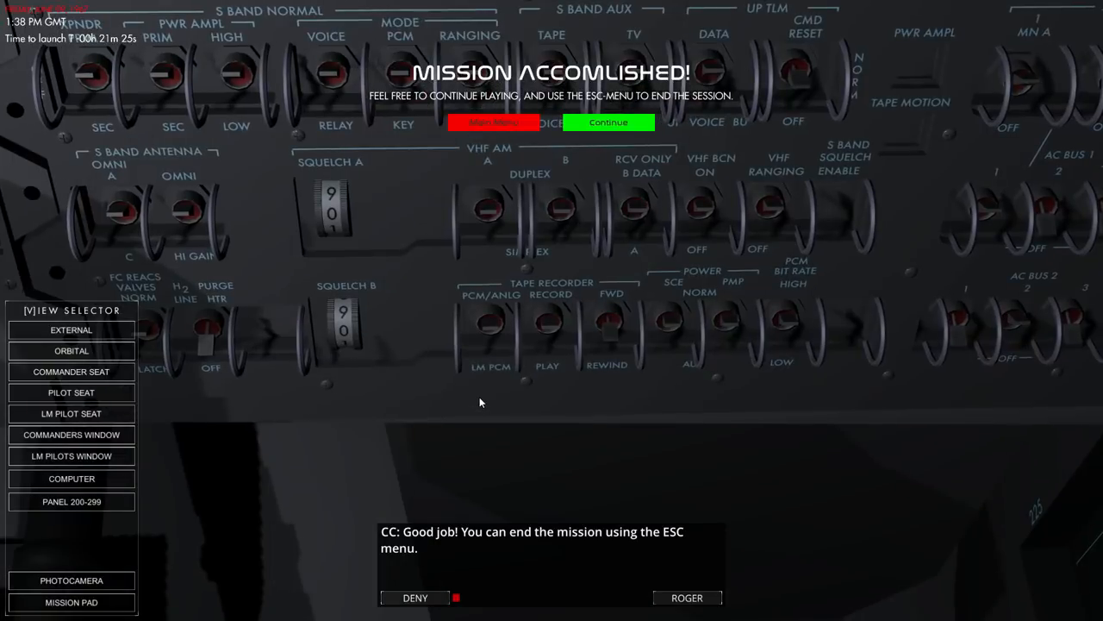
mouse_move(673, 324)
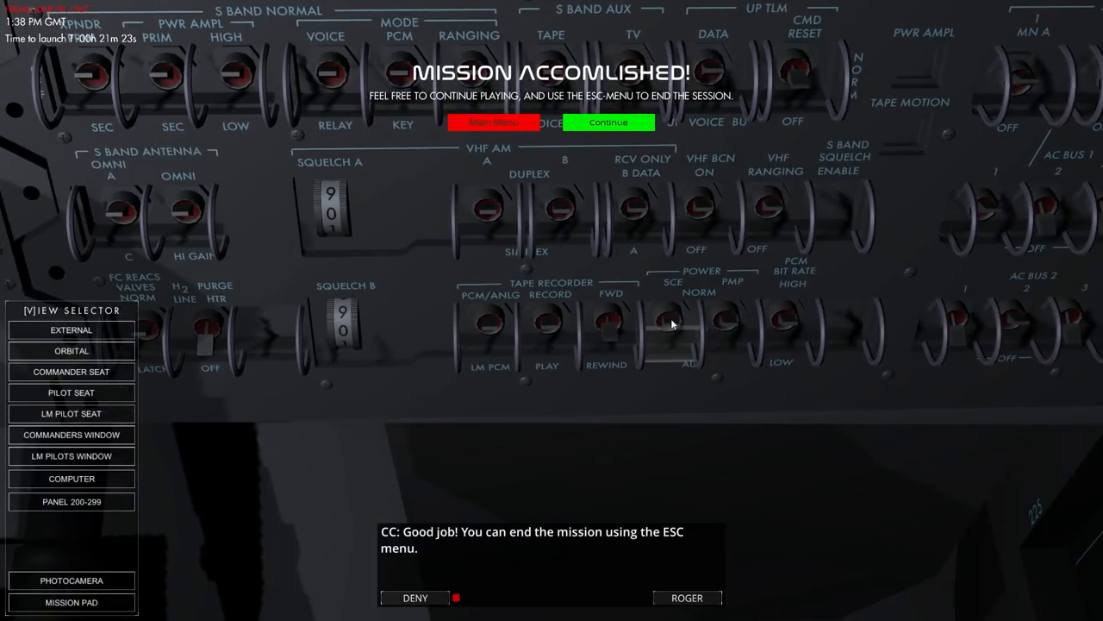
mouse_move(674, 343)
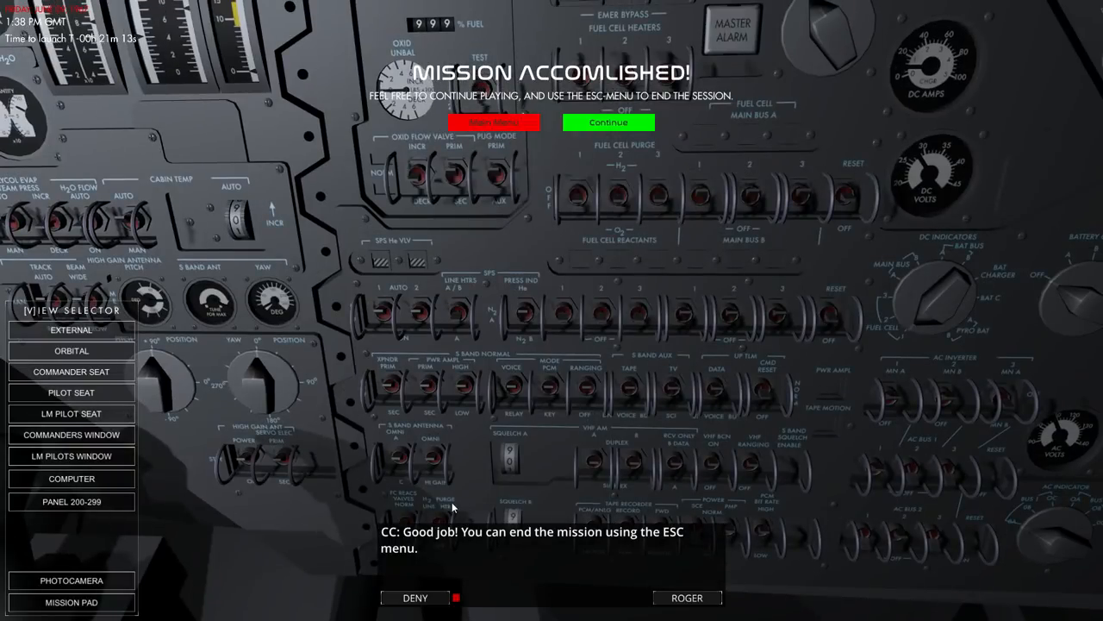
mouse_move(464, 495)
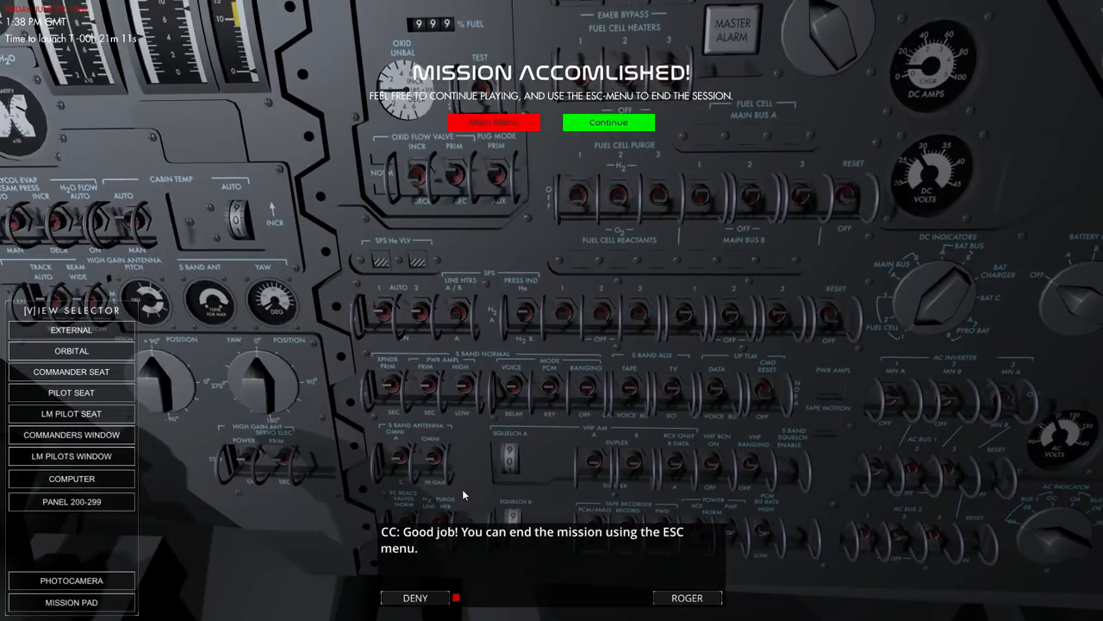
mouse_move(431, 491)
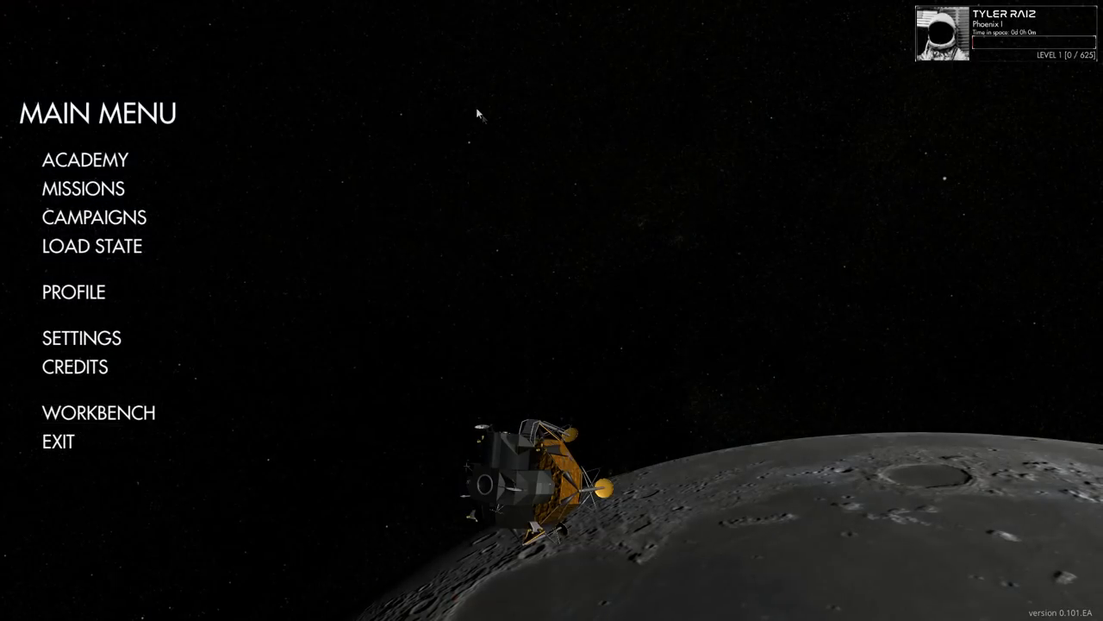
click(82, 188)
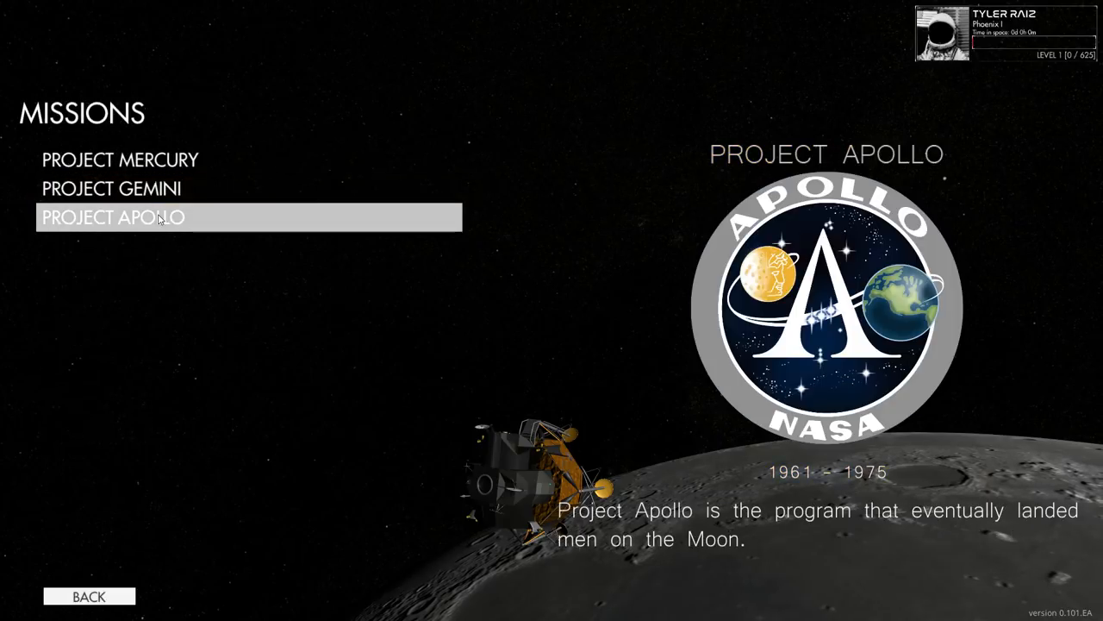
click(112, 218)
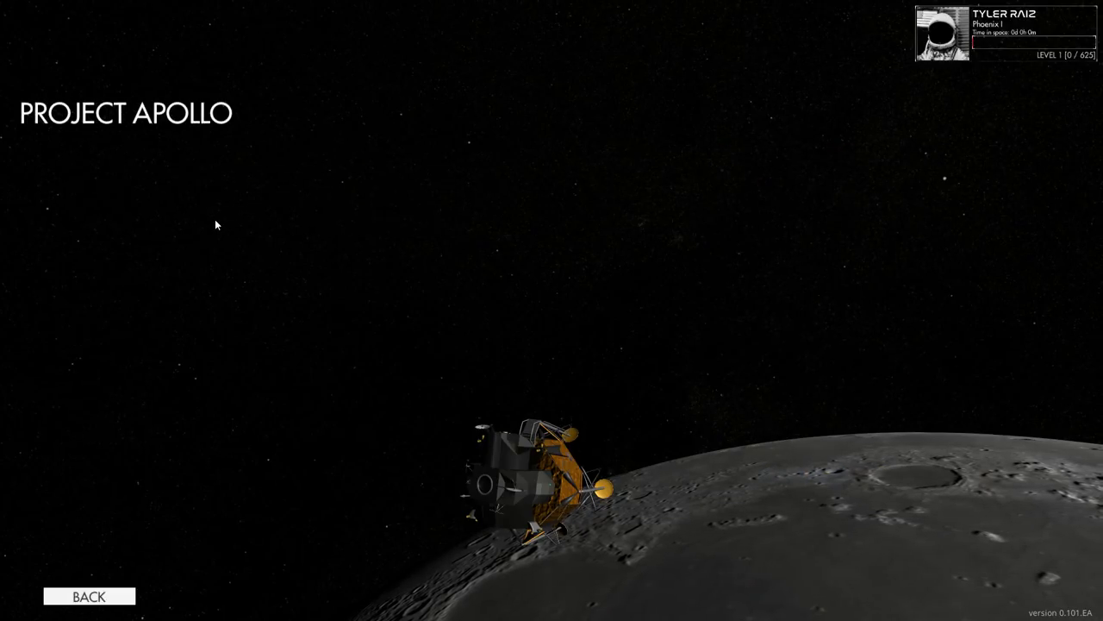
mouse_move(238, 244)
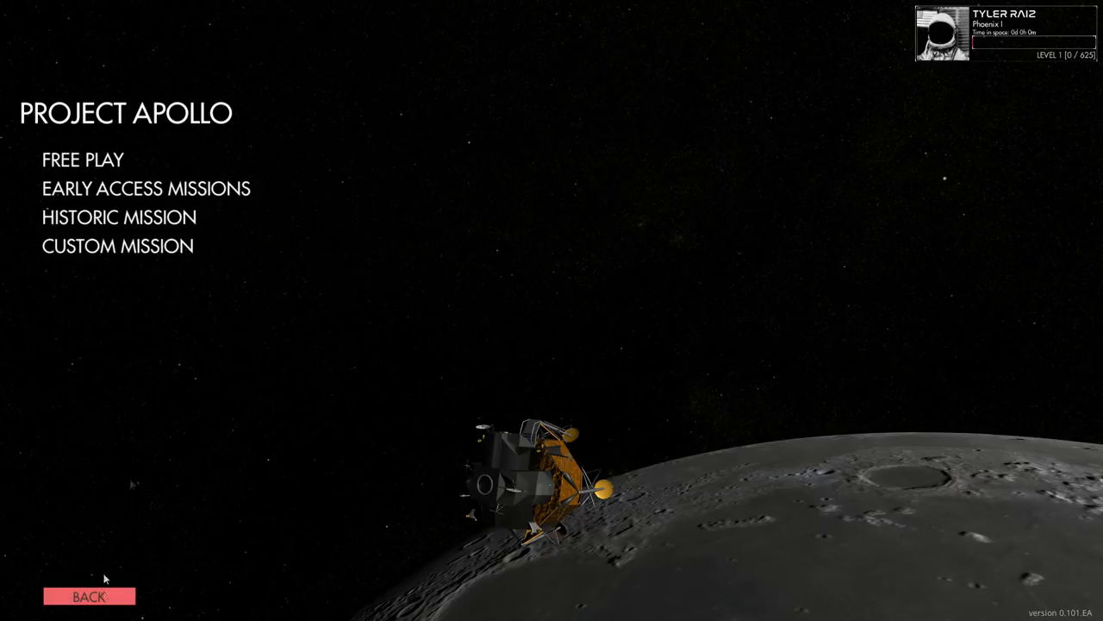
mouse_move(104, 160)
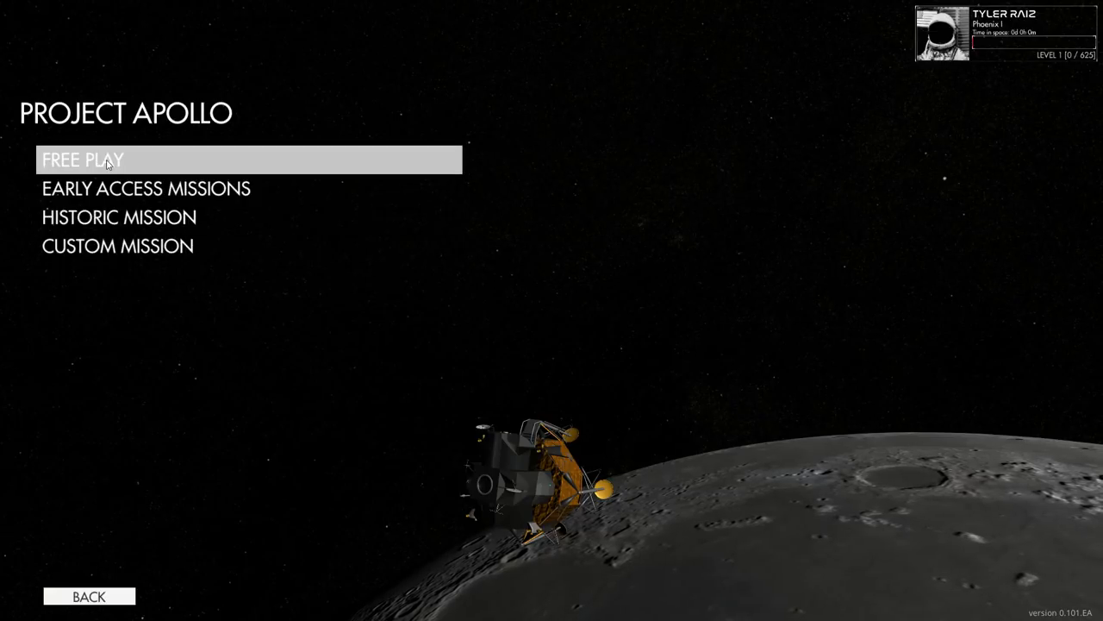
mouse_move(206, 494)
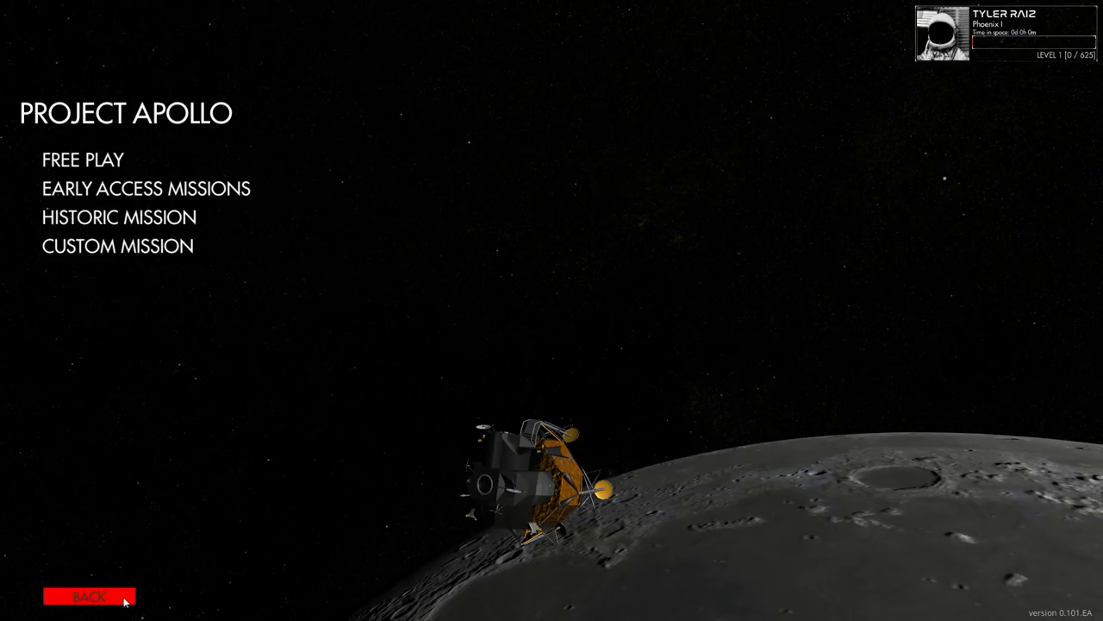
click(89, 595)
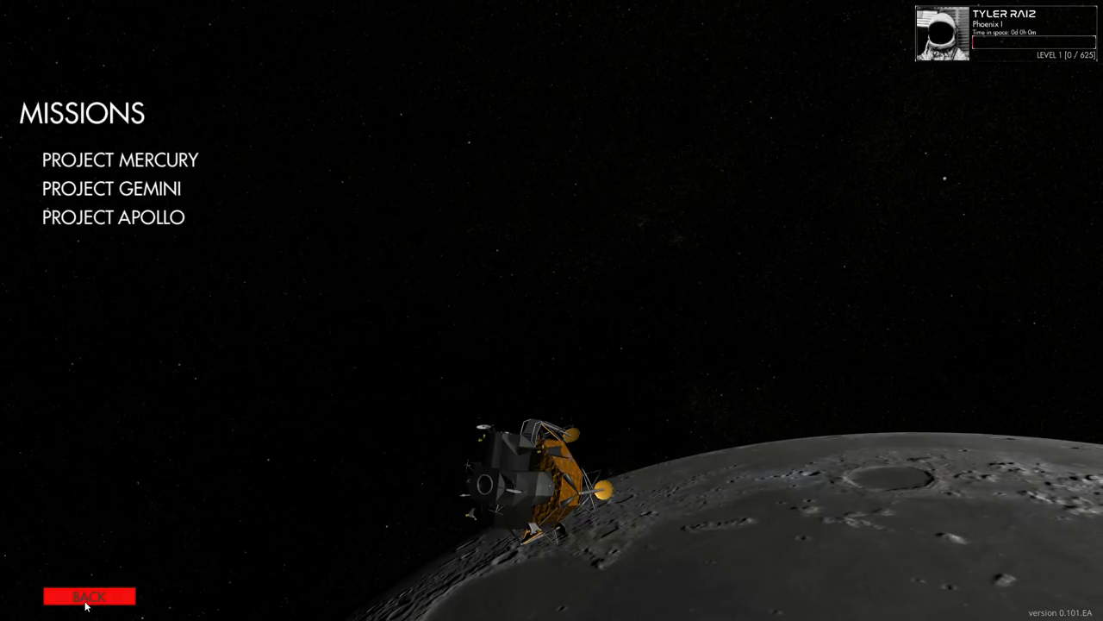
click(89, 596)
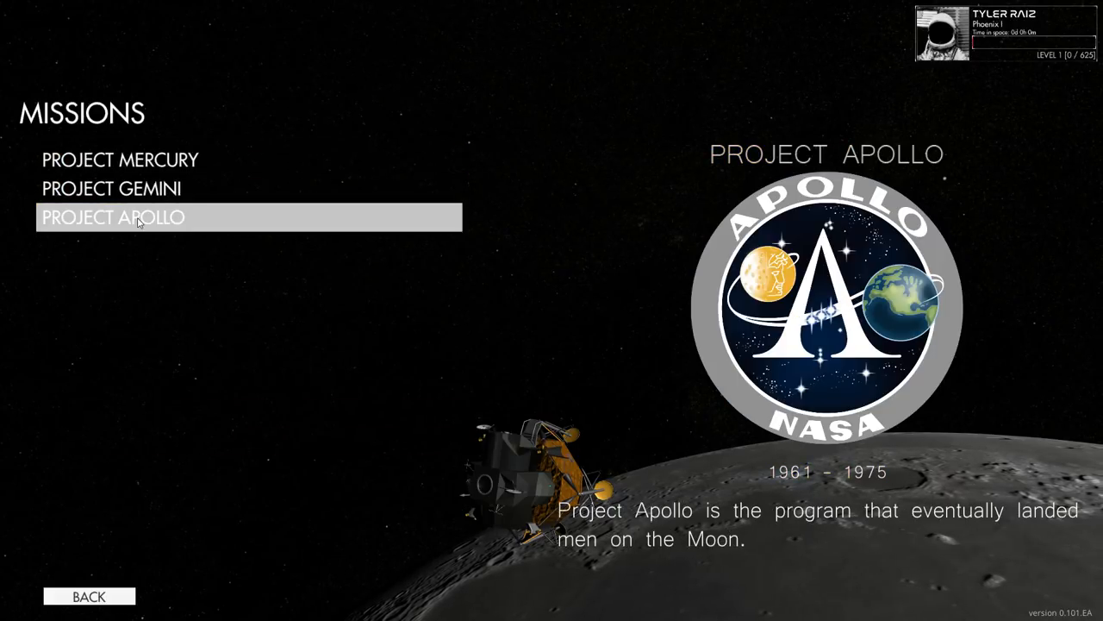
click(112, 217)
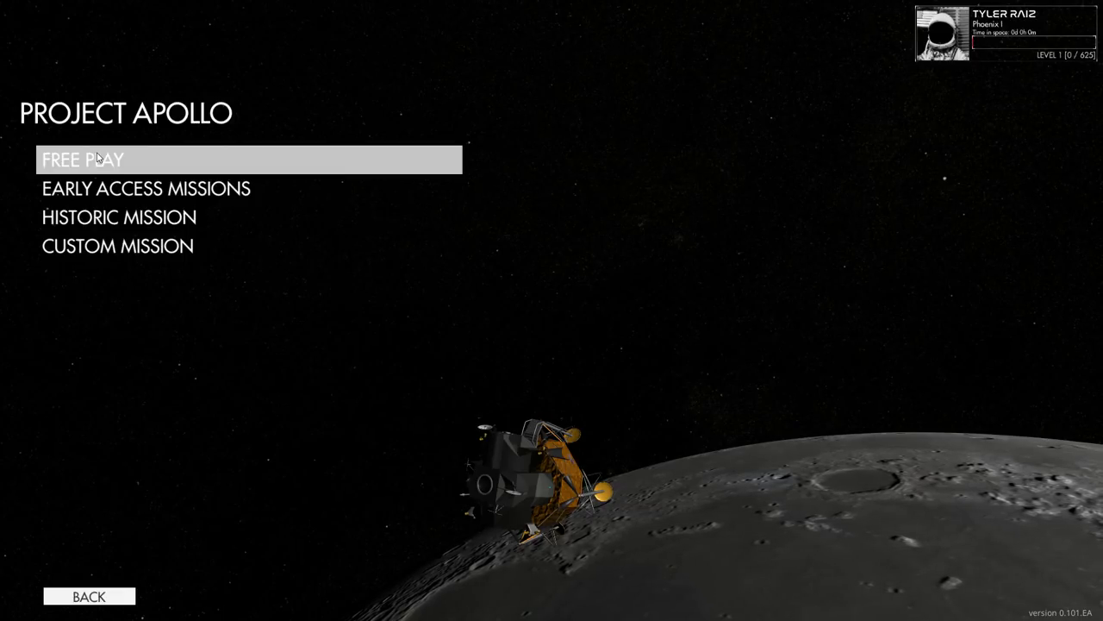
Launch Apollo free play into the command module cockpit and acknowledge CapCom's welcome
click(82, 160)
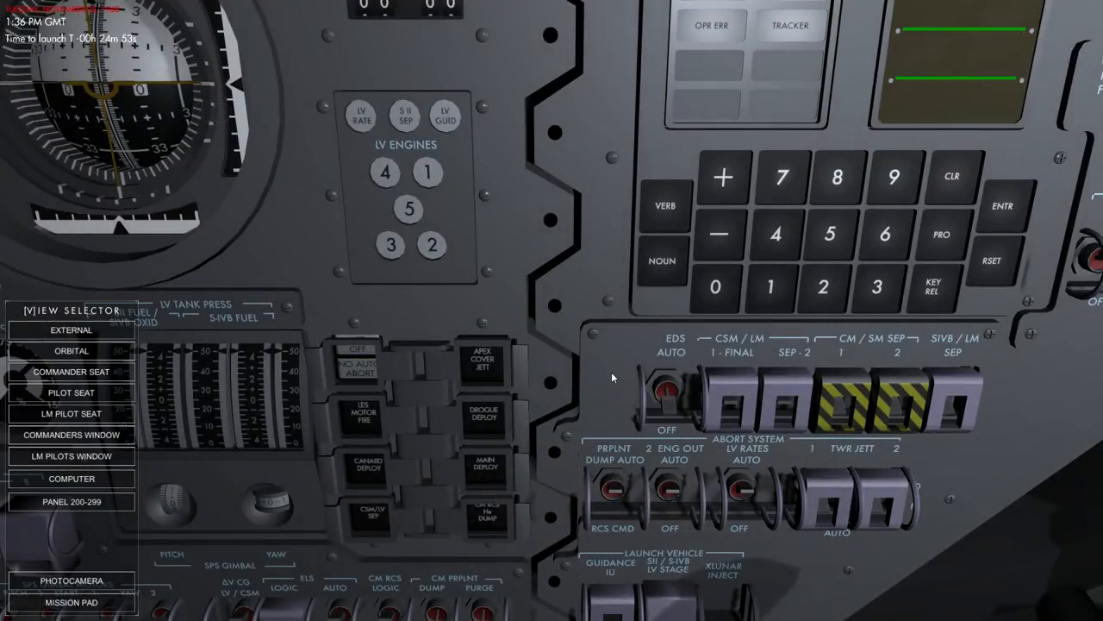
click(666, 393)
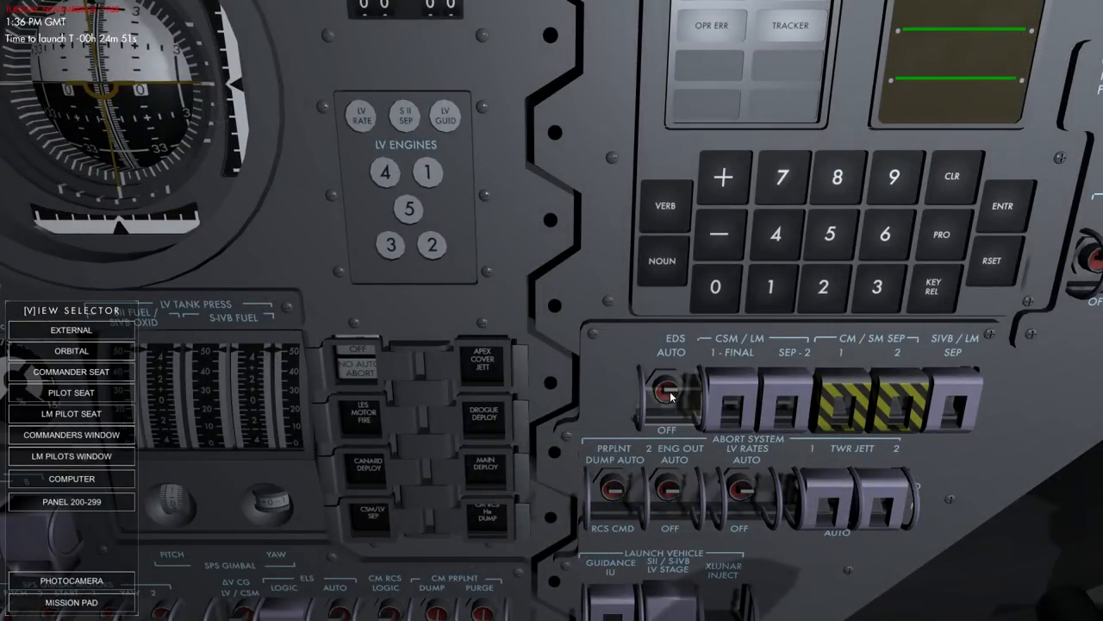
click(670, 392)
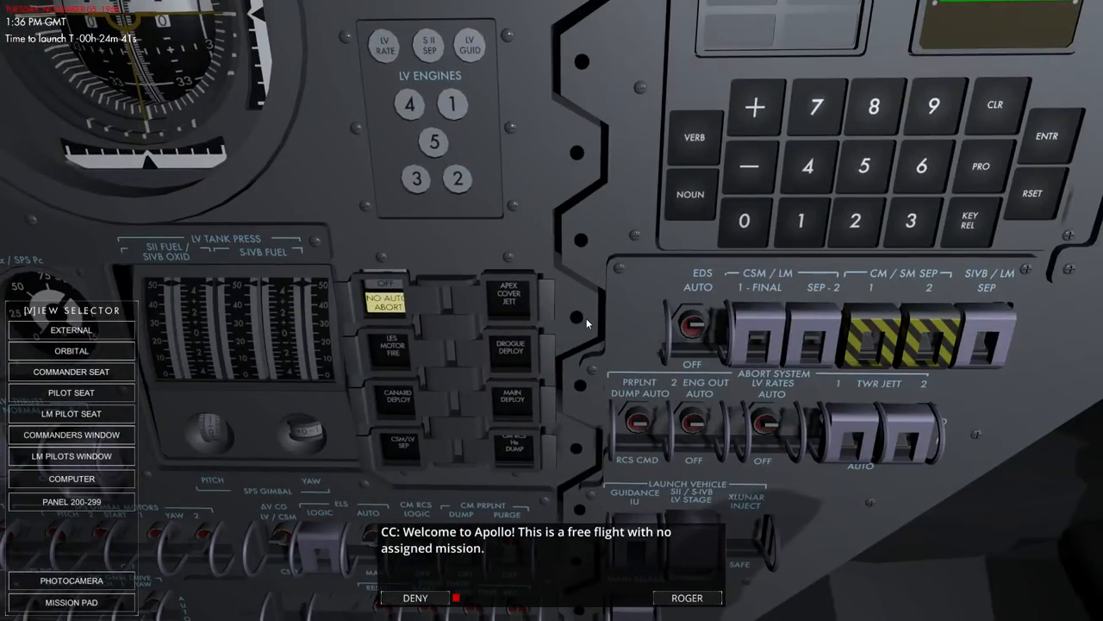
click(692, 328)
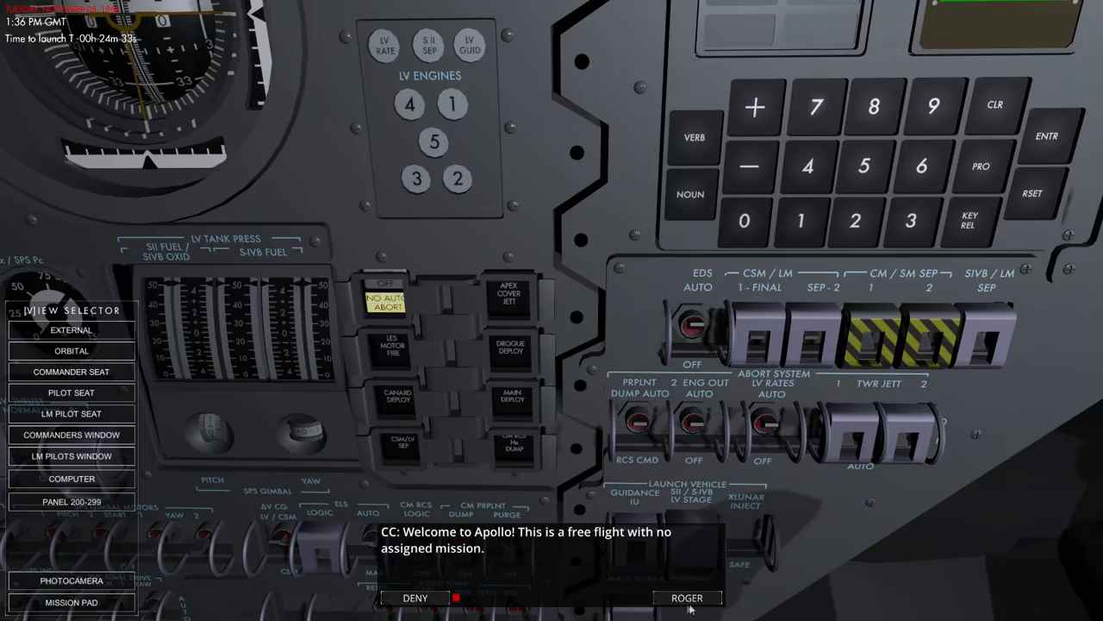
click(687, 597)
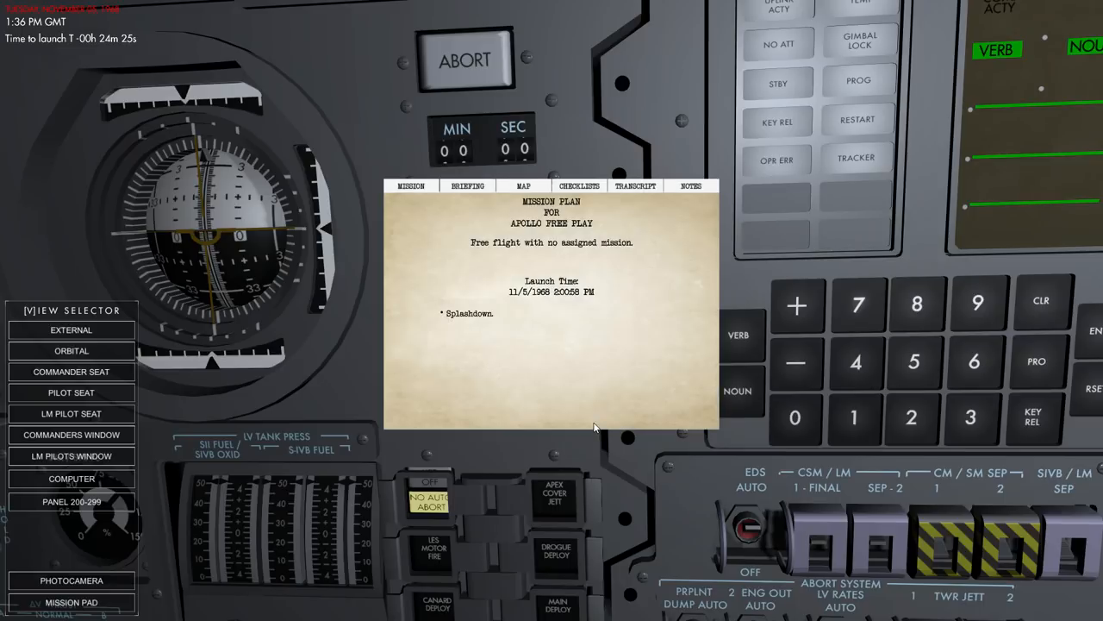
Run the Boost Preparations checklist from the full checklist list
click(579, 186)
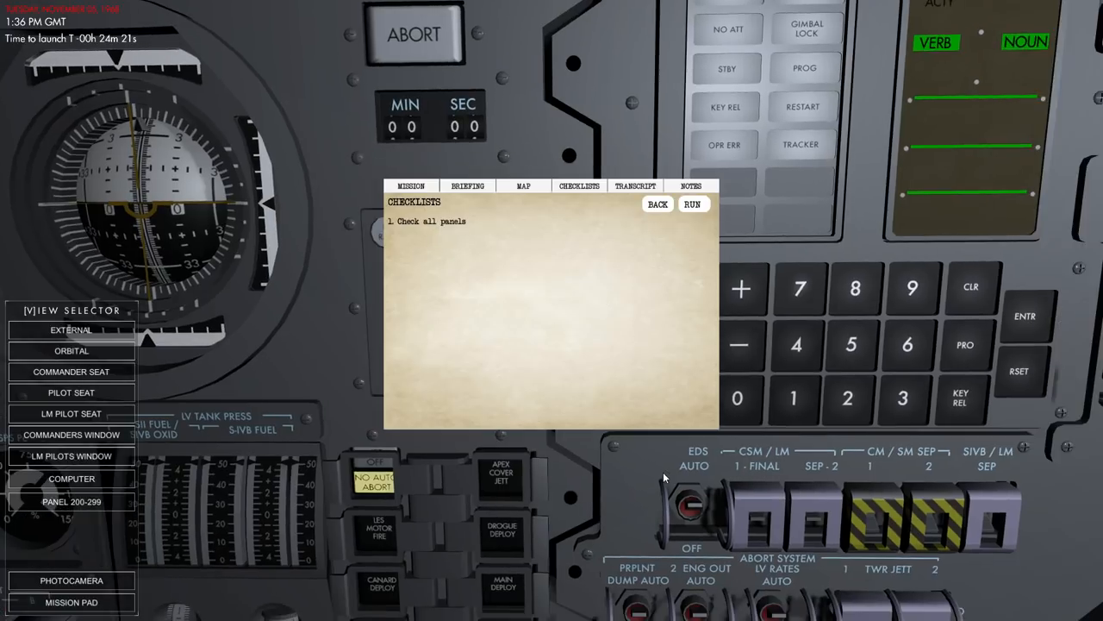
click(657, 203)
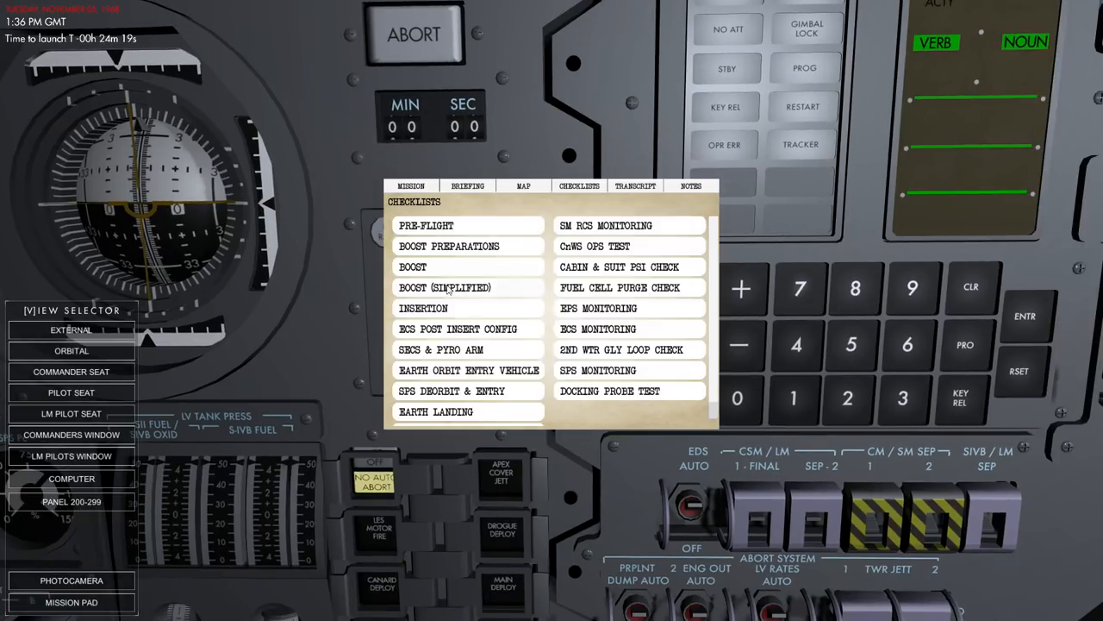
click(446, 287)
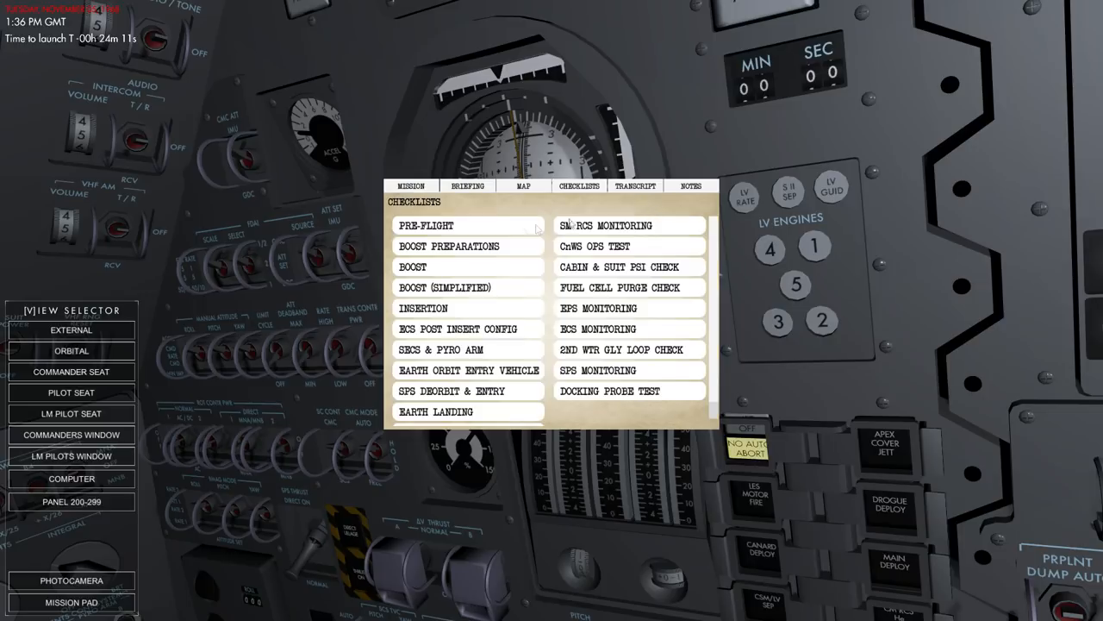
click(448, 246)
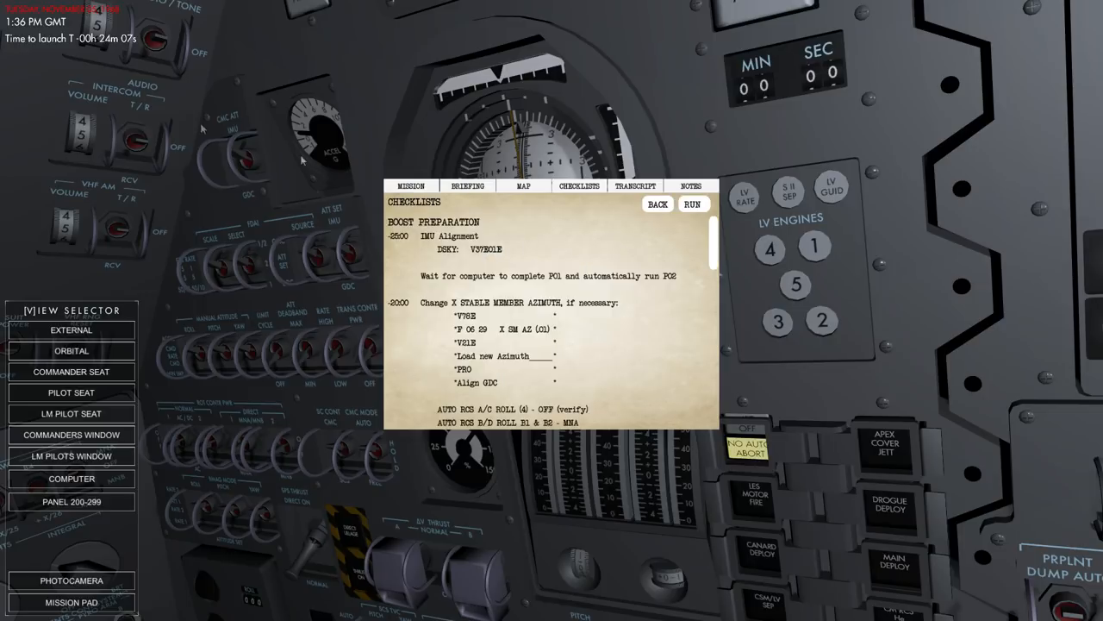
mouse_move(640, 218)
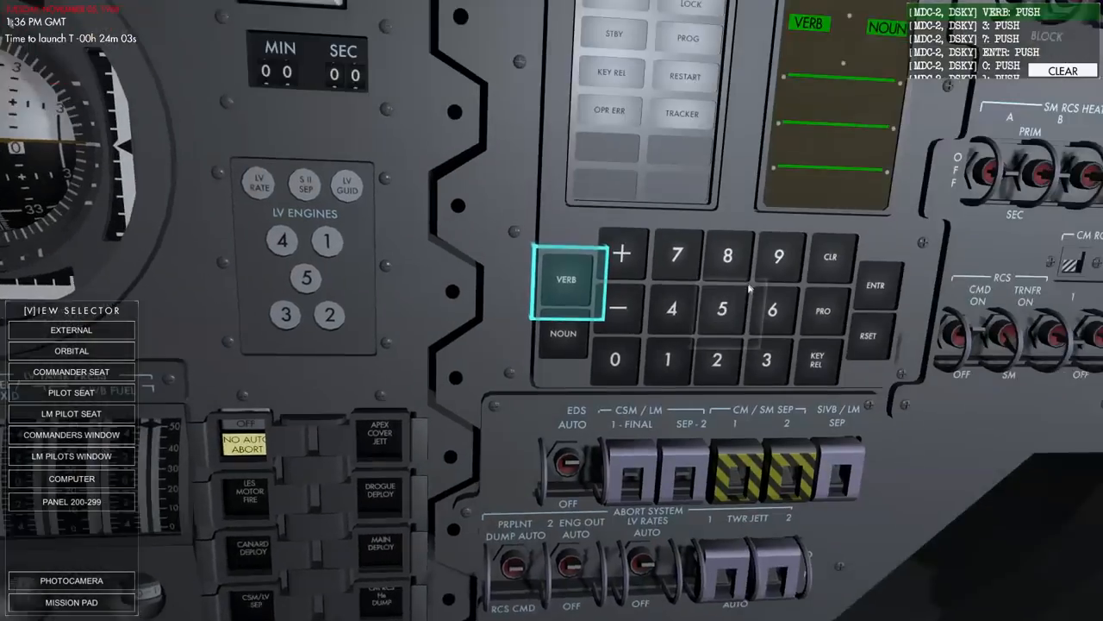
Let the checklist enter V37E01E and set the AUTO RCS and DC INDICATORS switches
click(767, 411)
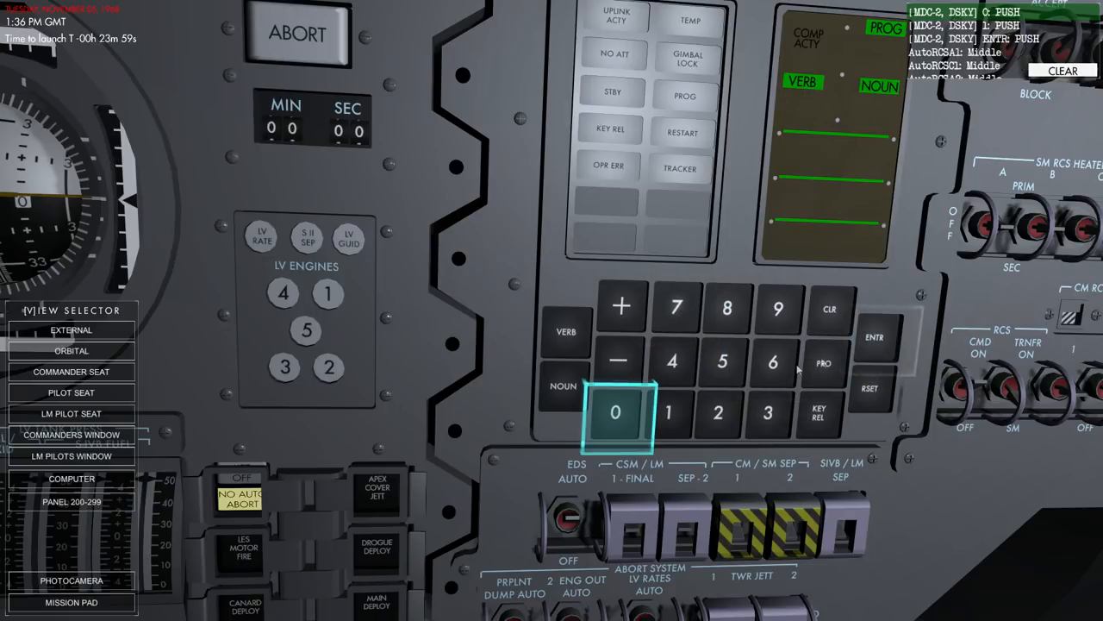
click(668, 412)
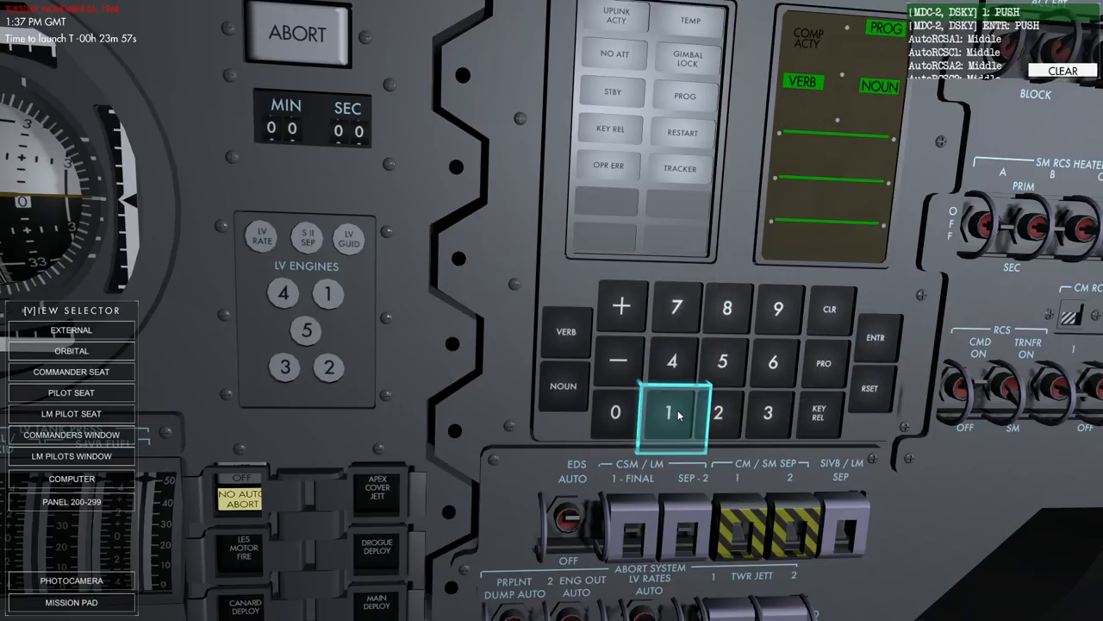
click(669, 412)
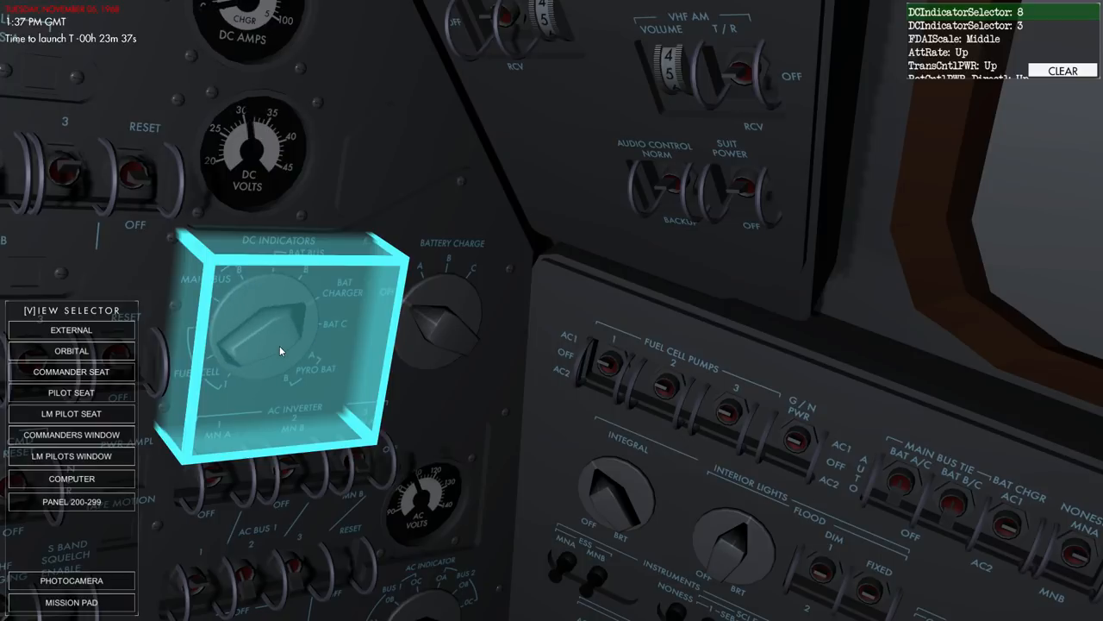
Let the checklist set RATE, TRANS/ROT CONTR PWR, CMC MODE, BMAG, radio and SPS switches
click(276, 337)
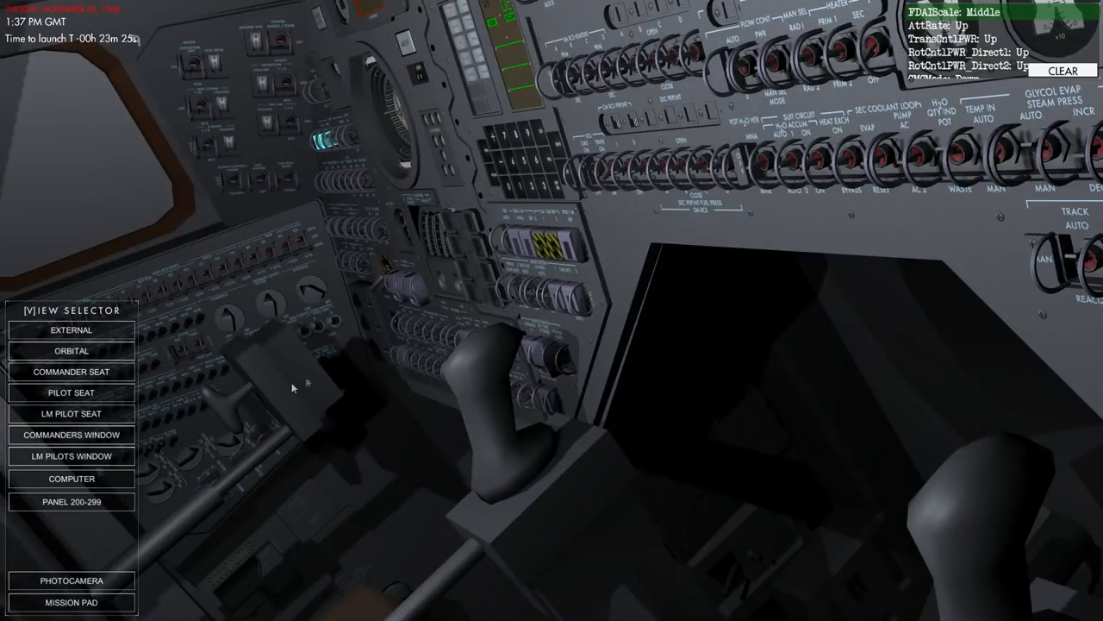
click(72, 455)
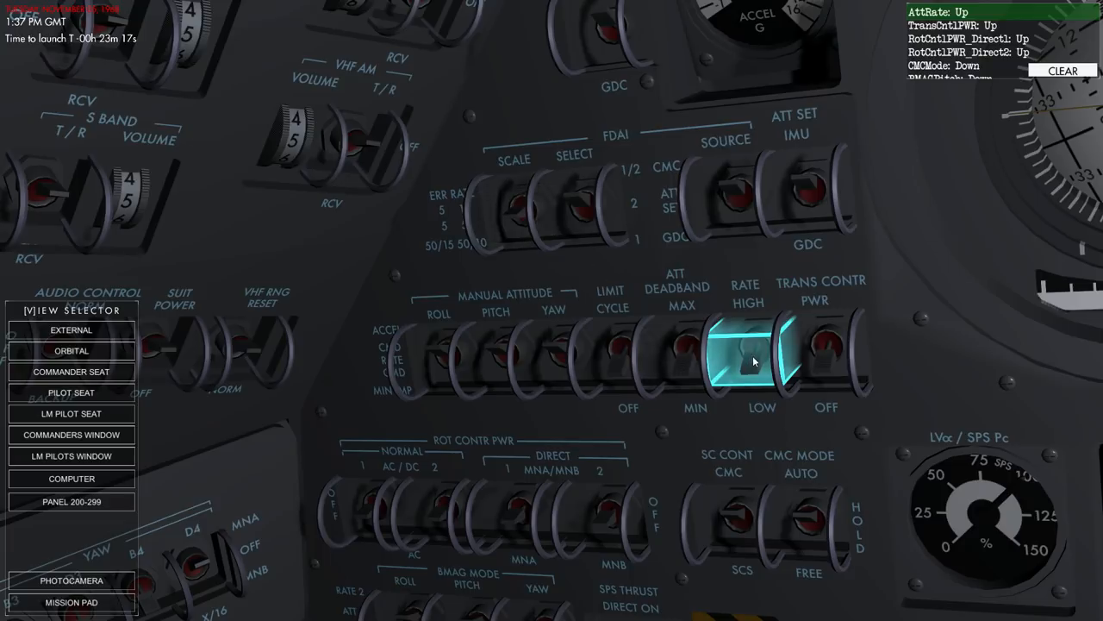
click(825, 354)
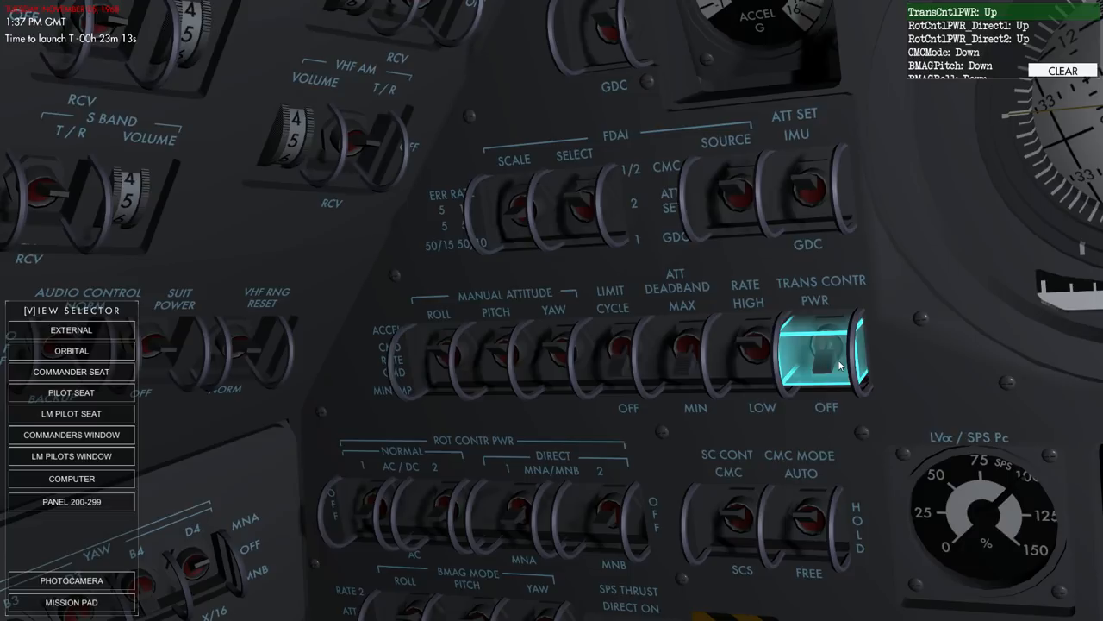
click(826, 353)
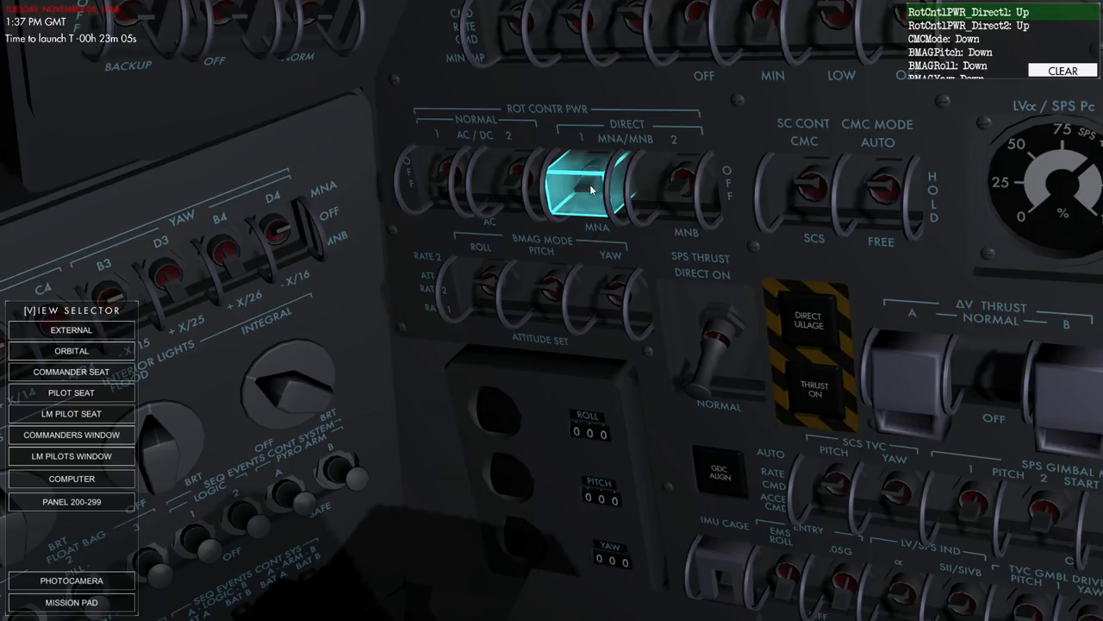
click(880, 198)
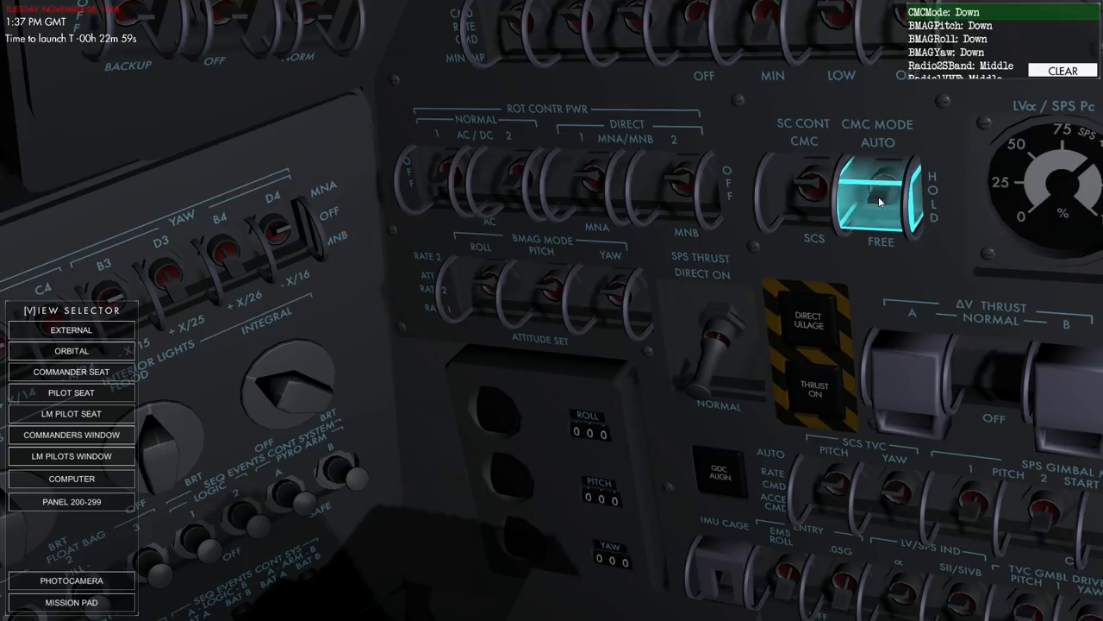
click(552, 298)
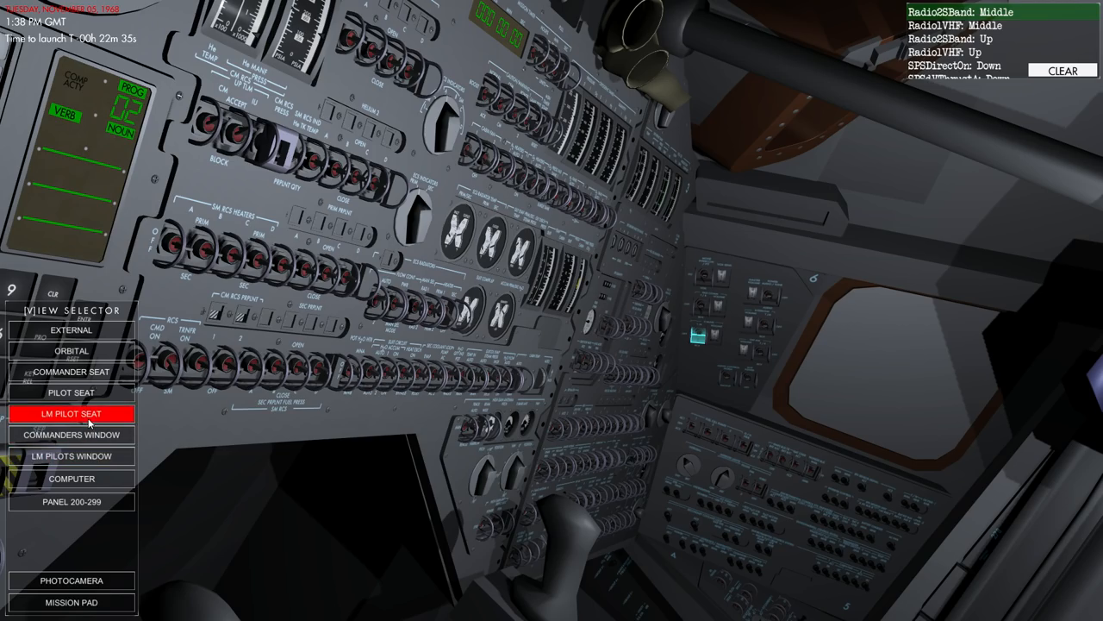
Look from the LM pilot's seat and set the S-BAND and VHF AM volume switches
click(72, 414)
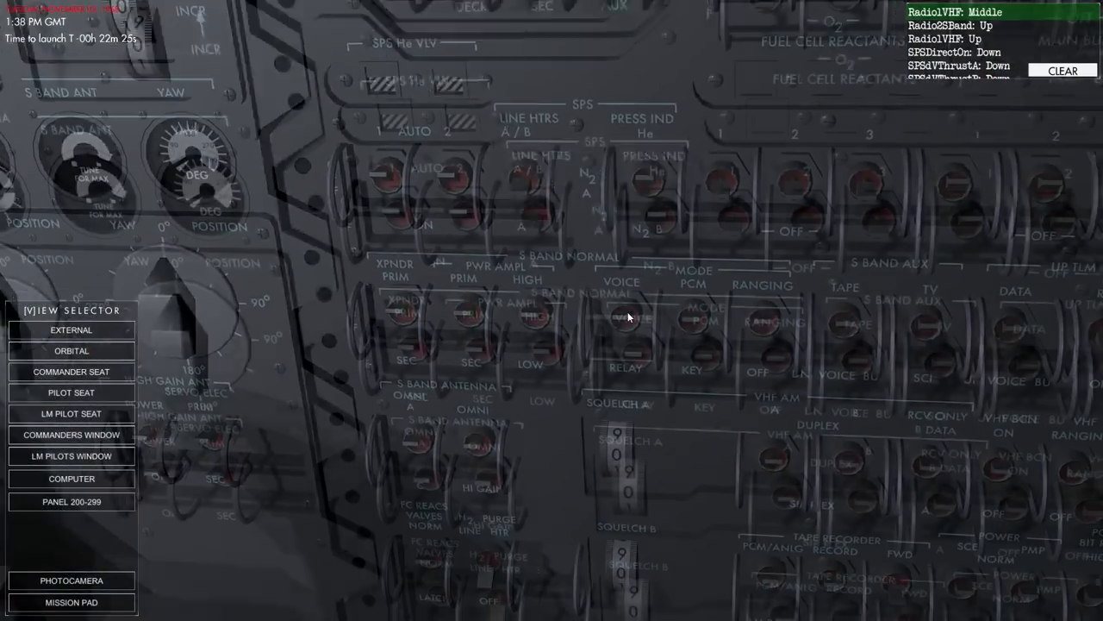
click(72, 350)
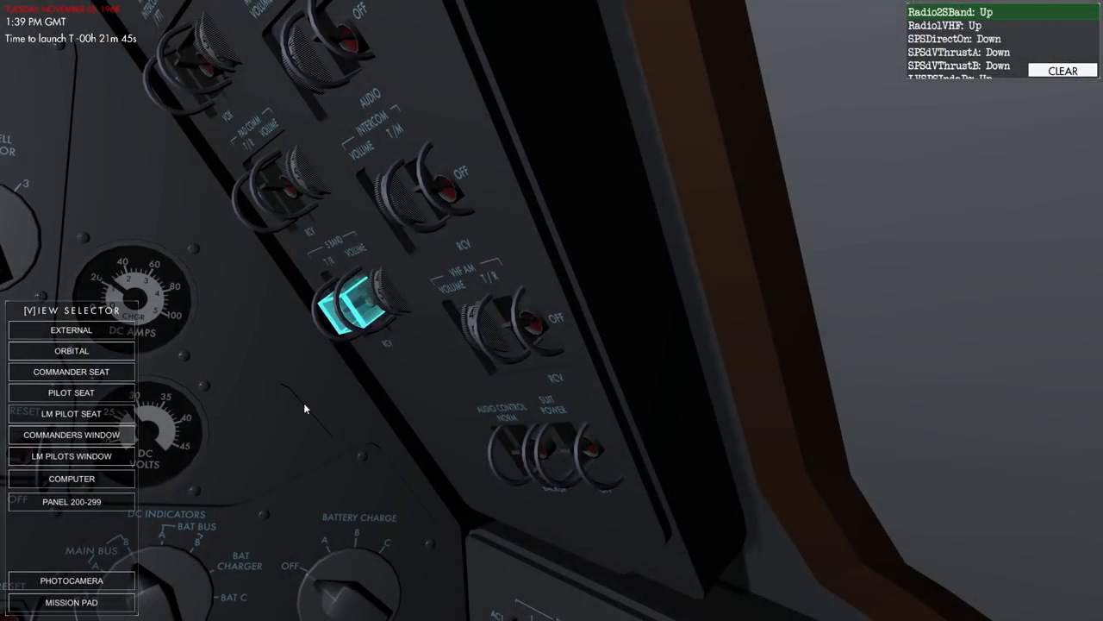
mouse_move(360, 326)
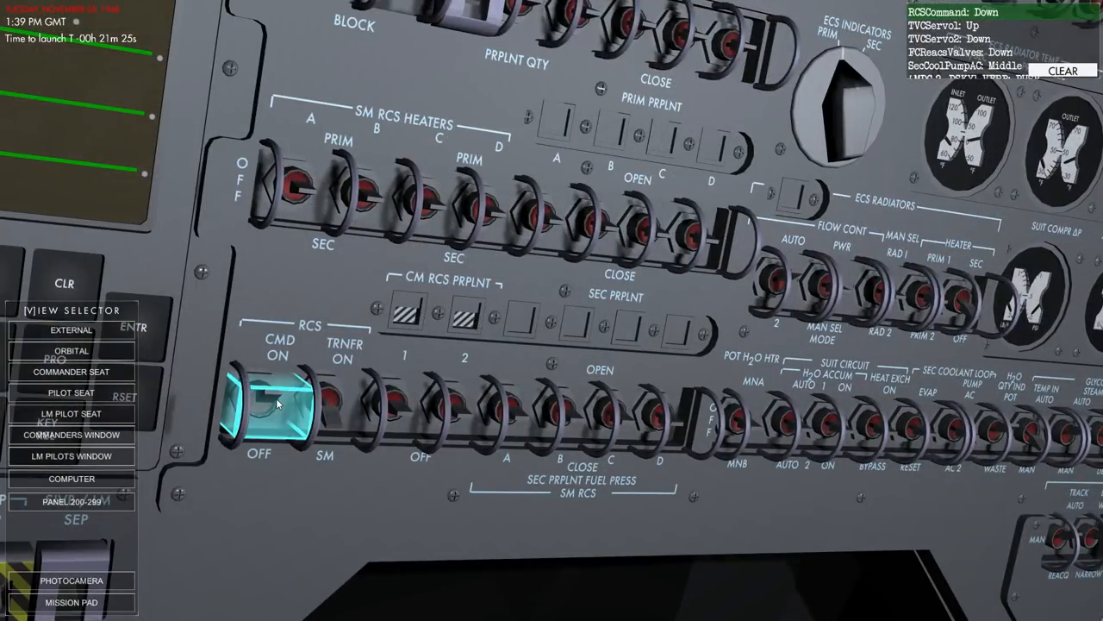
Switch RCS CMD off and raise SCS TVC Servo Power 1
click(272, 405)
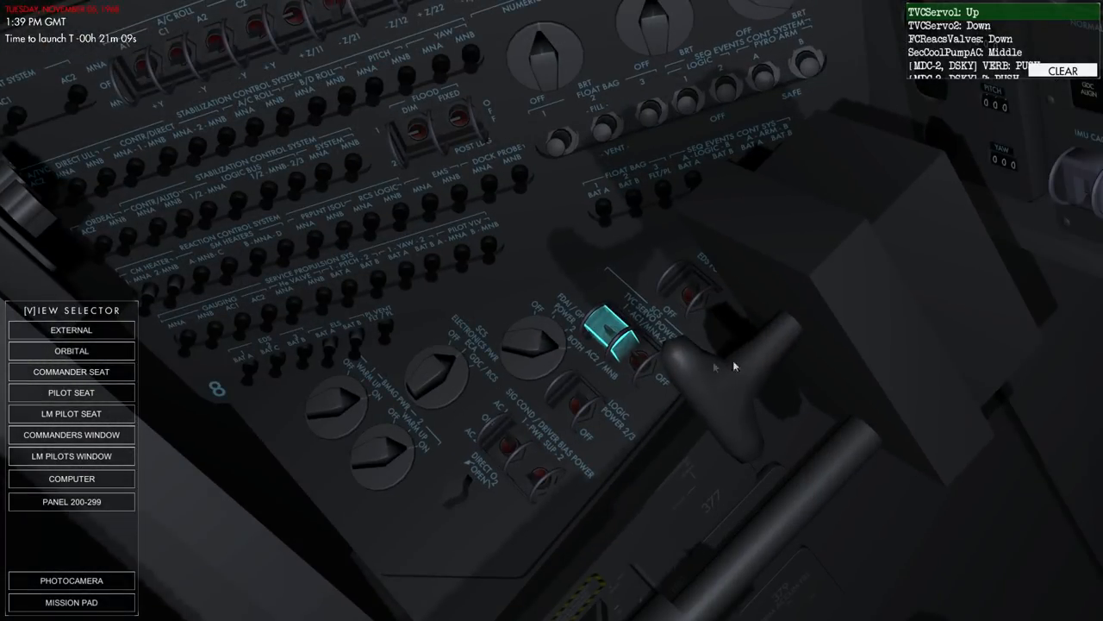
mouse_move(676, 336)
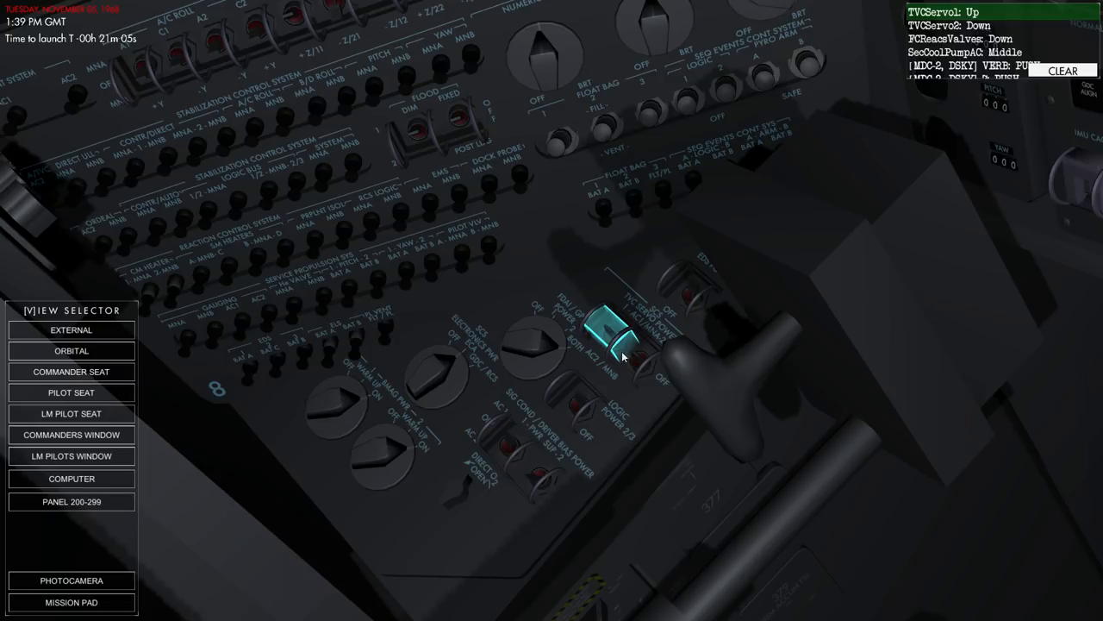
click(617, 345)
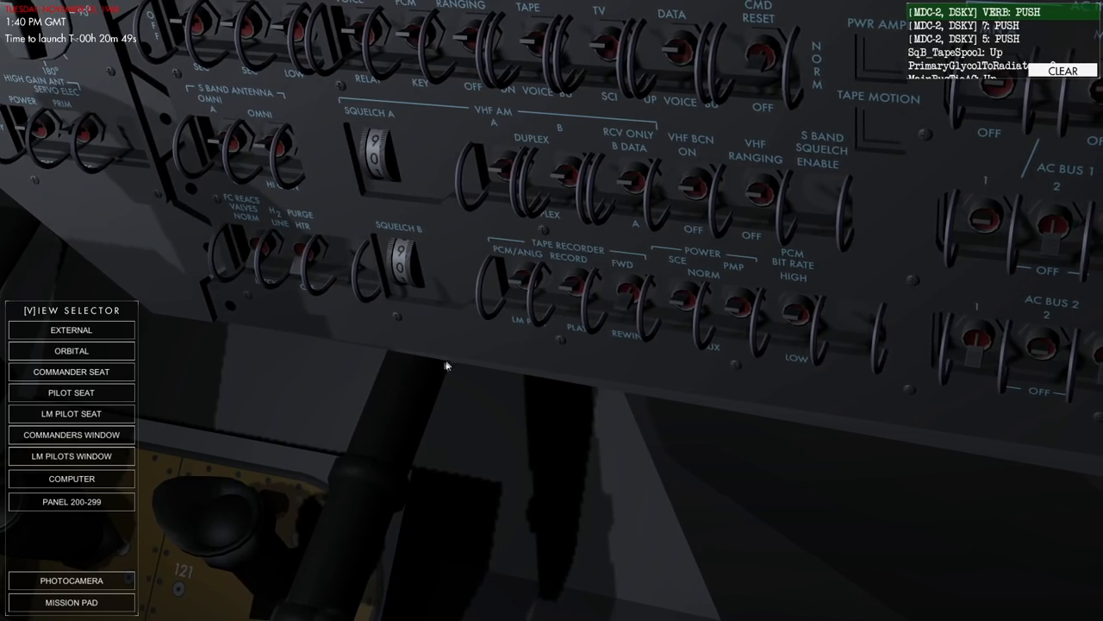
Key Verb 75 on the DSKY, then switch to the LM pilot's window view
click(71, 478)
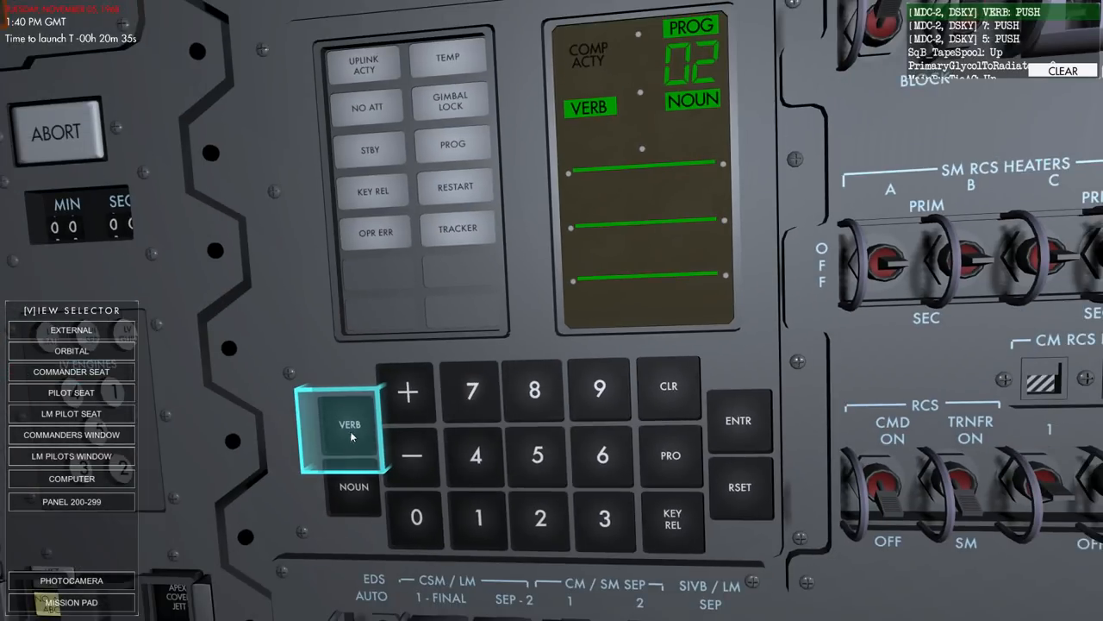
click(472, 390)
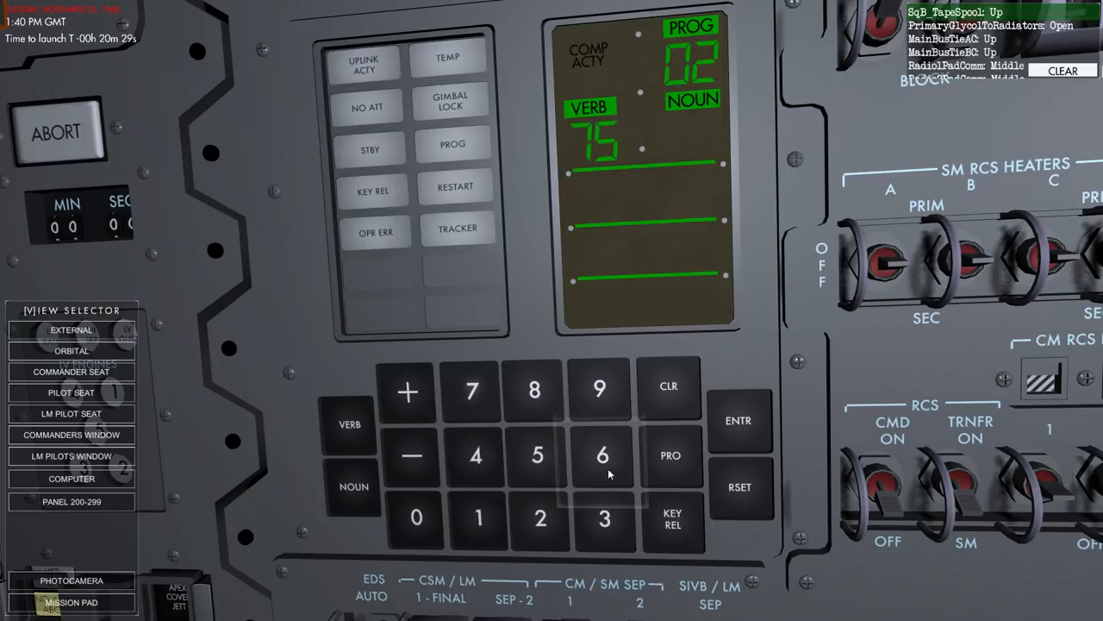
mouse_move(604, 145)
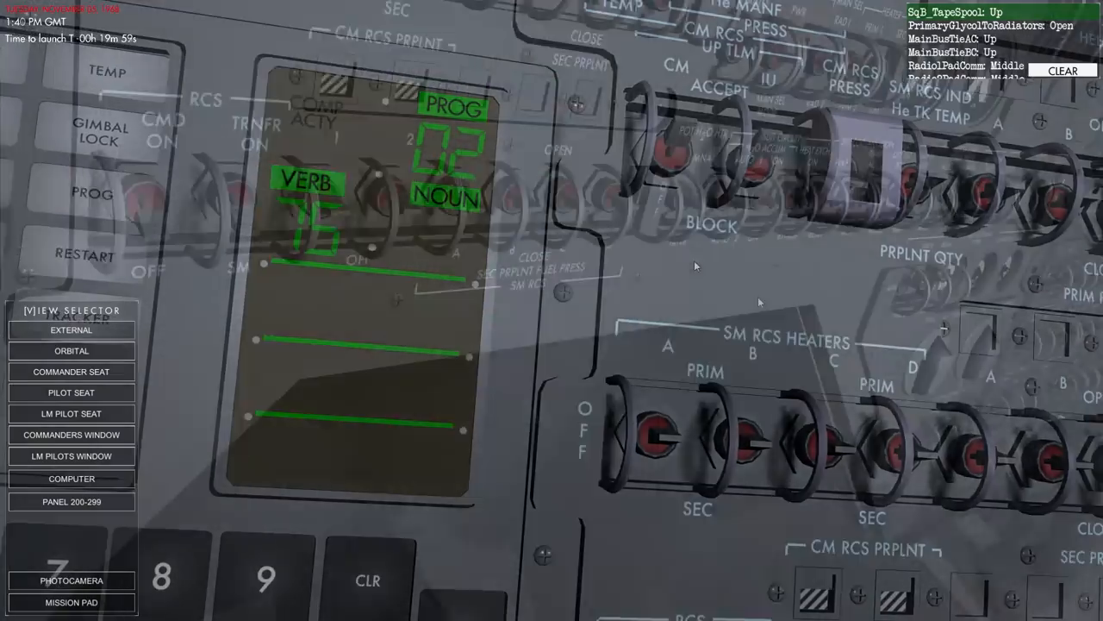
click(71, 455)
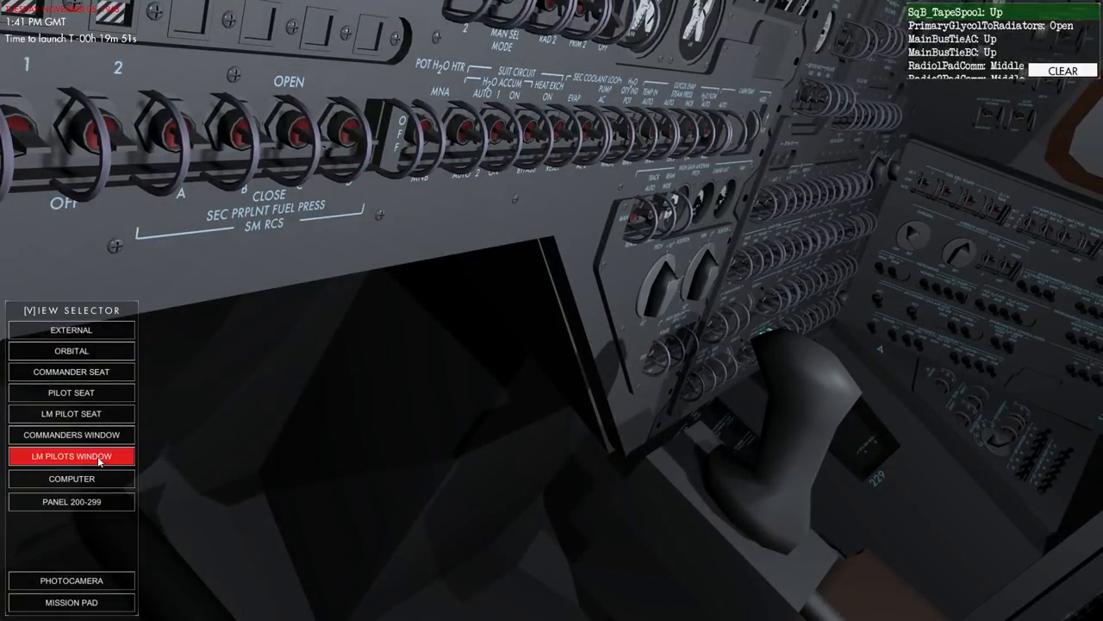
click(70, 455)
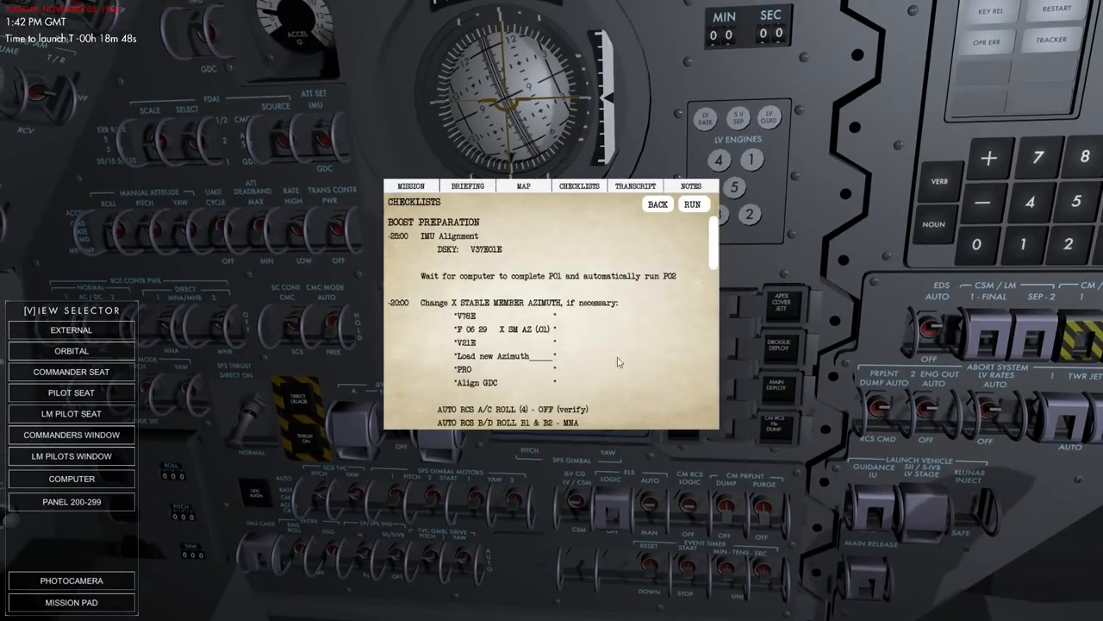
Back out of Boost Preparation and select the Boost checklist from the list
click(657, 205)
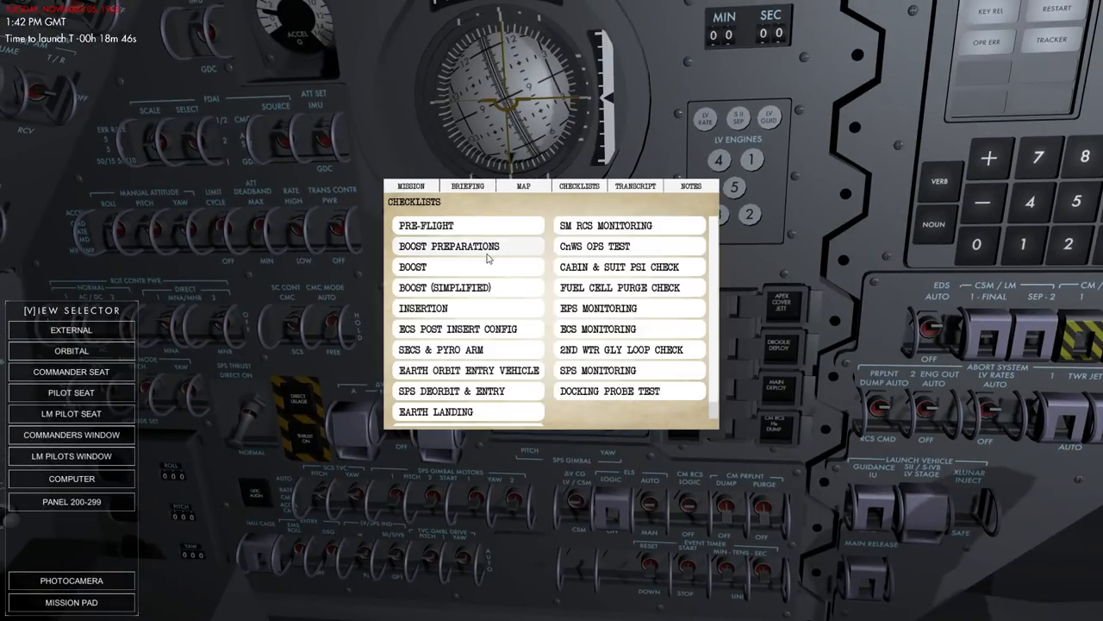
click(412, 266)
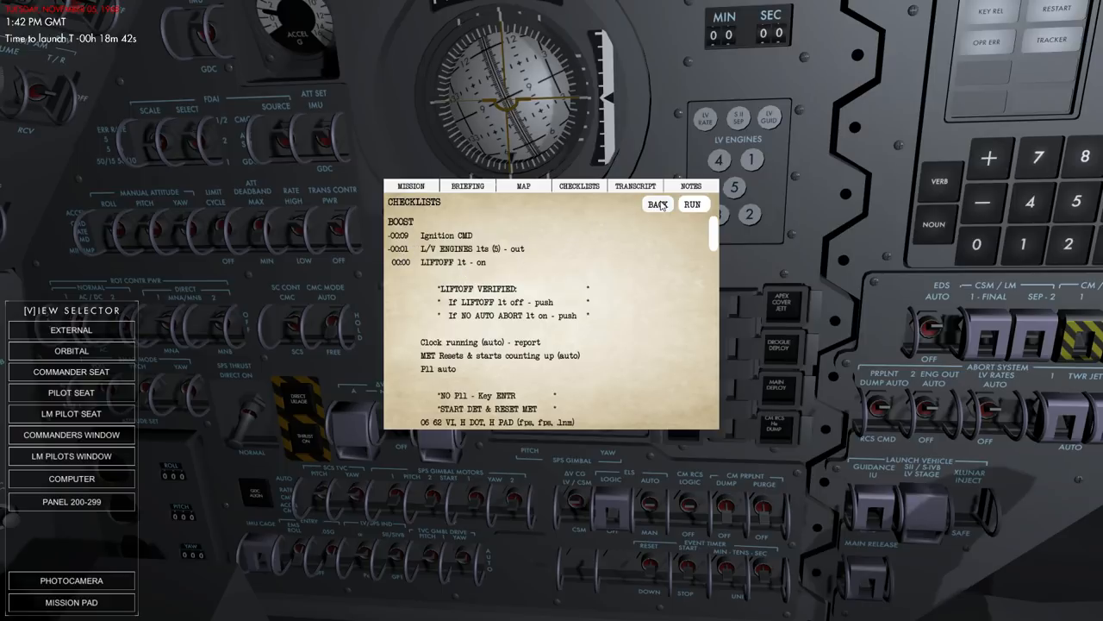
click(657, 204)
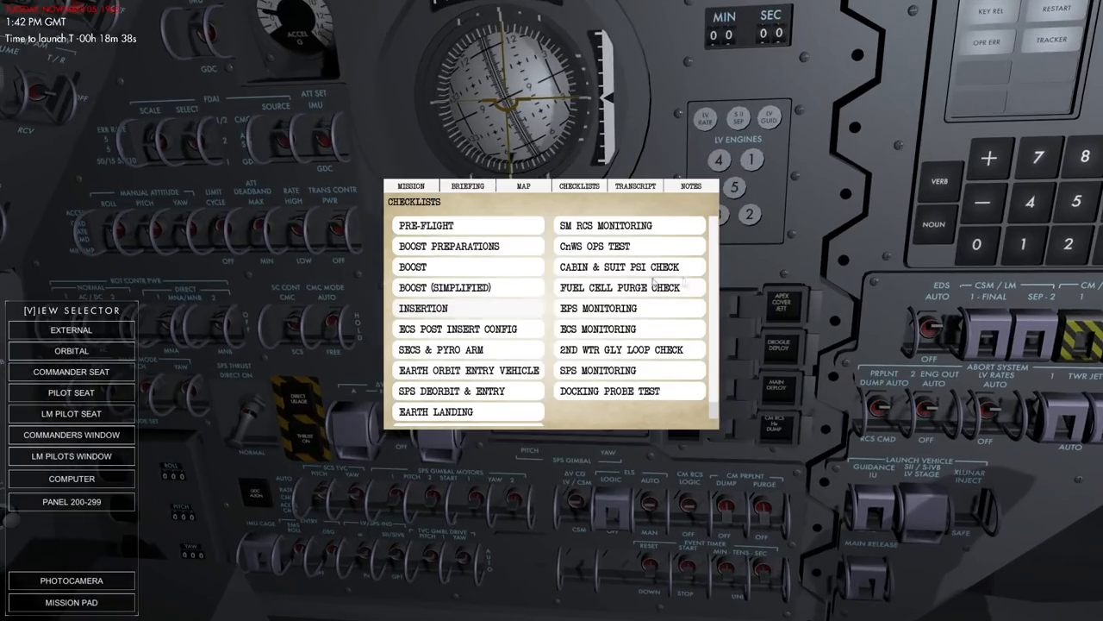
scroll(down, 3)
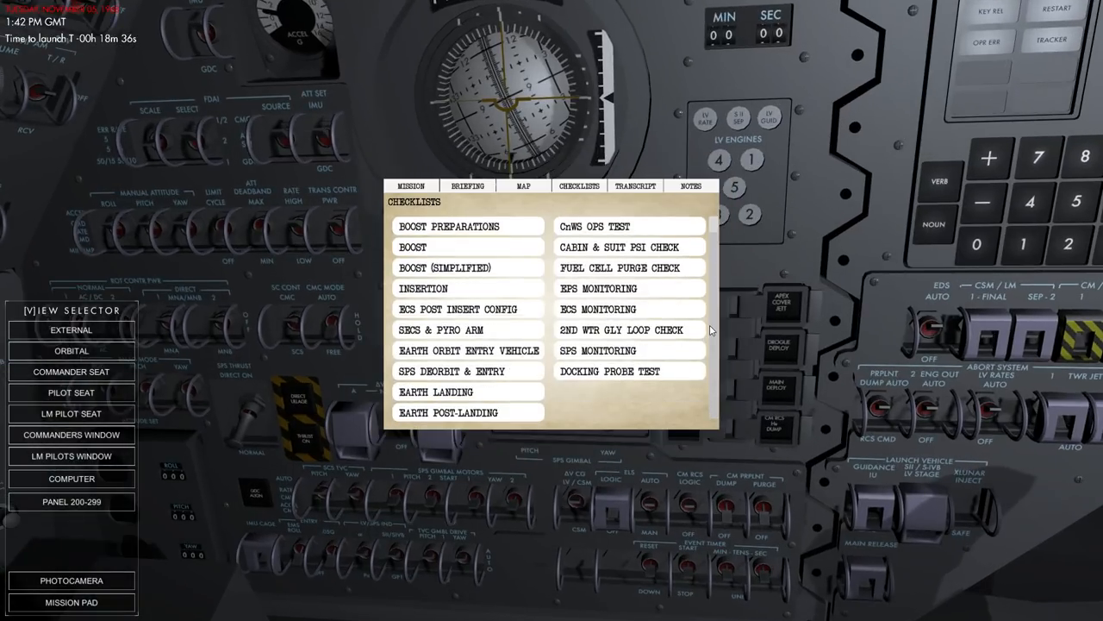
scroll(up, 3)
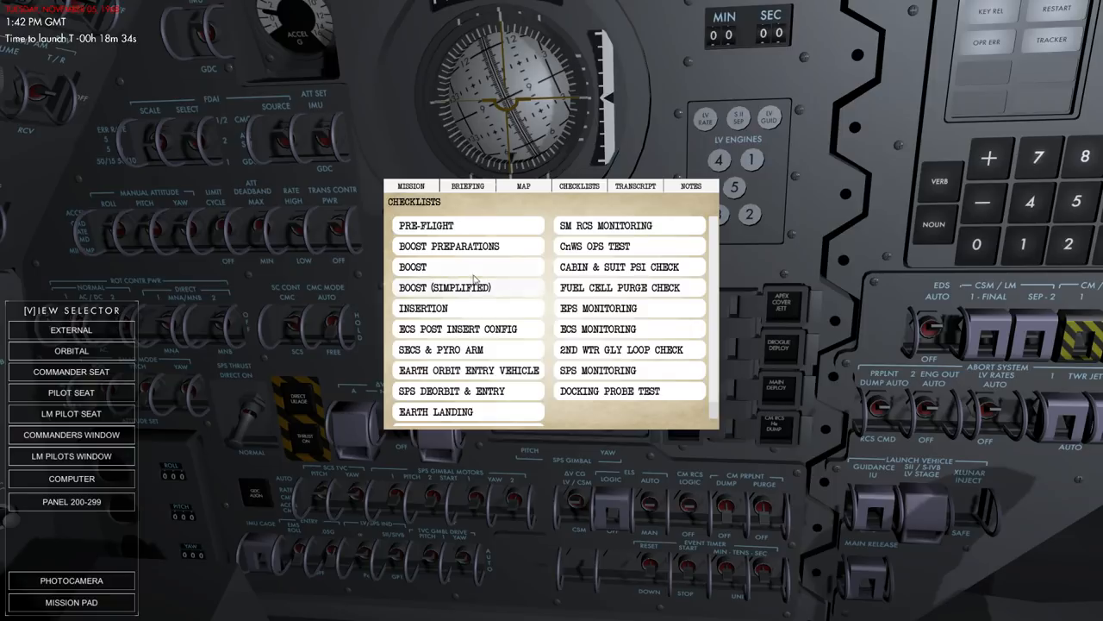
click(412, 266)
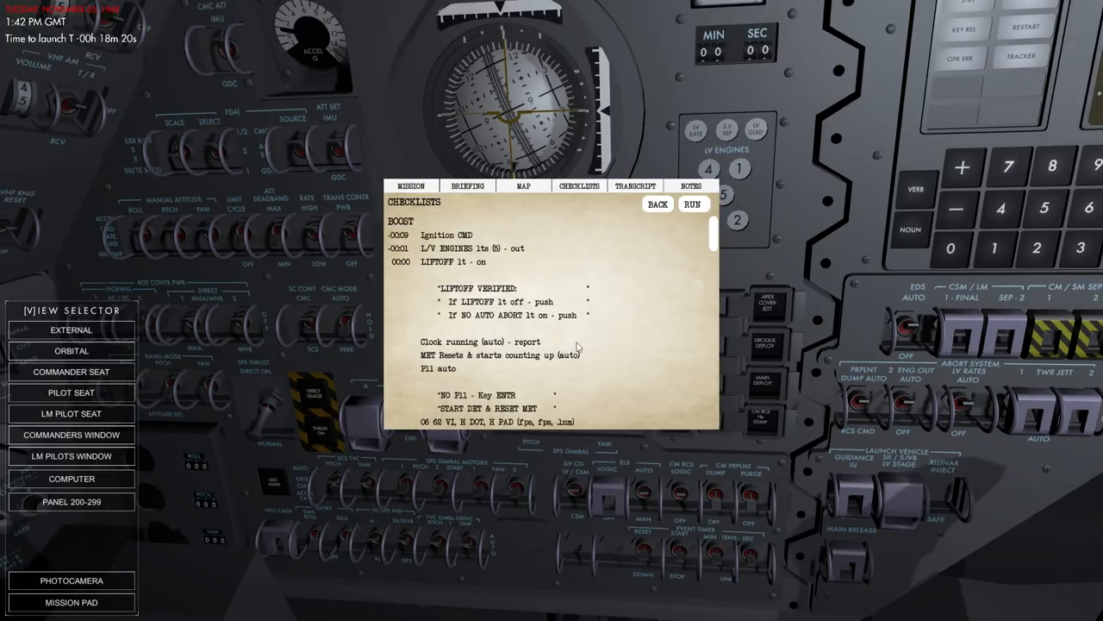
Read the Boost checklist through orbit insertion and DAP load verification, then scroll back up
scroll(down, 3)
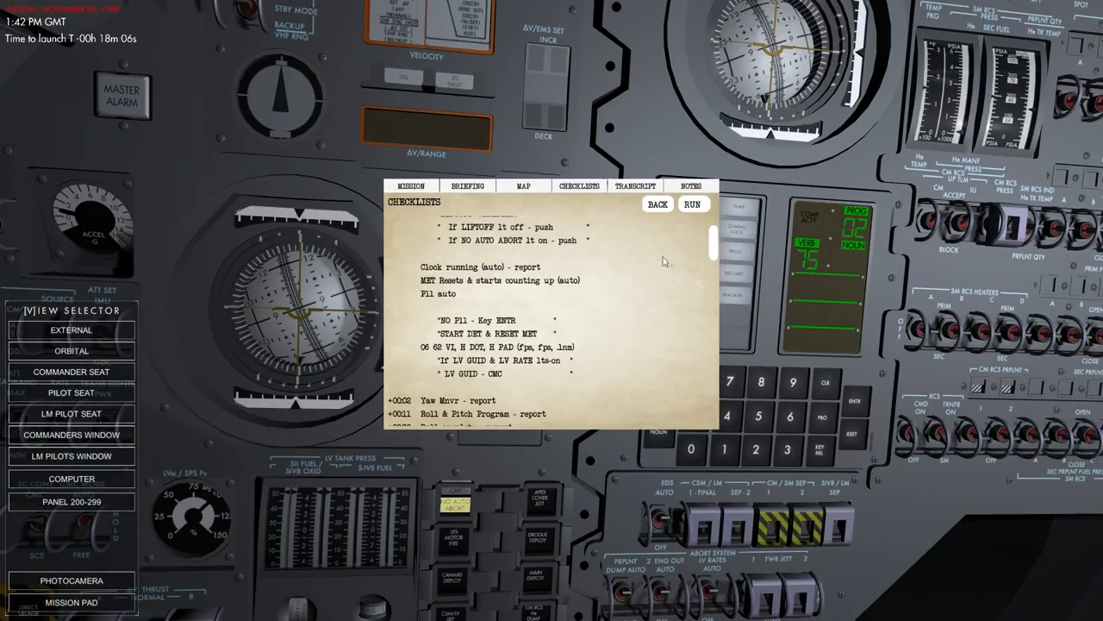
scroll(down, 3)
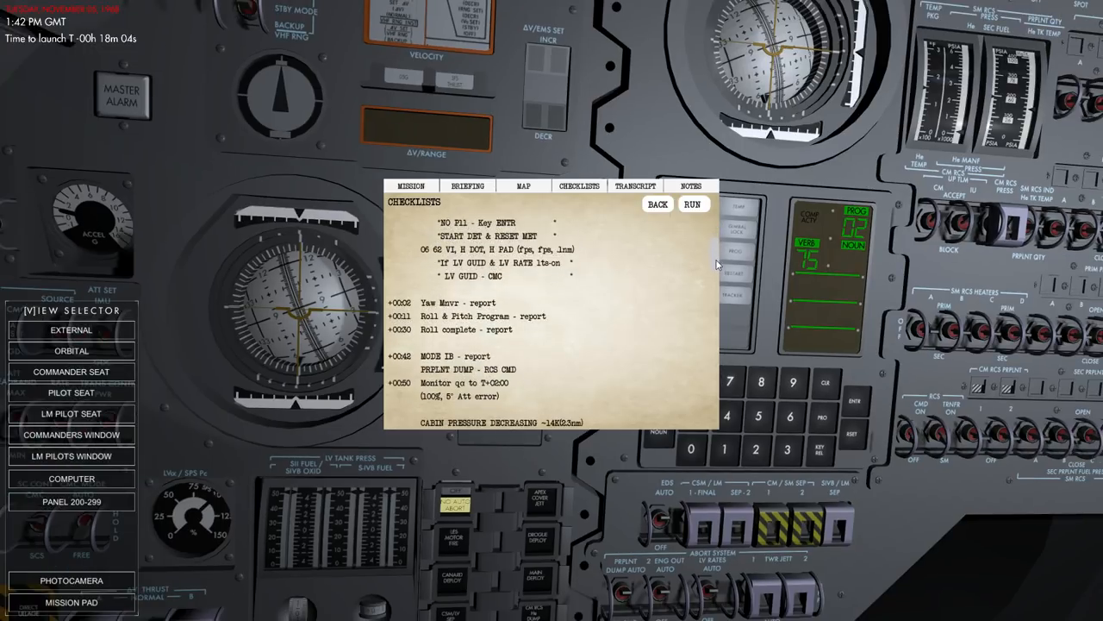
scroll(down, 3)
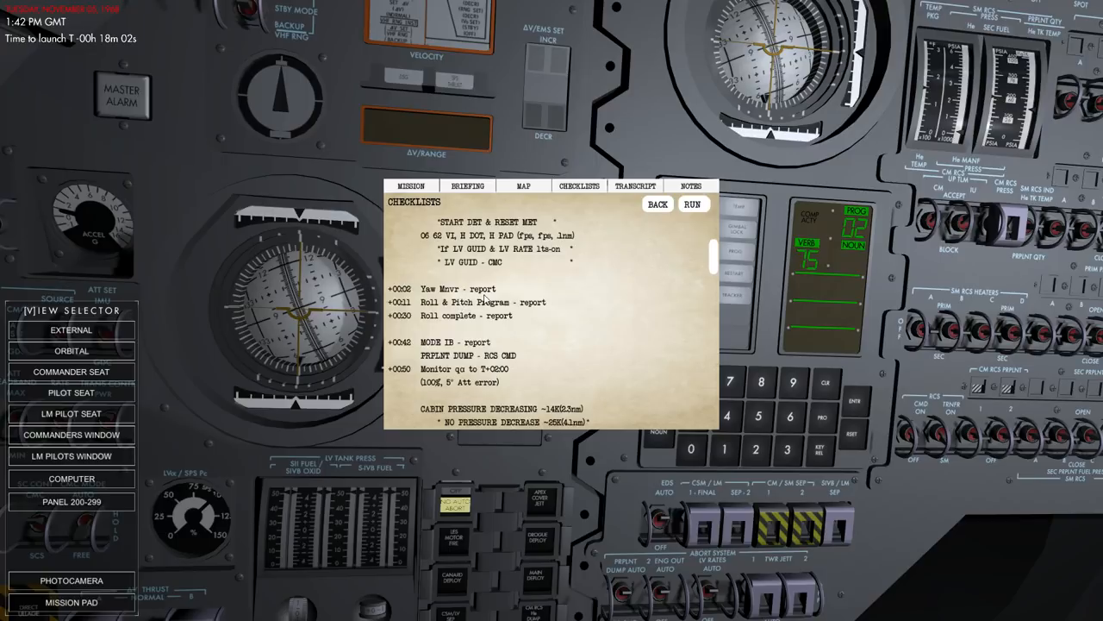
mouse_move(524, 316)
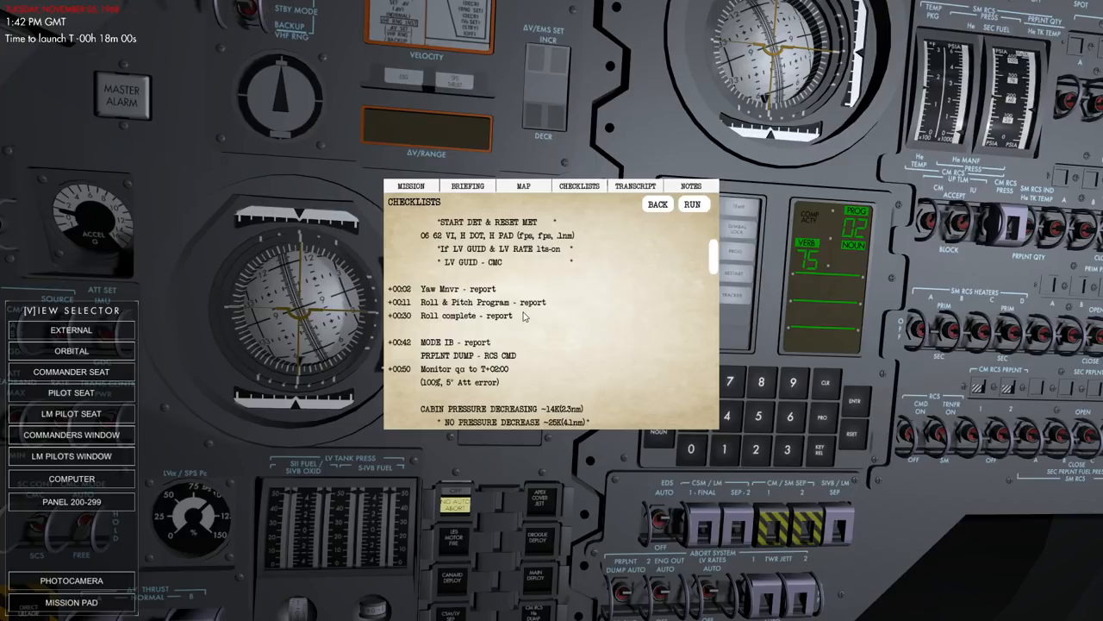
scroll(down, 3)
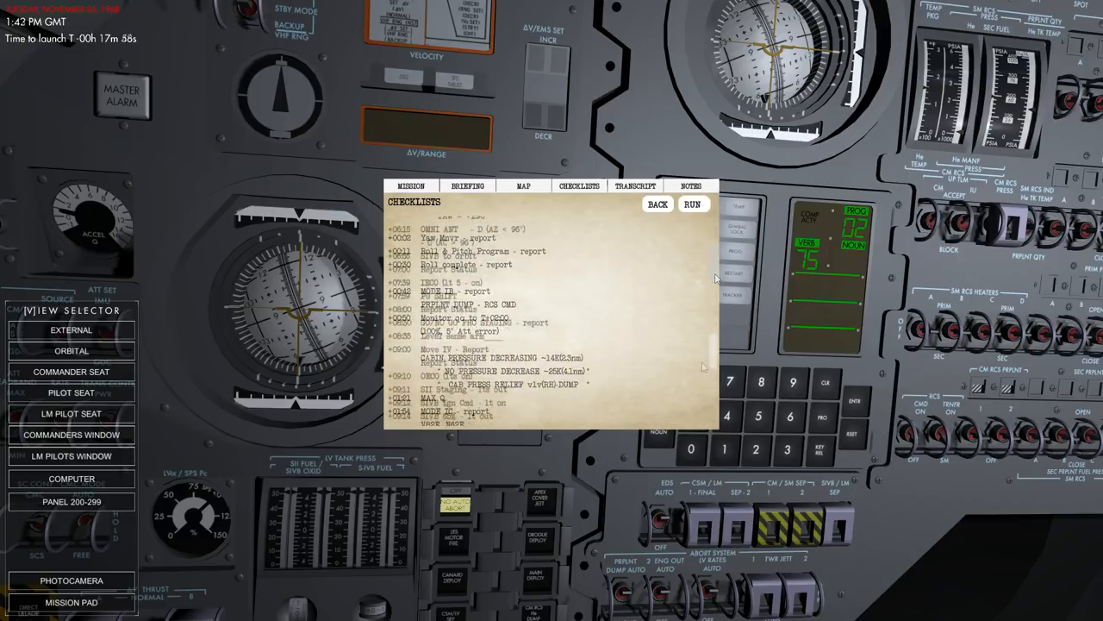
scroll(down, 3)
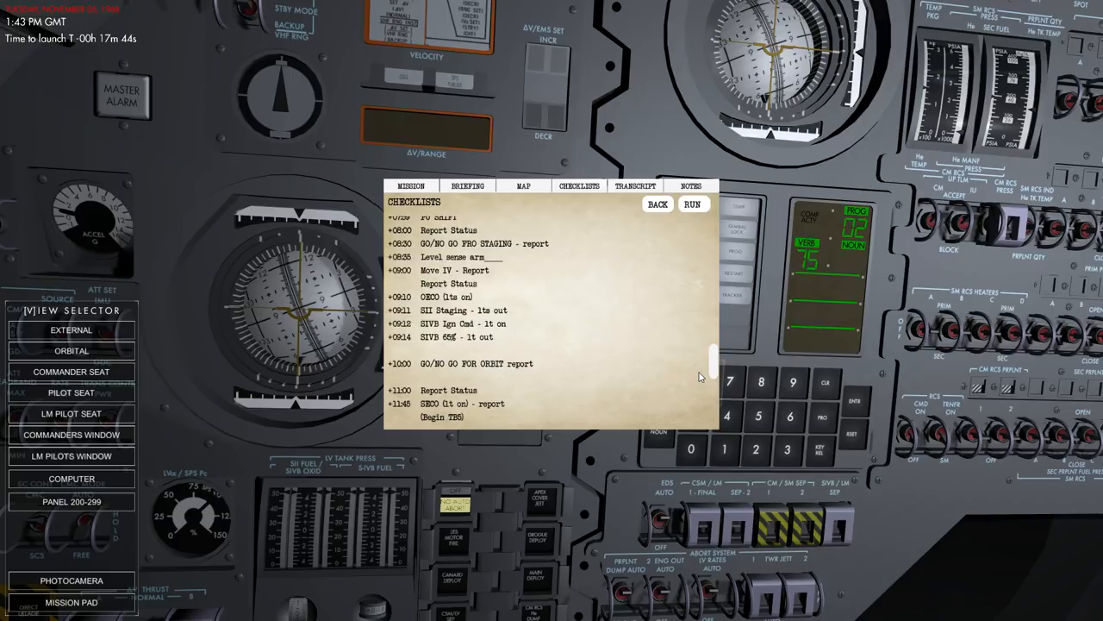
scroll(down, 3)
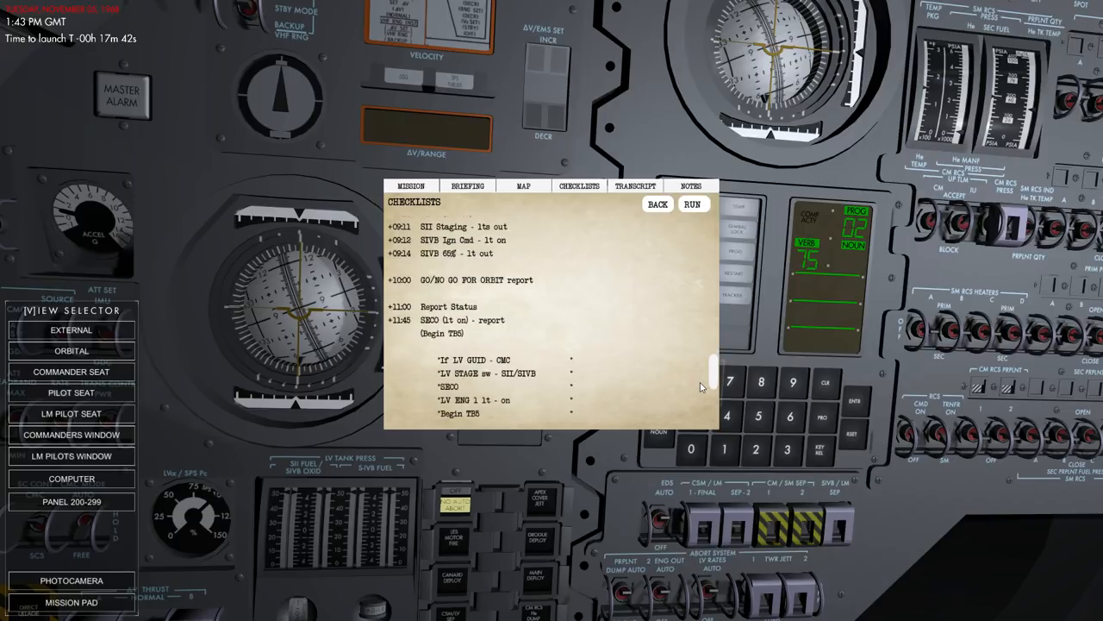
scroll(down, 3)
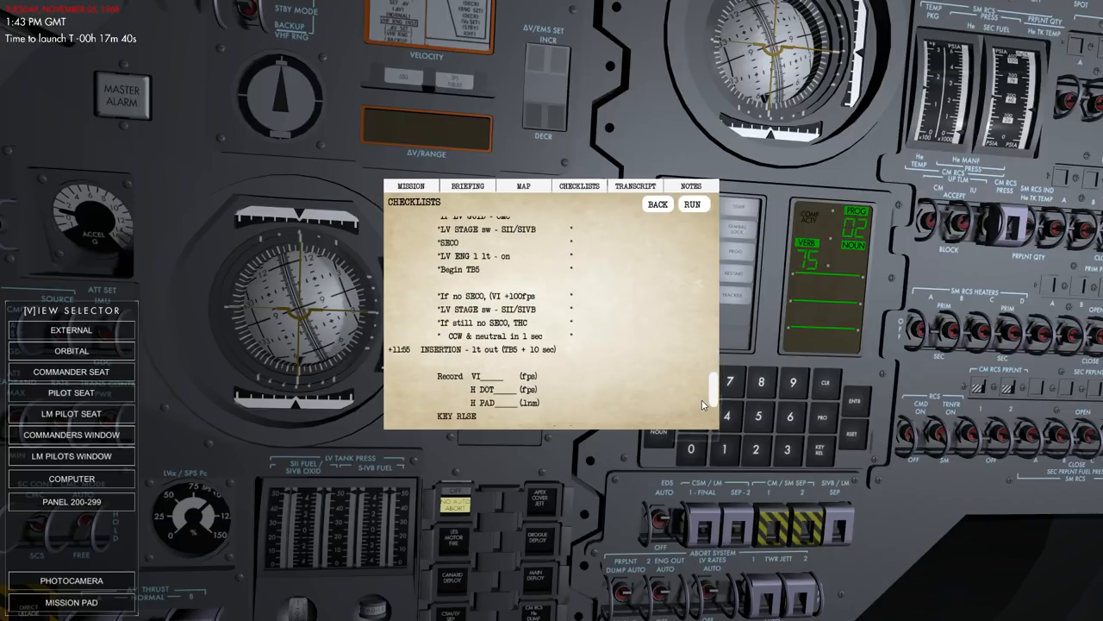
scroll(down, 3)
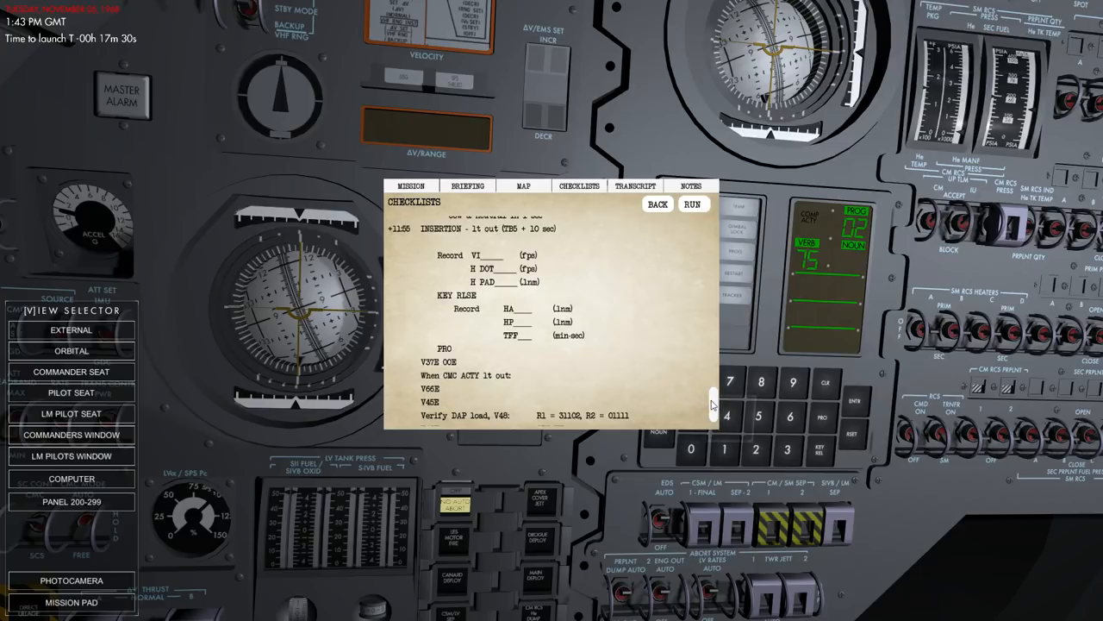
scroll(up, 3)
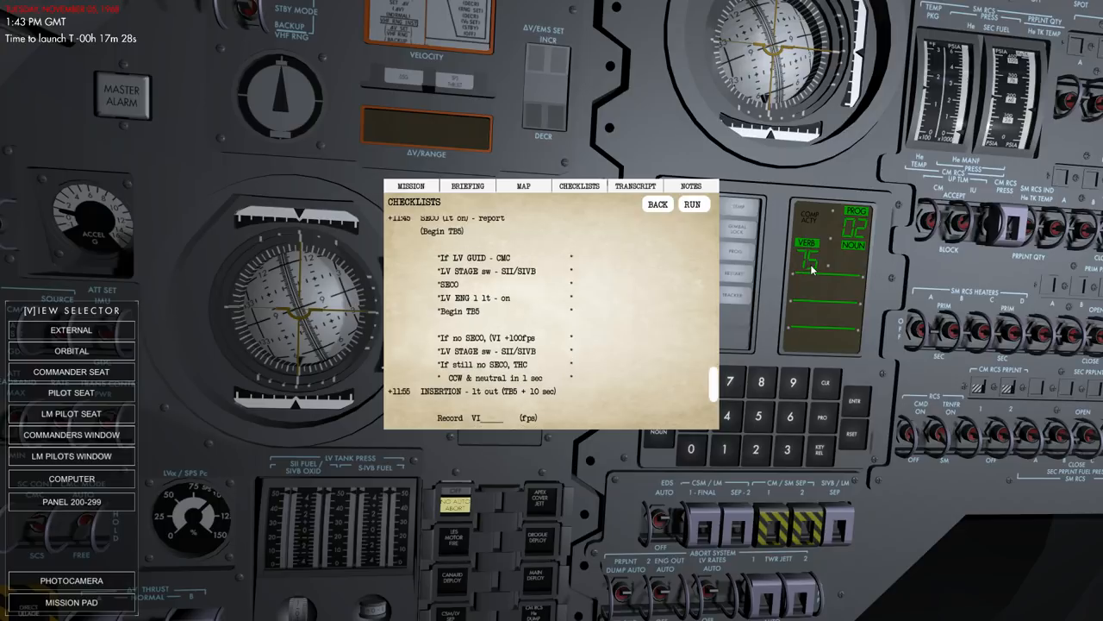
mouse_move(714, 382)
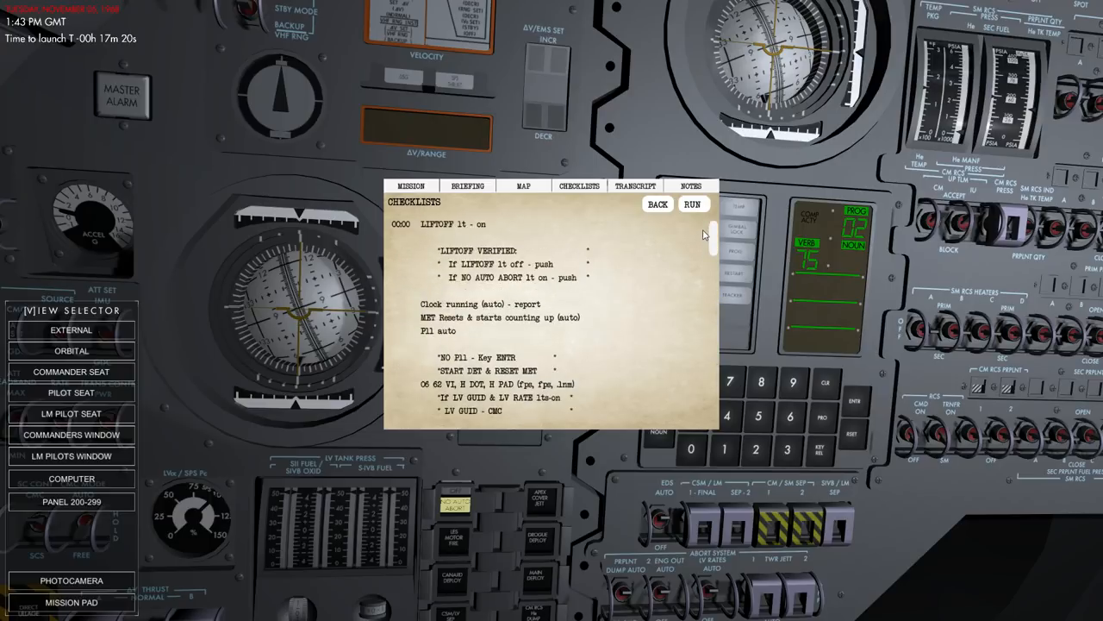
scroll(up, 3)
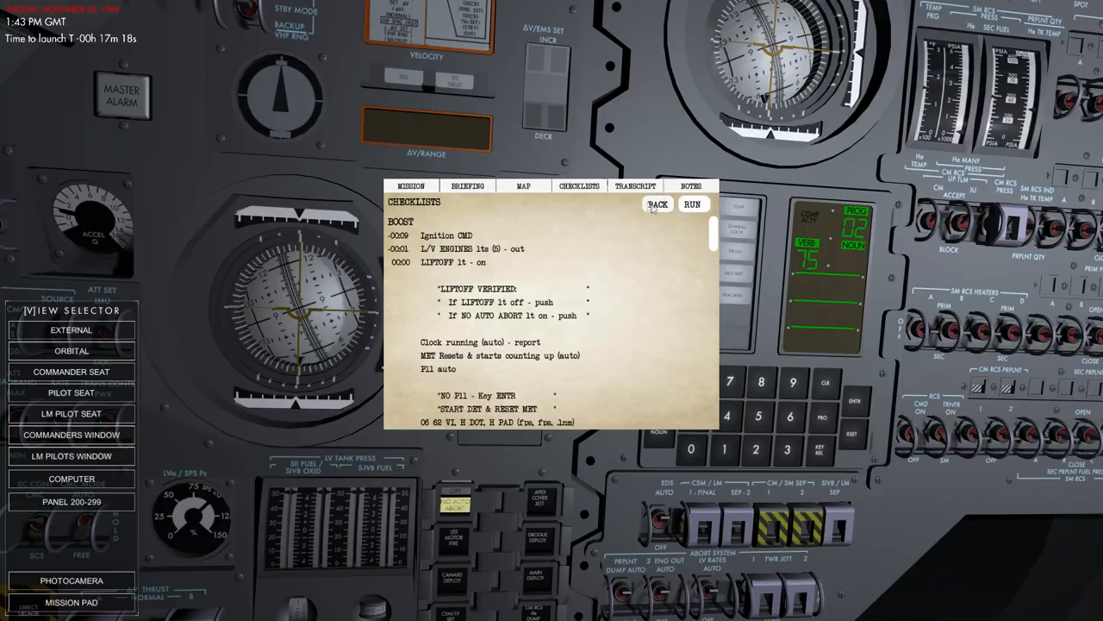
mouse_move(530, 375)
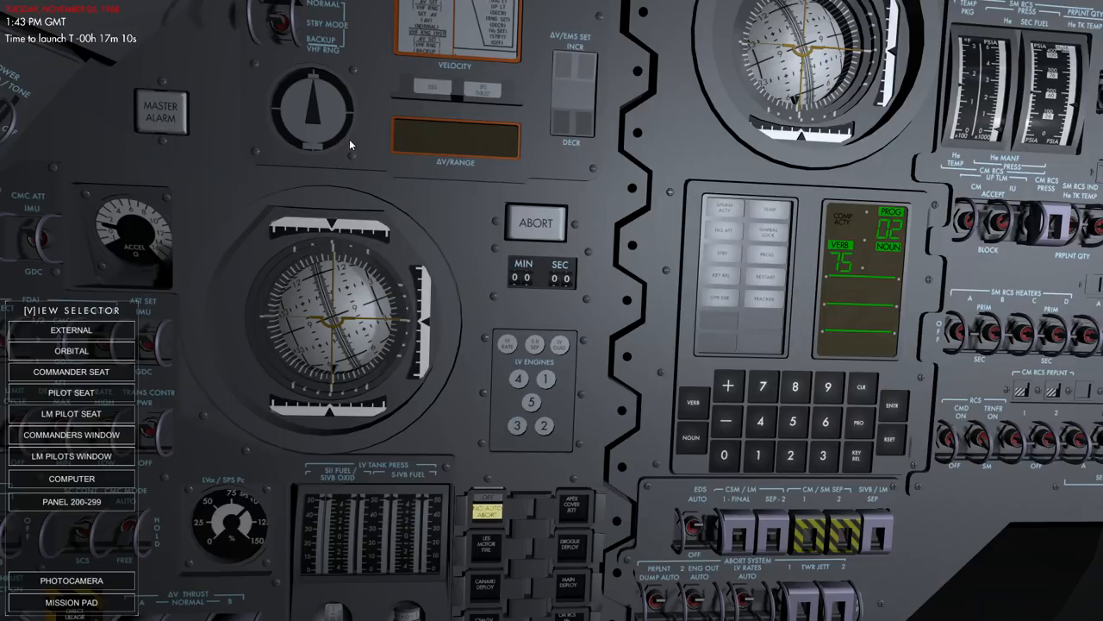
Jump the countdown to T-56s and view the Saturn V from outside on the pad
click(71, 330)
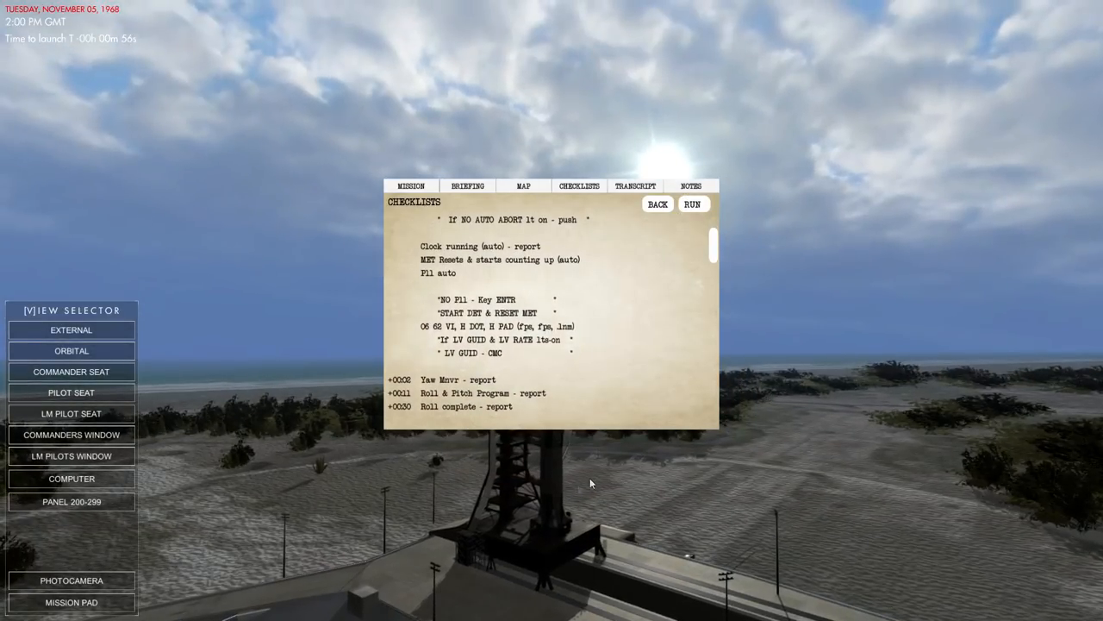
Scroll through the Boost checklist as the countdown nears ten seconds to launch
scroll(down, 3)
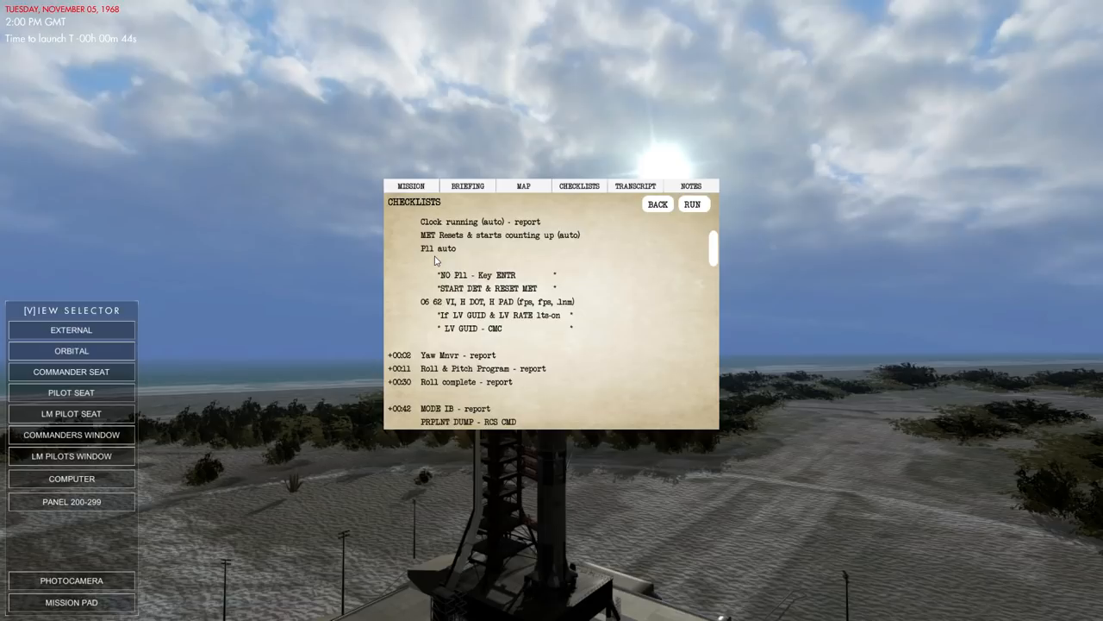
mouse_move(455, 285)
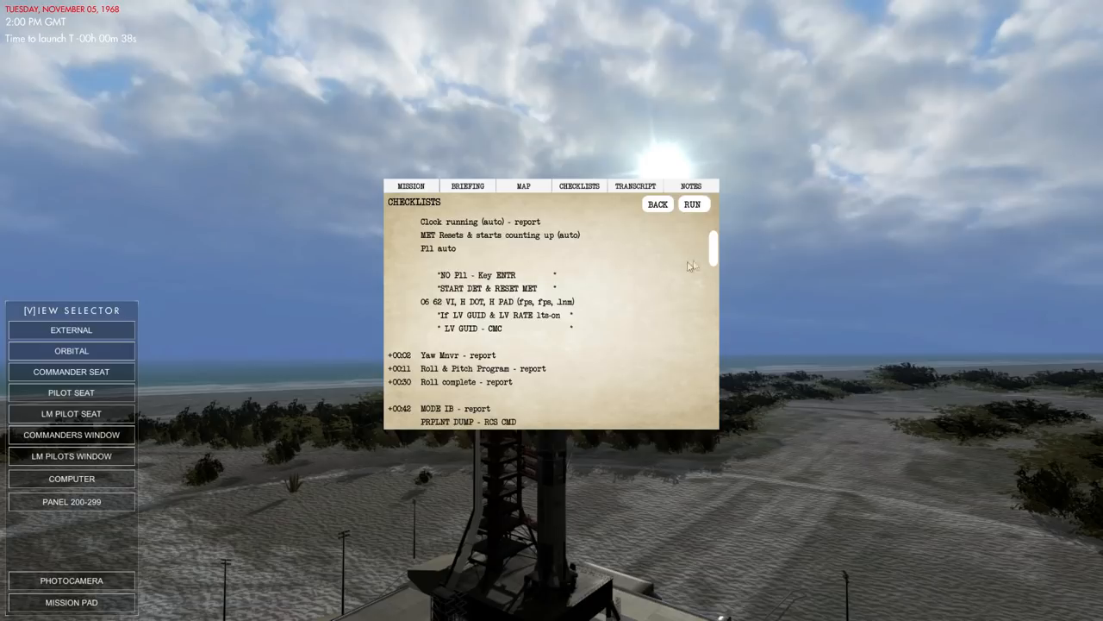
scroll(up, 3)
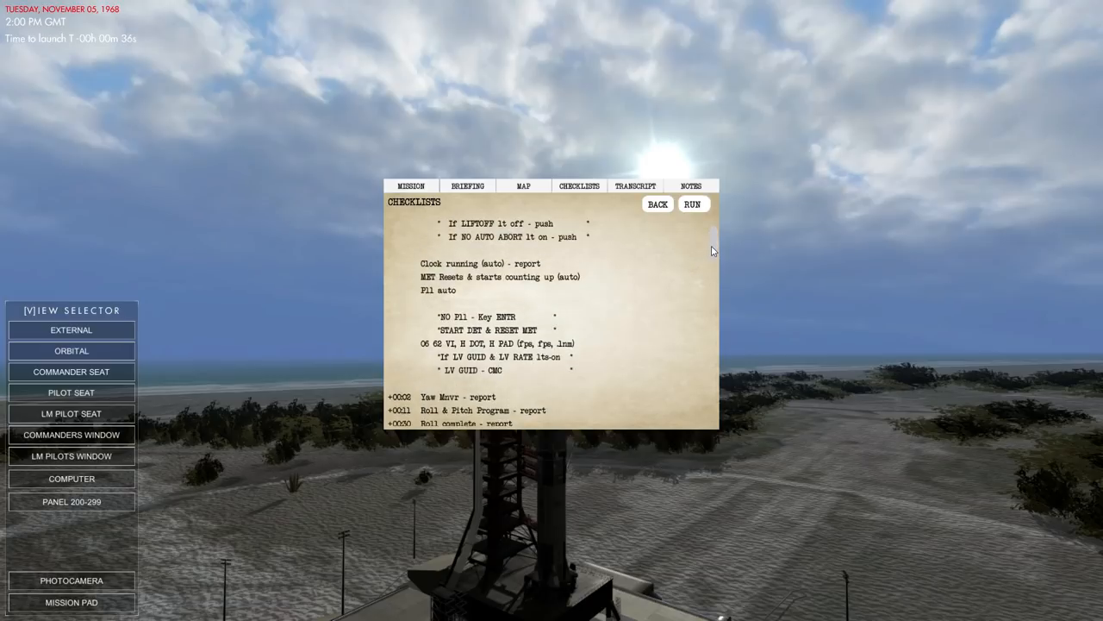
scroll(up, 3)
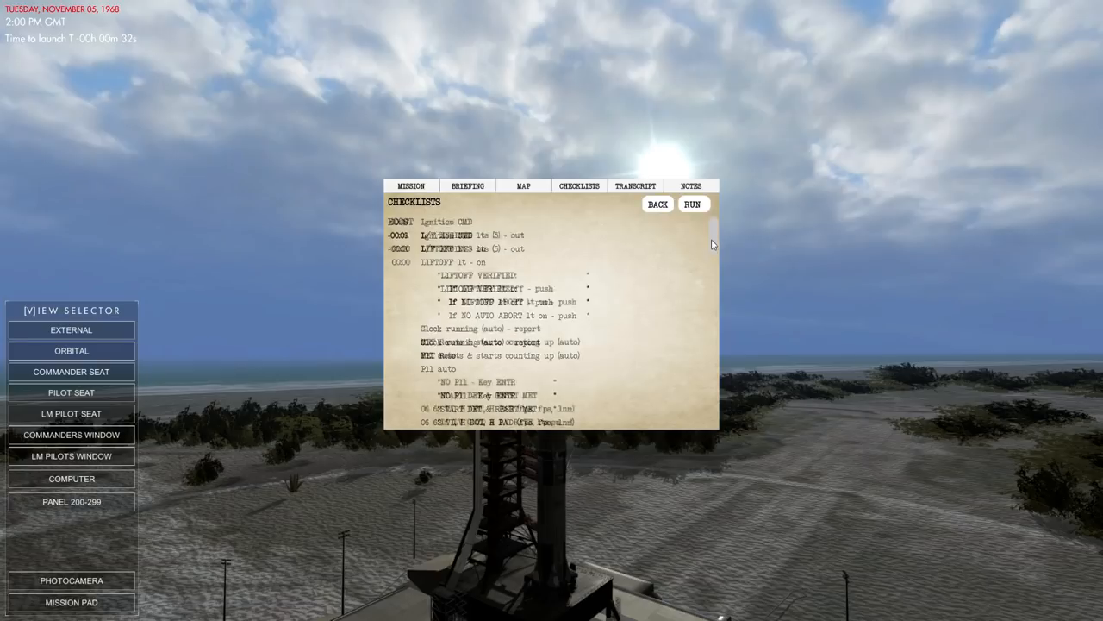
scroll(down, 3)
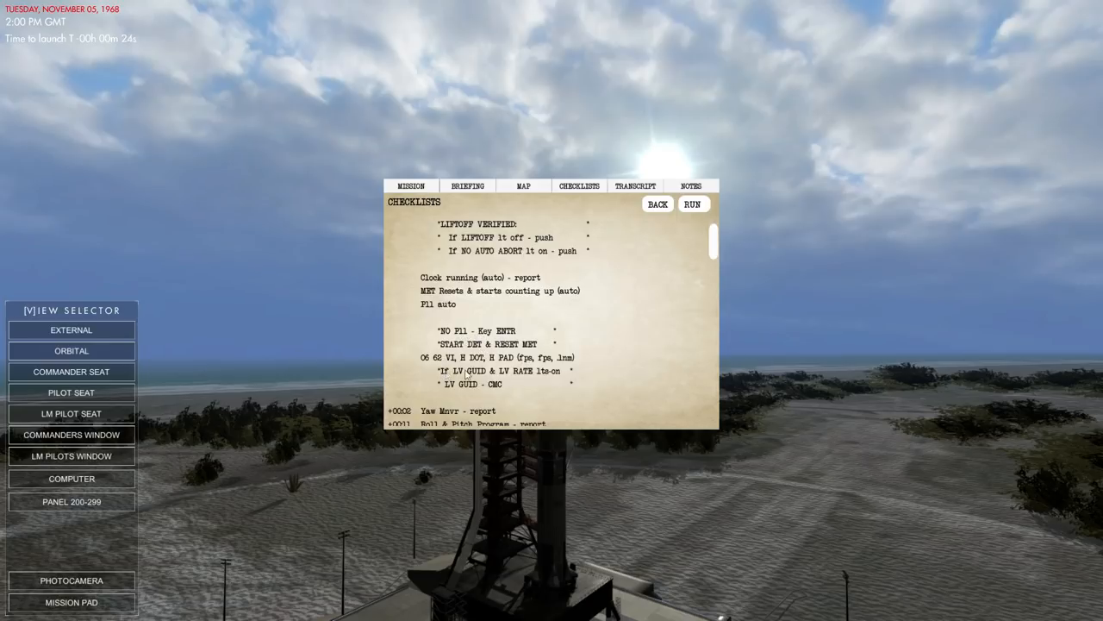
mouse_move(508, 394)
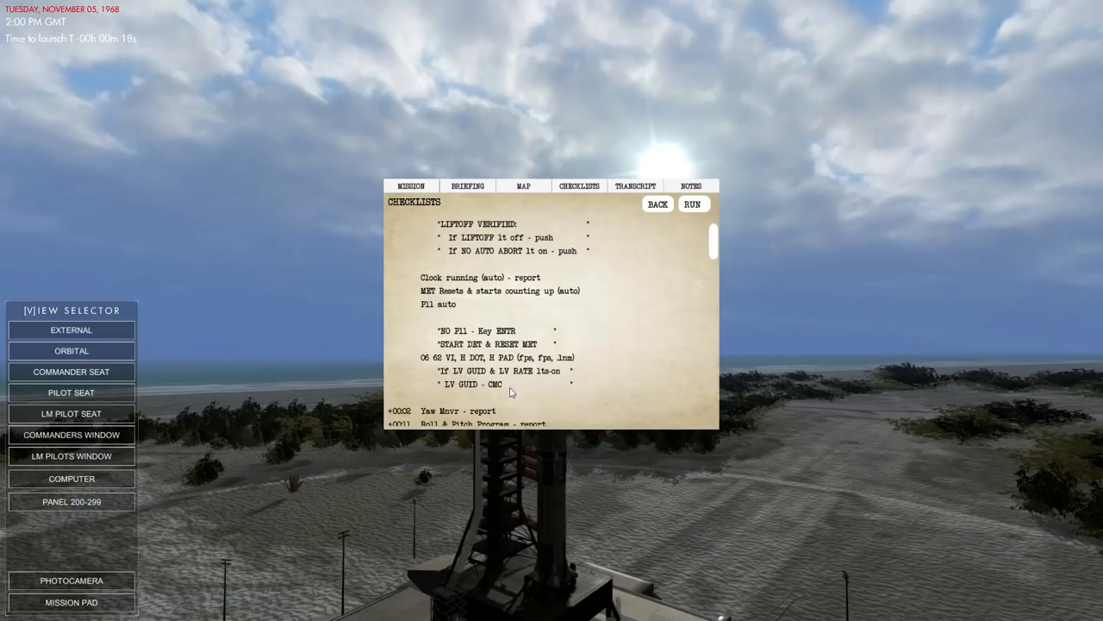
scroll(up, 3)
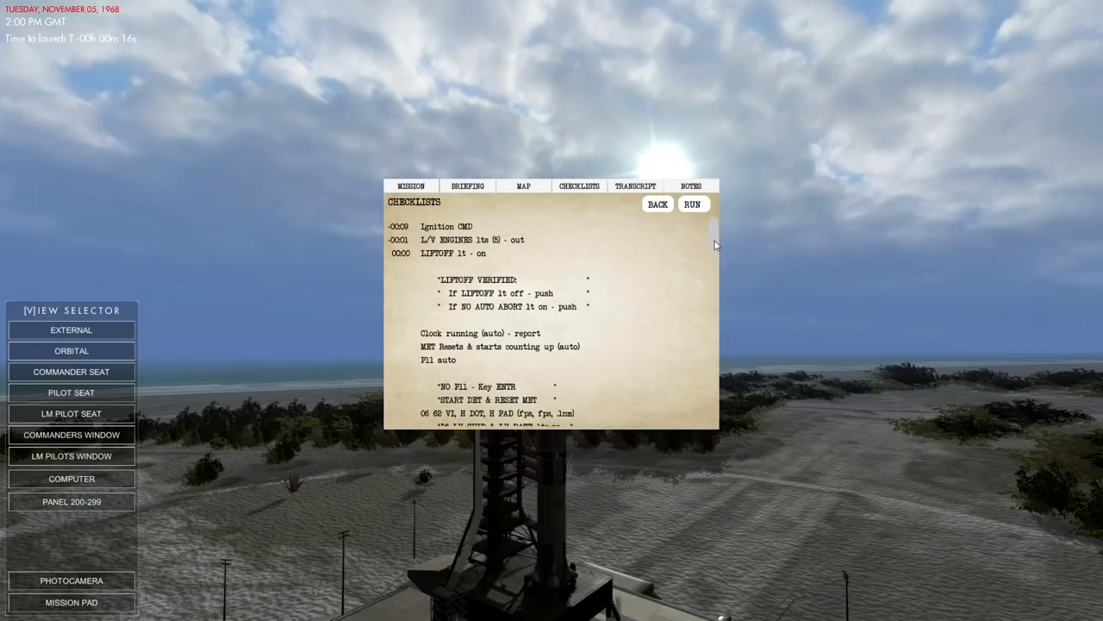
scroll(down, 3)
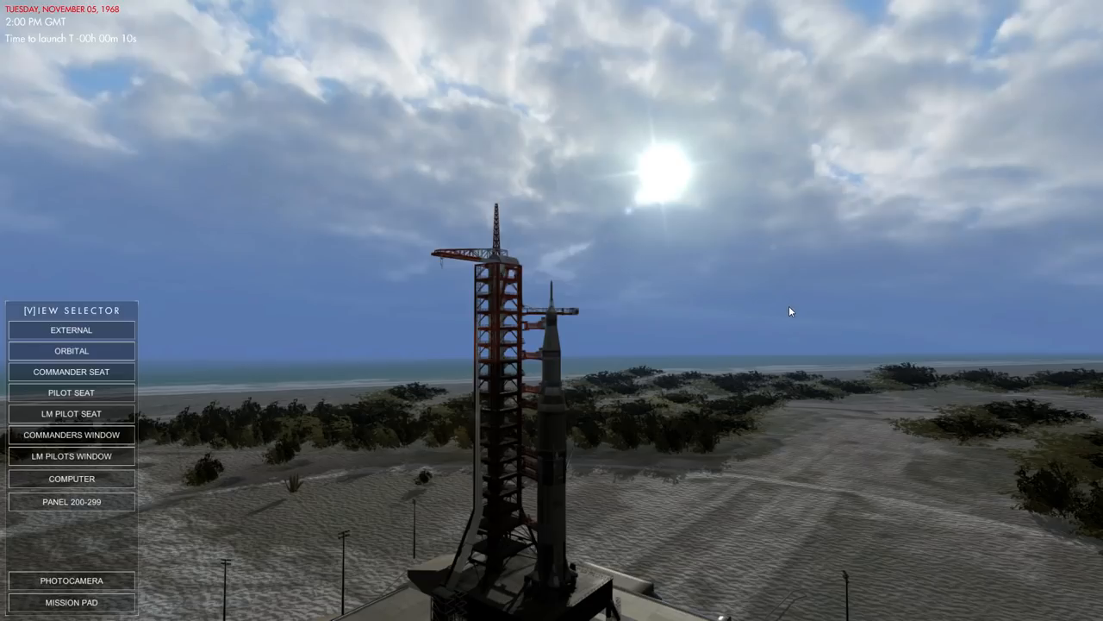
mouse_move(802, 335)
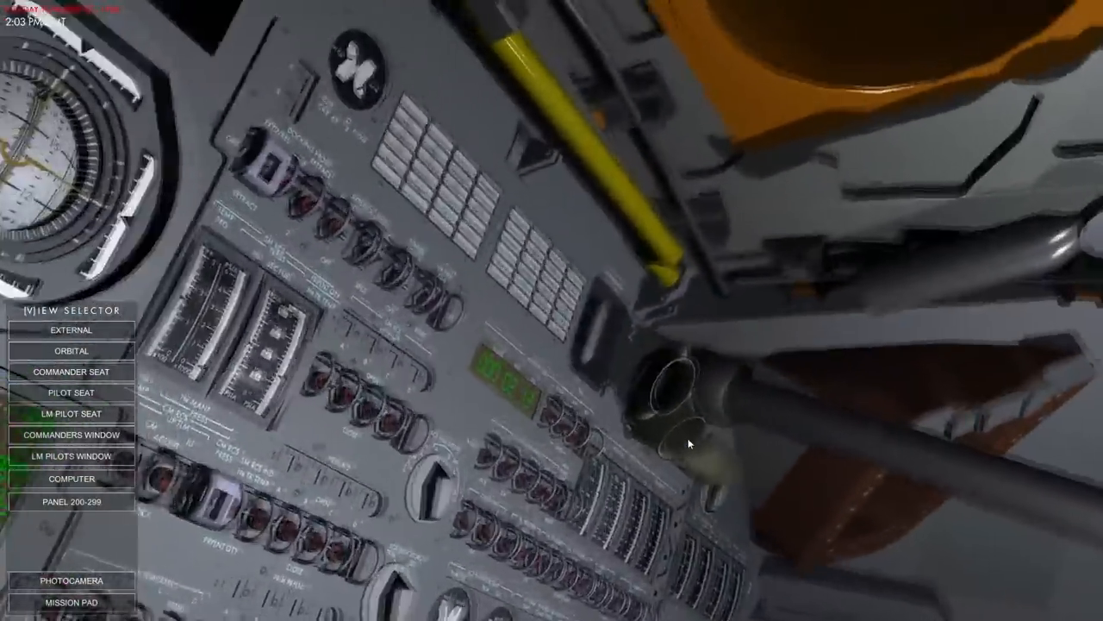
Switch the View Selector to External to watch the Saturn V climbing above Earth
click(71, 350)
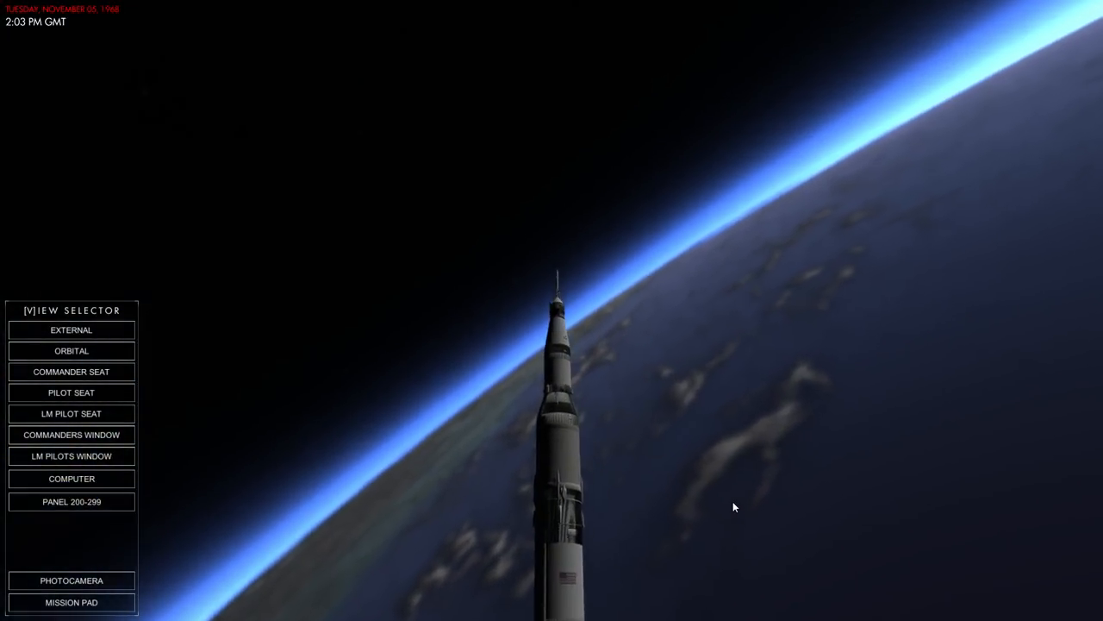
mouse_move(257, 384)
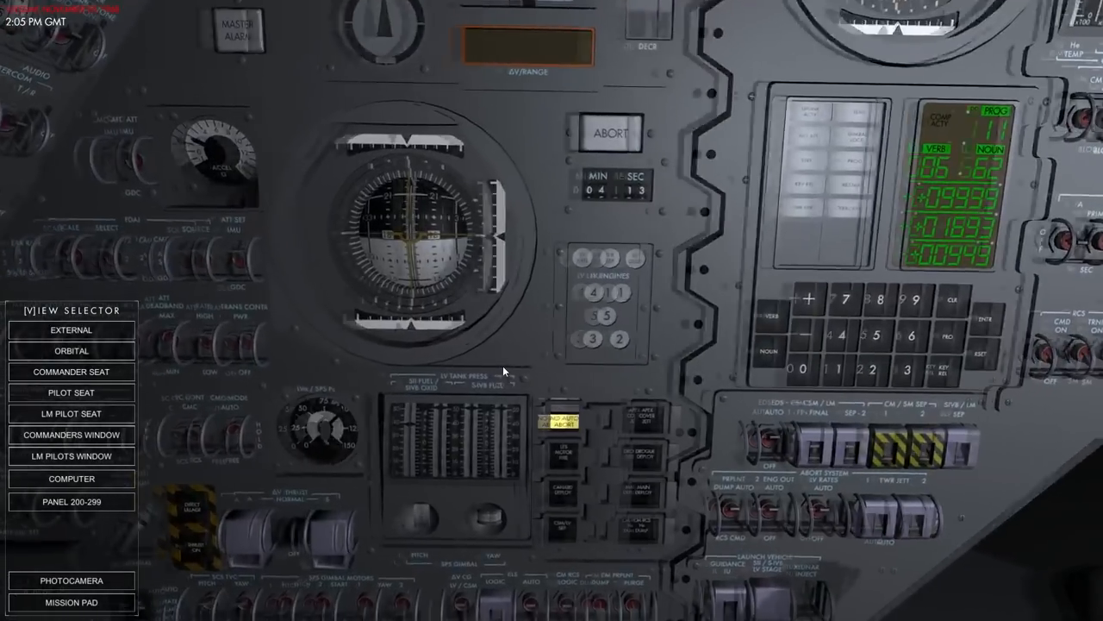
click(71, 330)
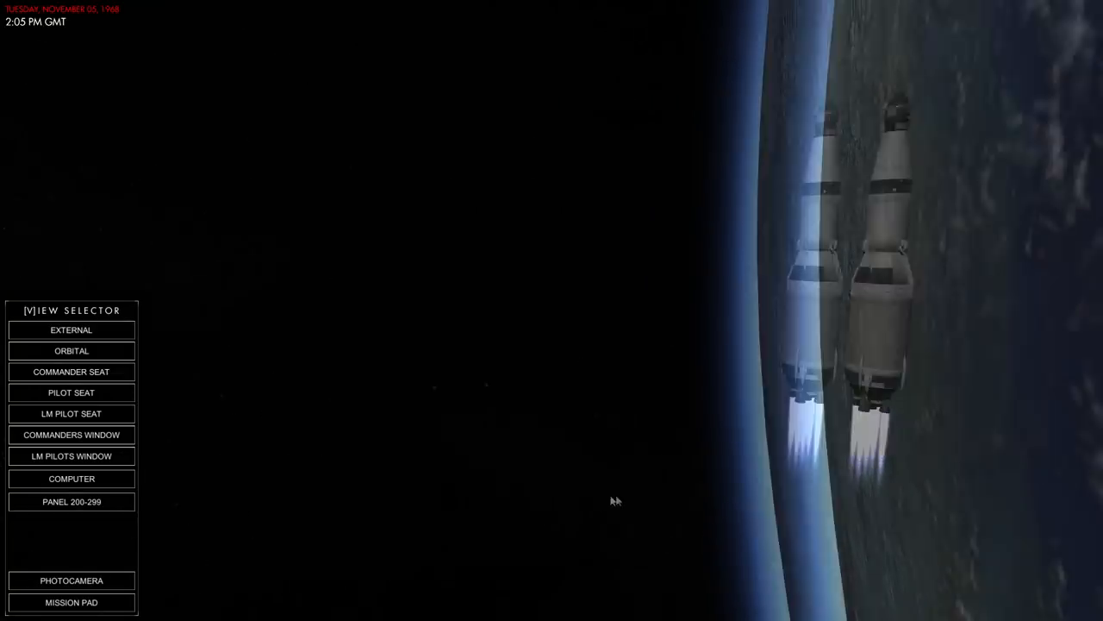
Change the external camera angle and enter Photocamera mode
click(71, 350)
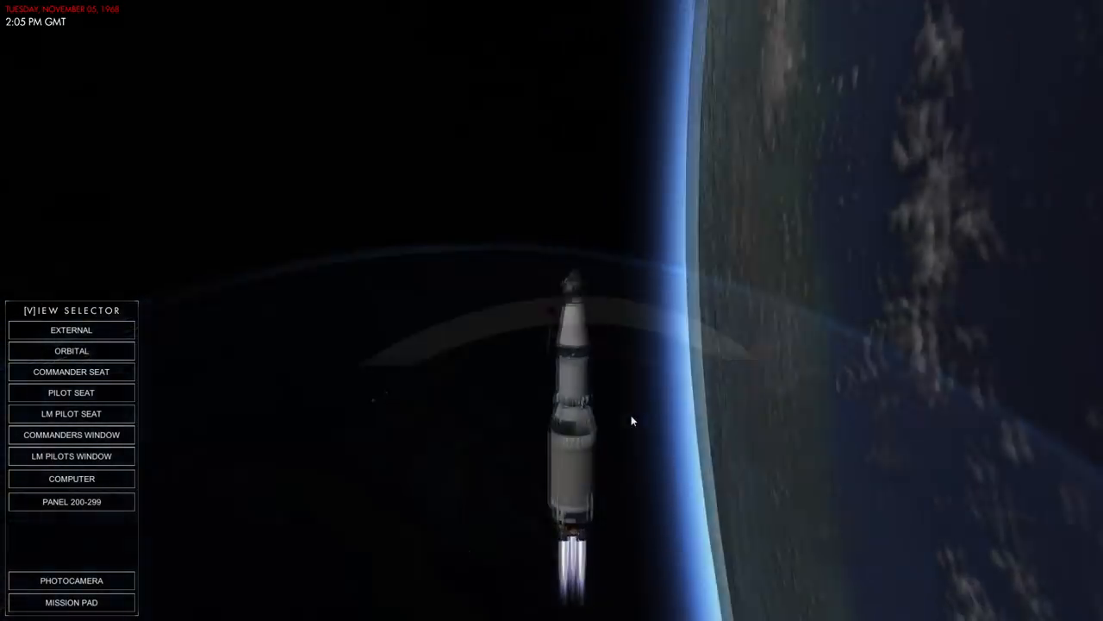
click(70, 580)
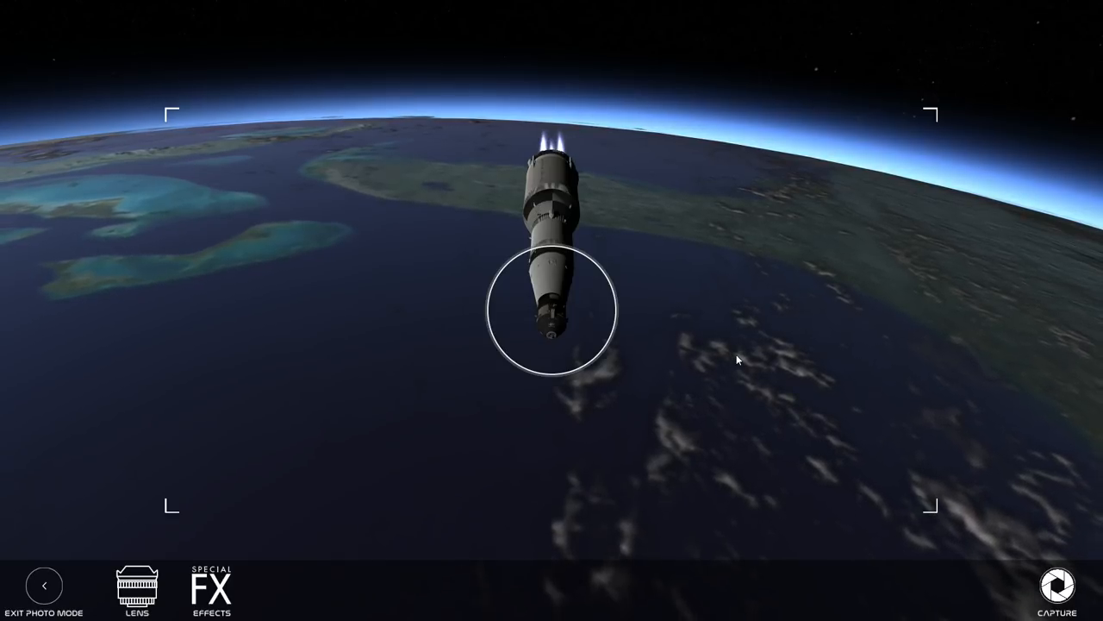
Use the Low Range (Inside) lens, add light vignette and chromatic aberration, then exit photo mode
click(137, 586)
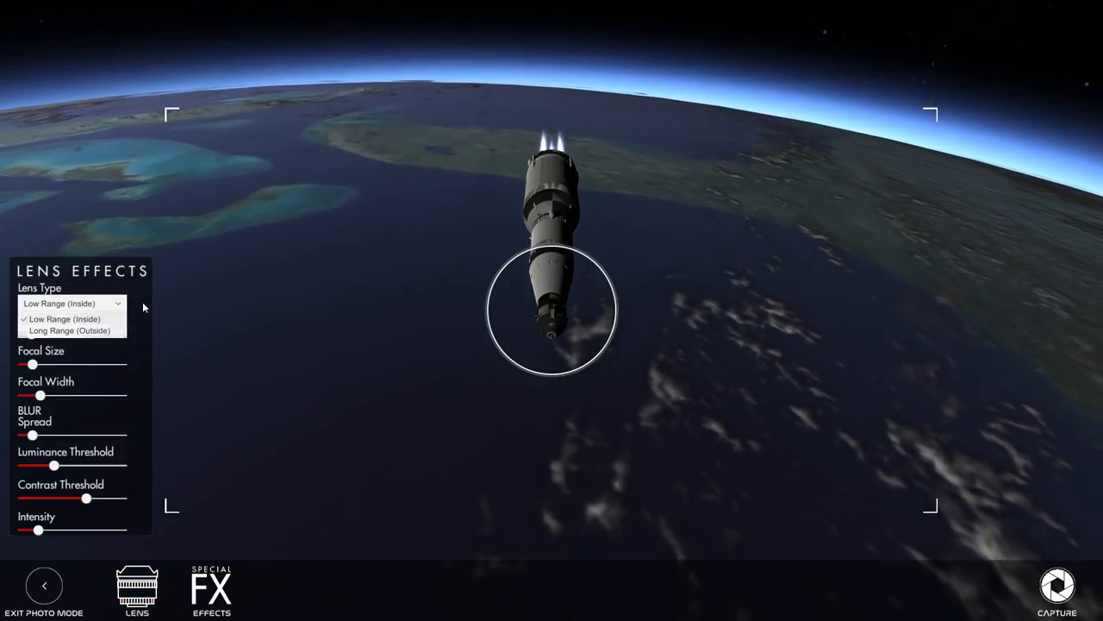
click(64, 319)
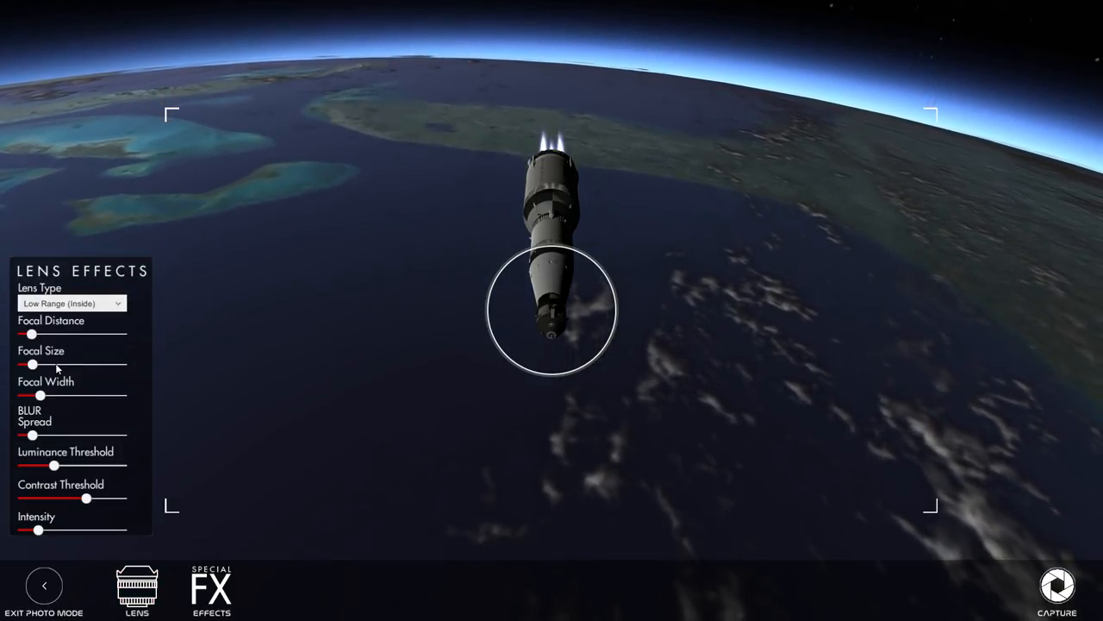
click(211, 590)
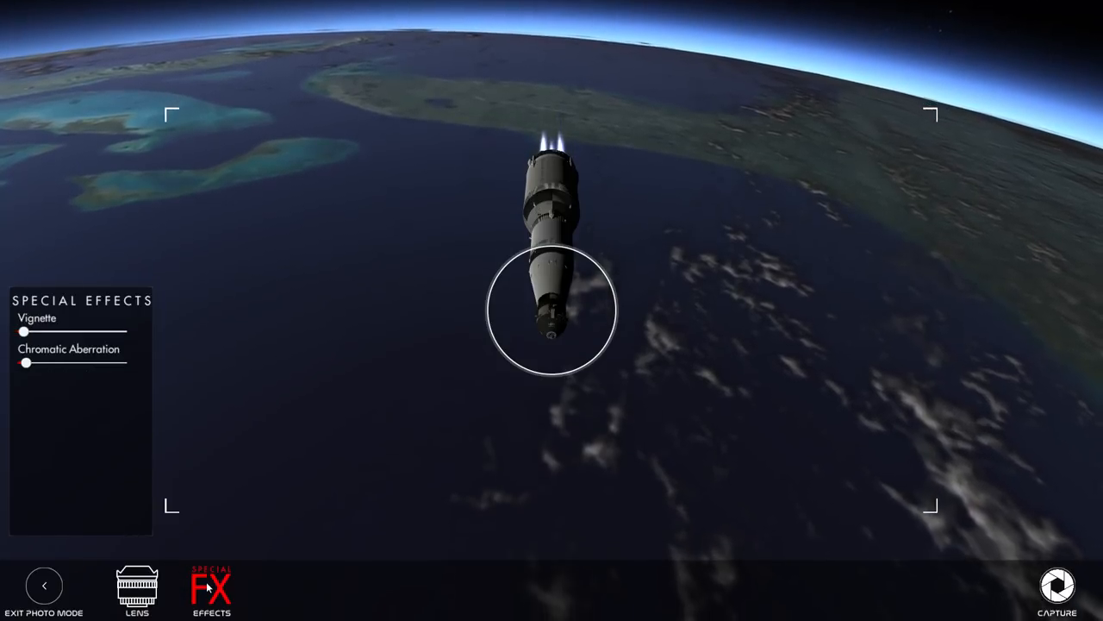
drag(23, 331, 50, 331)
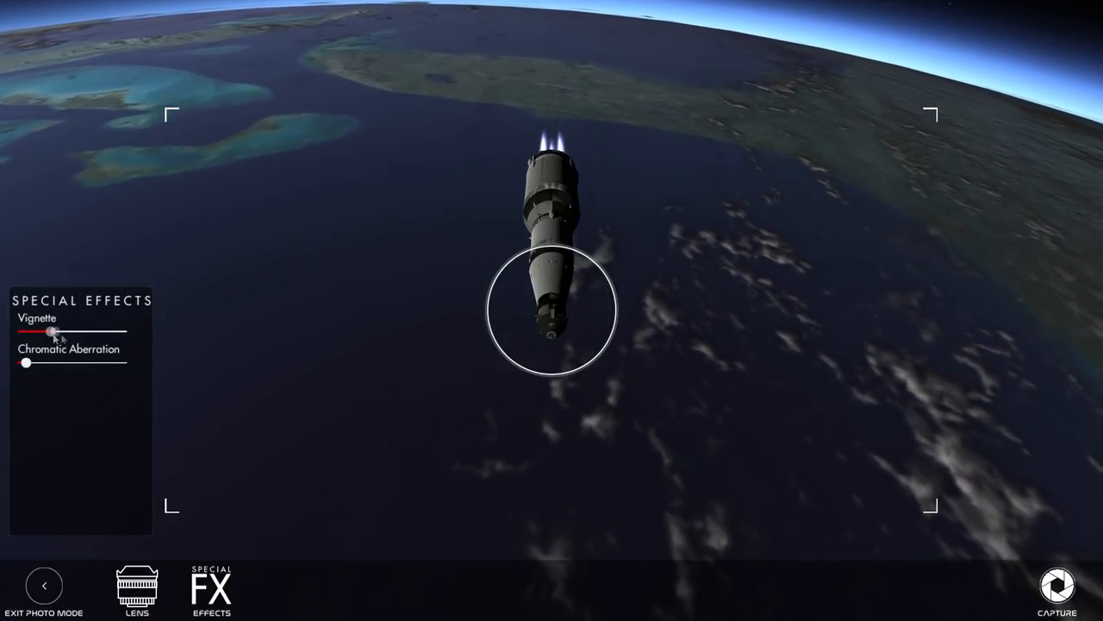
drag(50, 333, 28, 333)
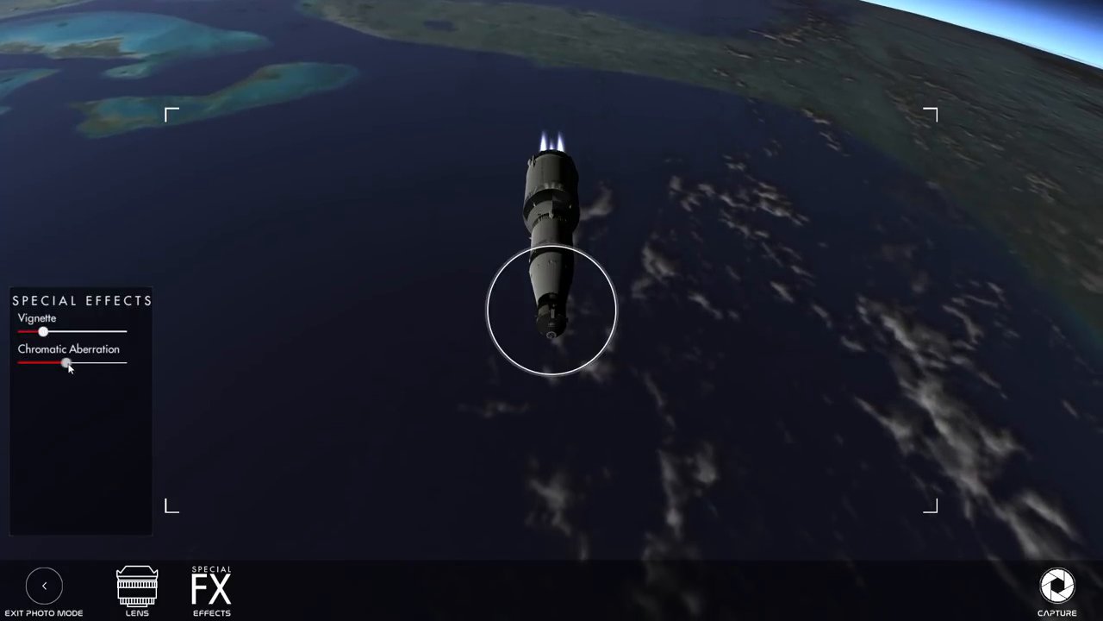
drag(67, 363, 36, 362)
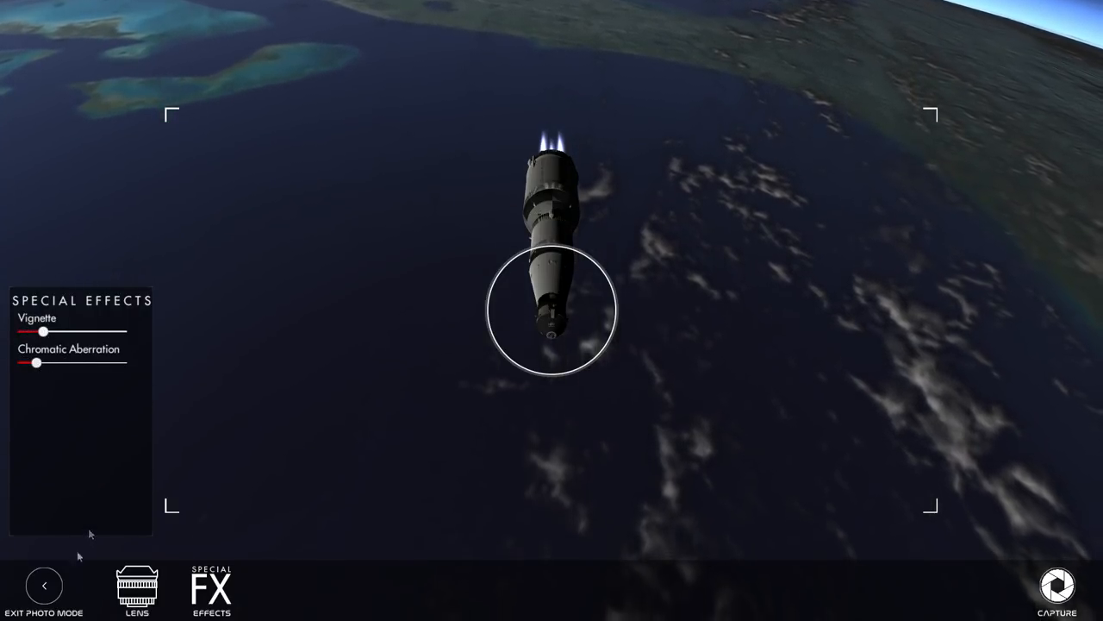
click(44, 585)
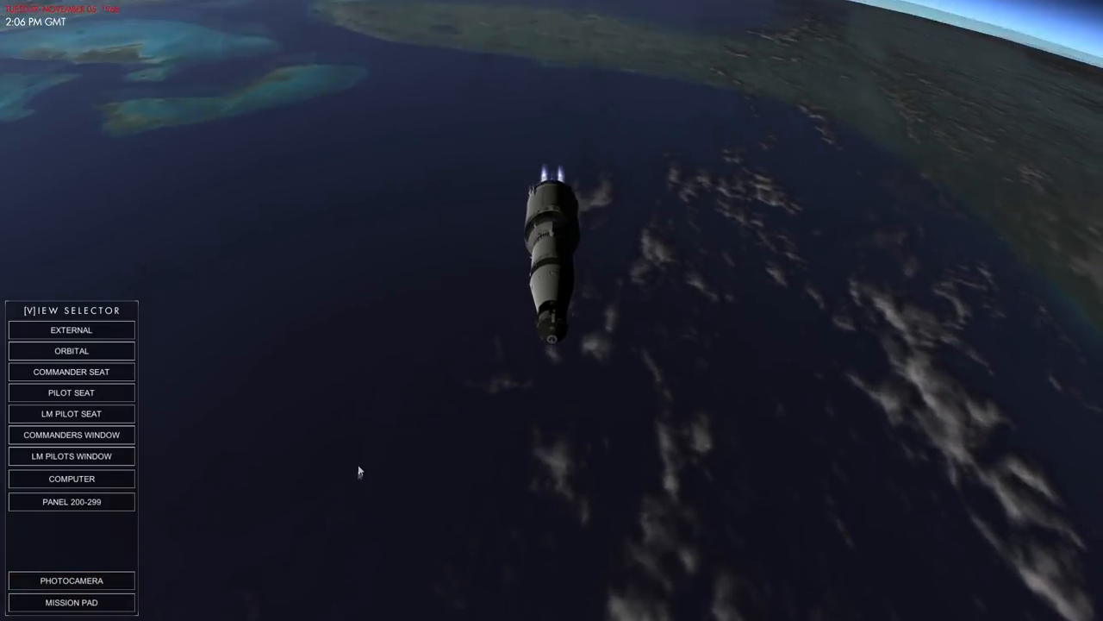
Switch the View Selector to the Commander Seat view of the main panel
click(72, 350)
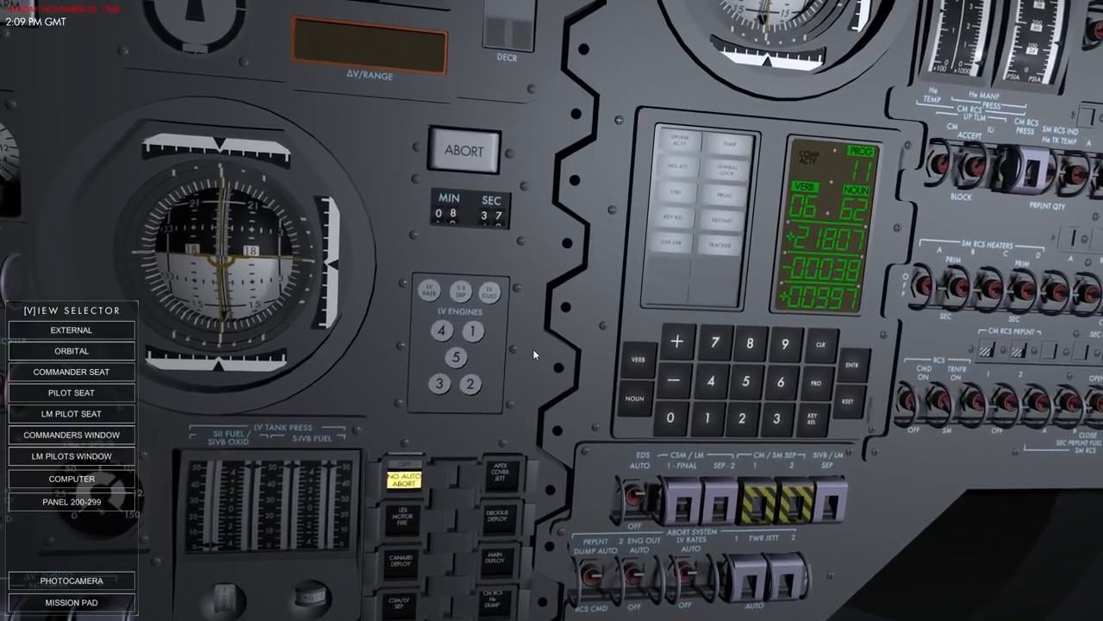
Switch to the External view to watch the Saturn V coasting above Earth's horizon
click(70, 329)
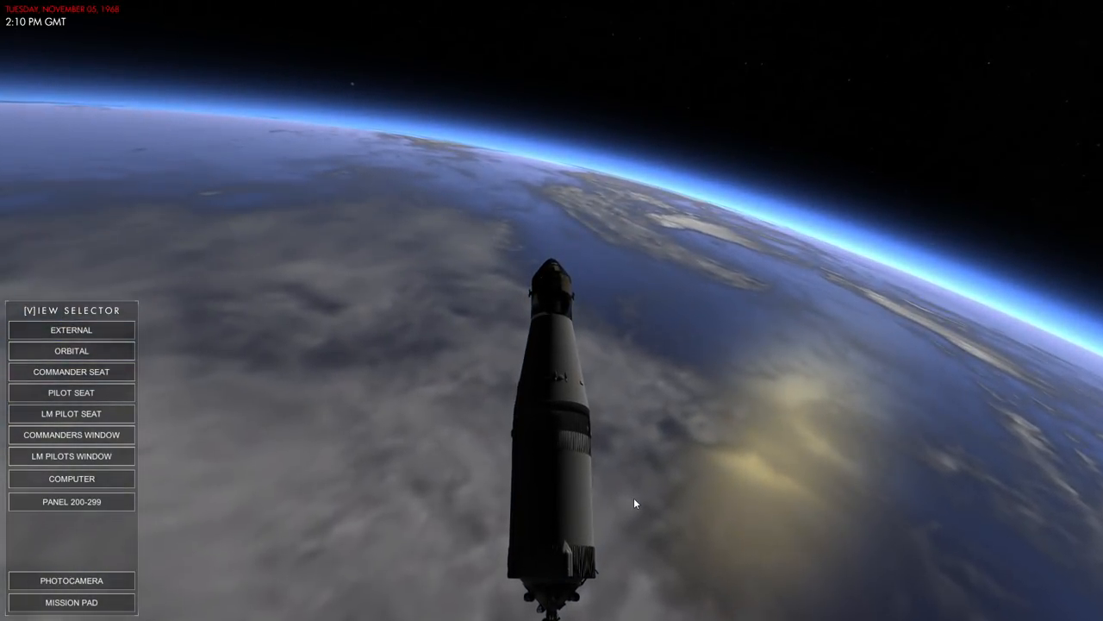
click(72, 350)
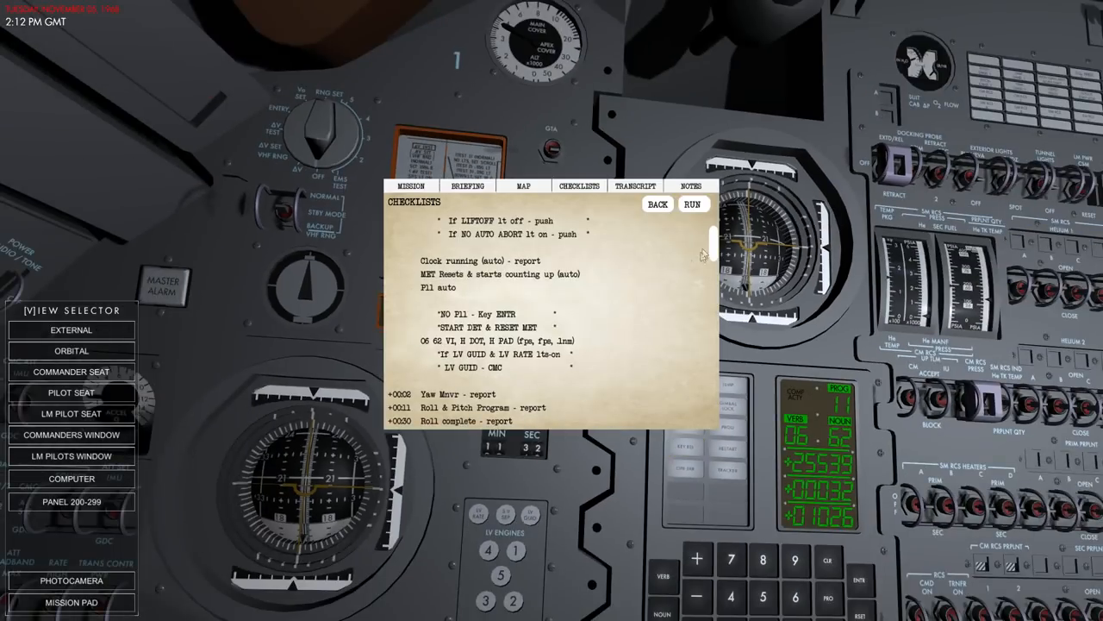
Run the Boost checklist: EDS, two-engine-out and LV rates off, TVC gimbal motors on
scroll(down, 3)
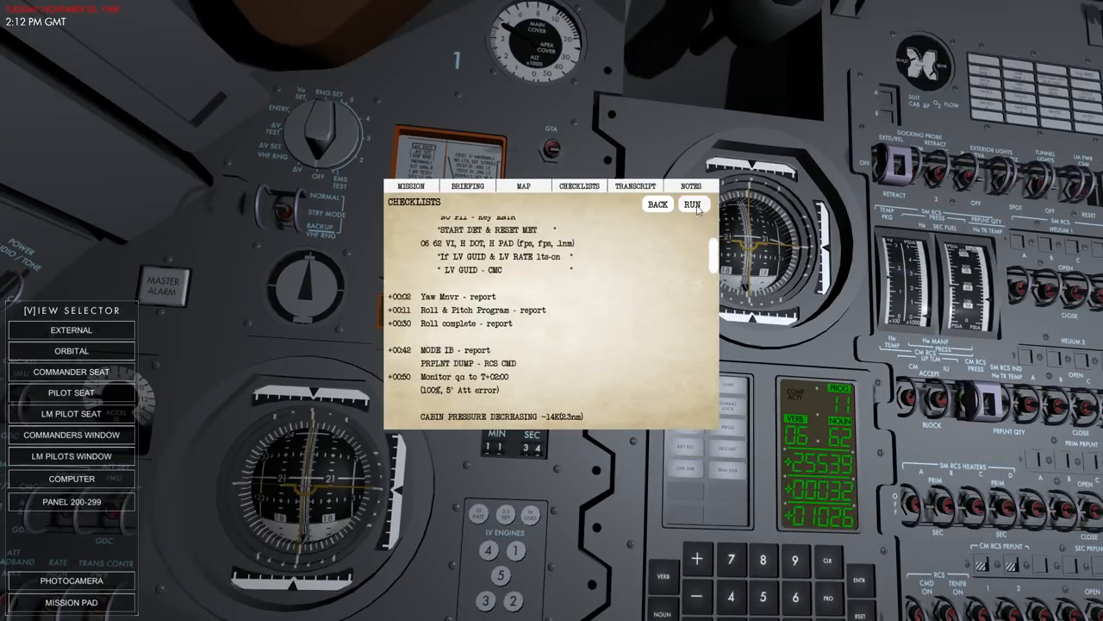
click(693, 204)
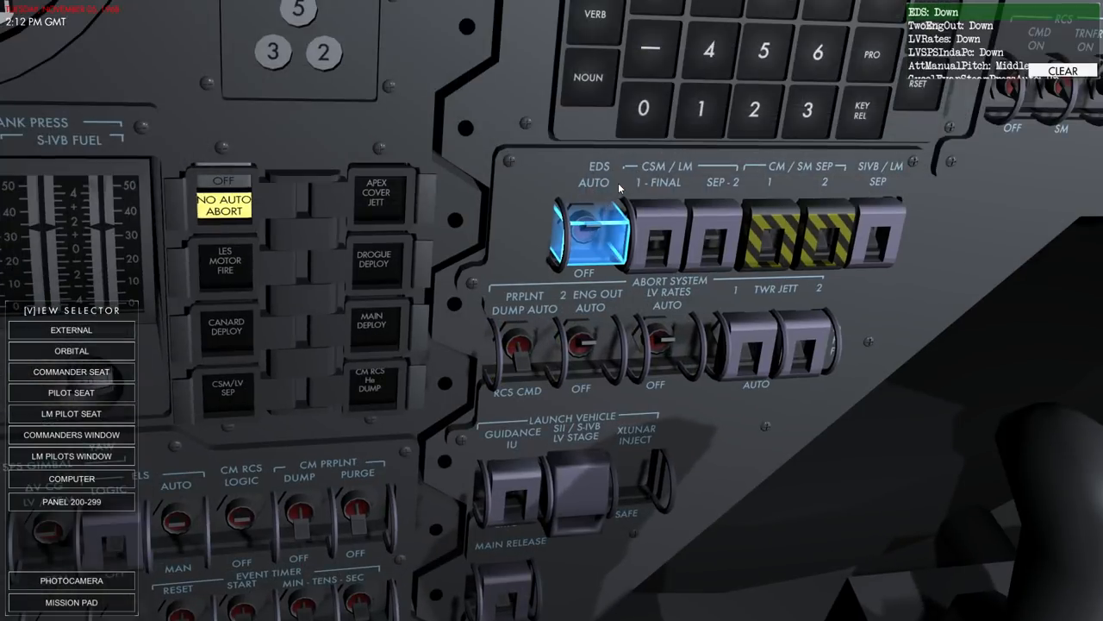
click(591, 237)
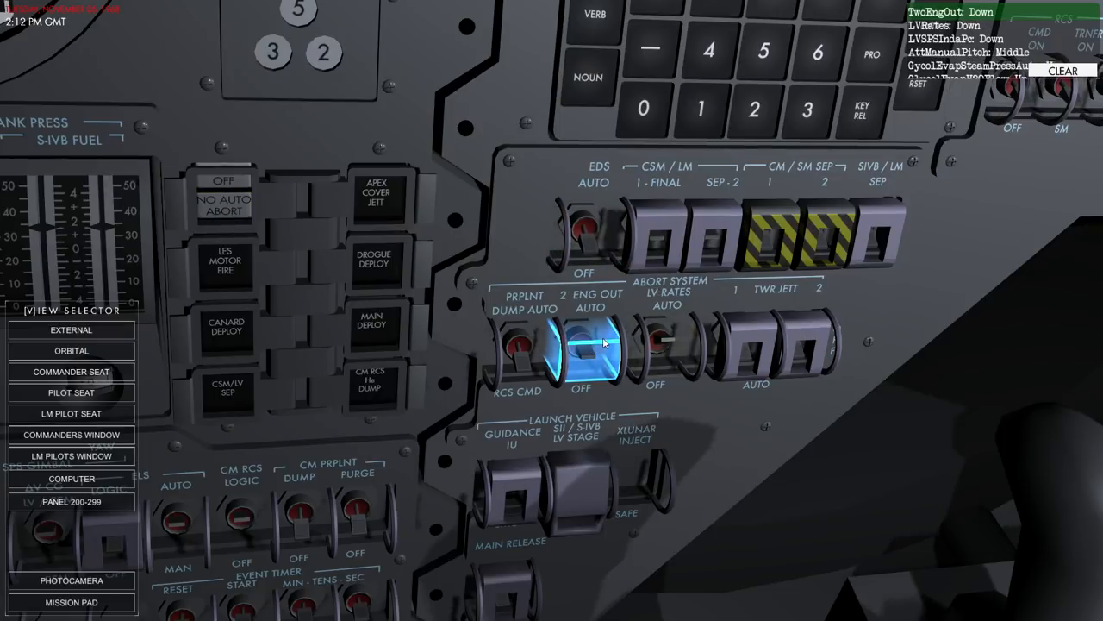
click(664, 345)
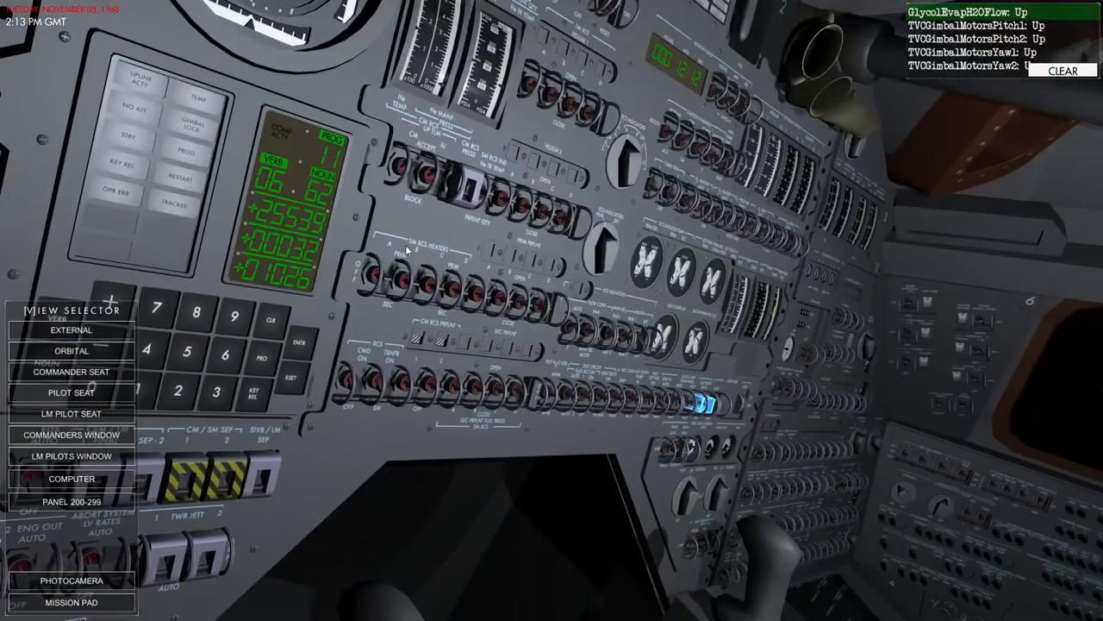
click(72, 392)
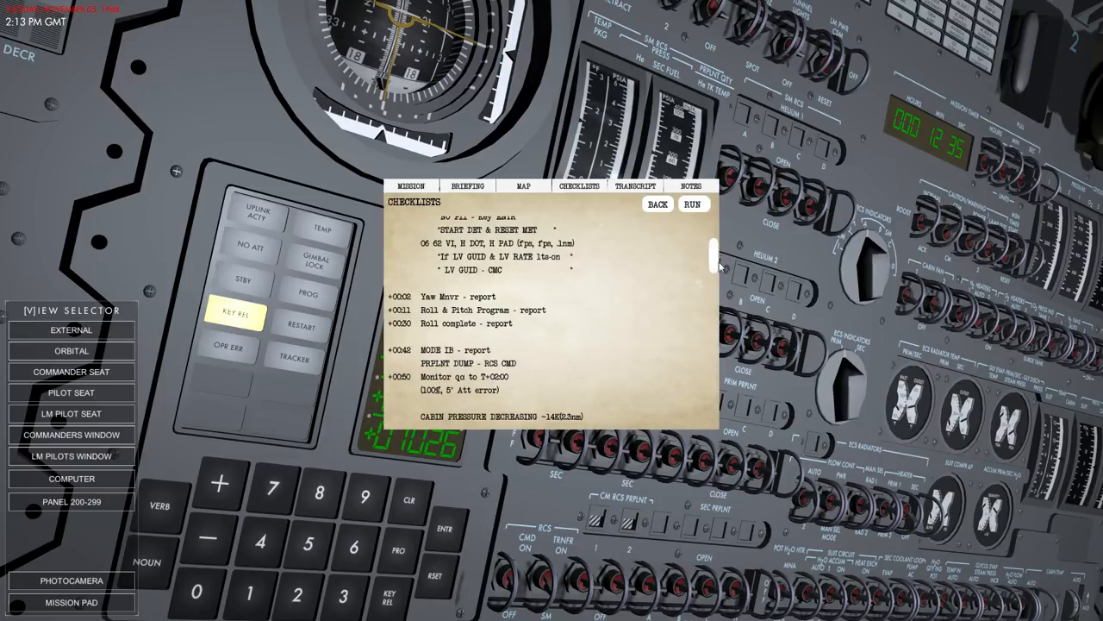
Review the orbital insertion steps, close the Mission Pad, pan the panel, and pause with Esc
scroll(down, 3)
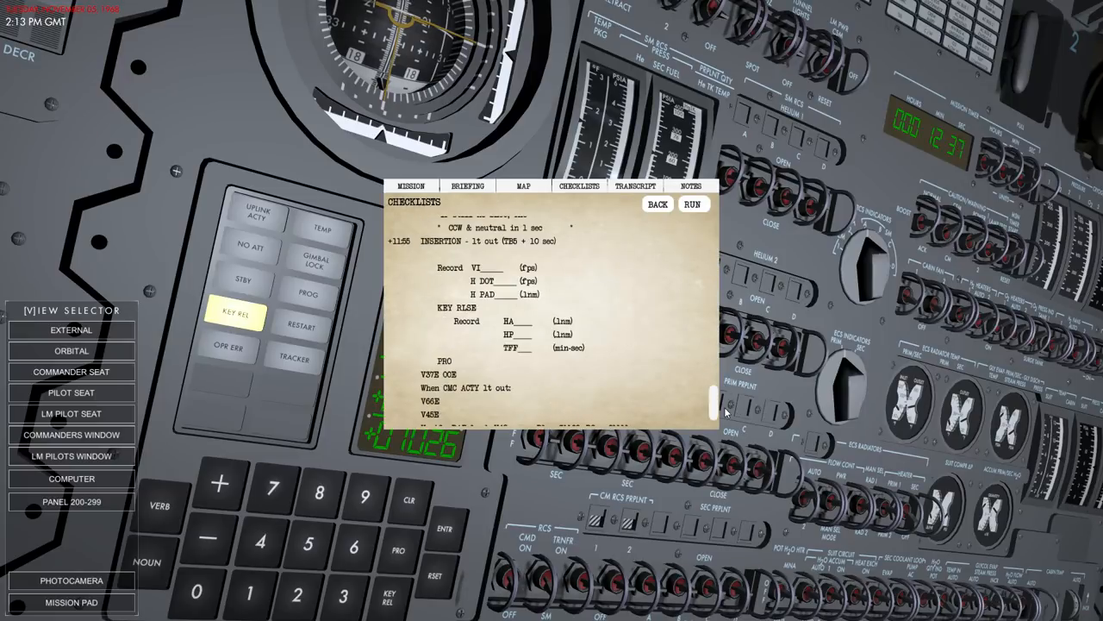
scroll(up, 3)
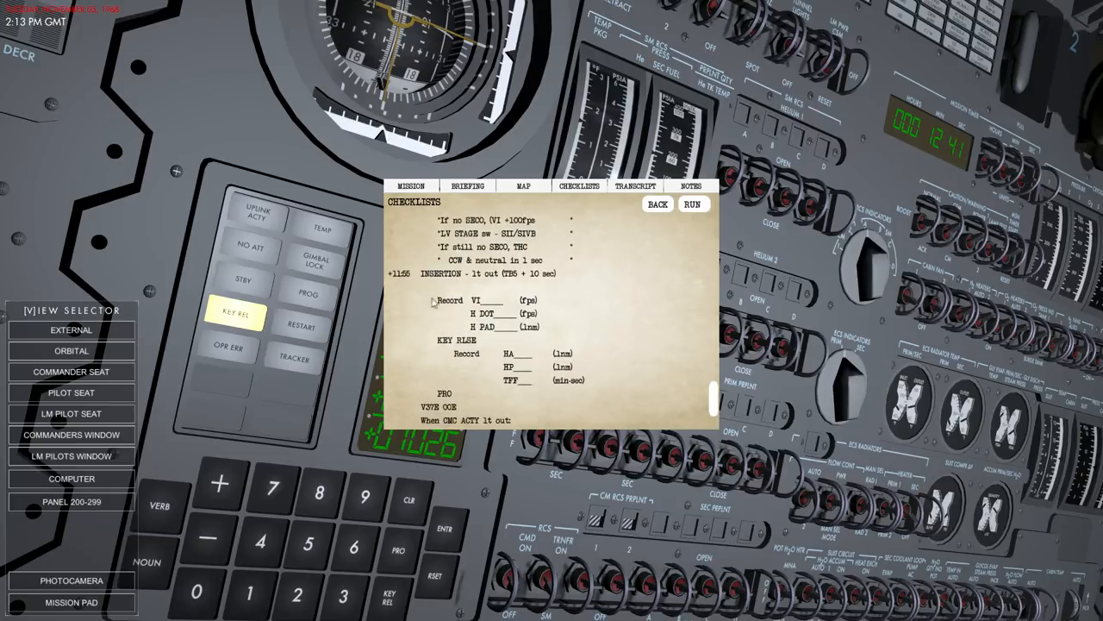
mouse_move(538, 248)
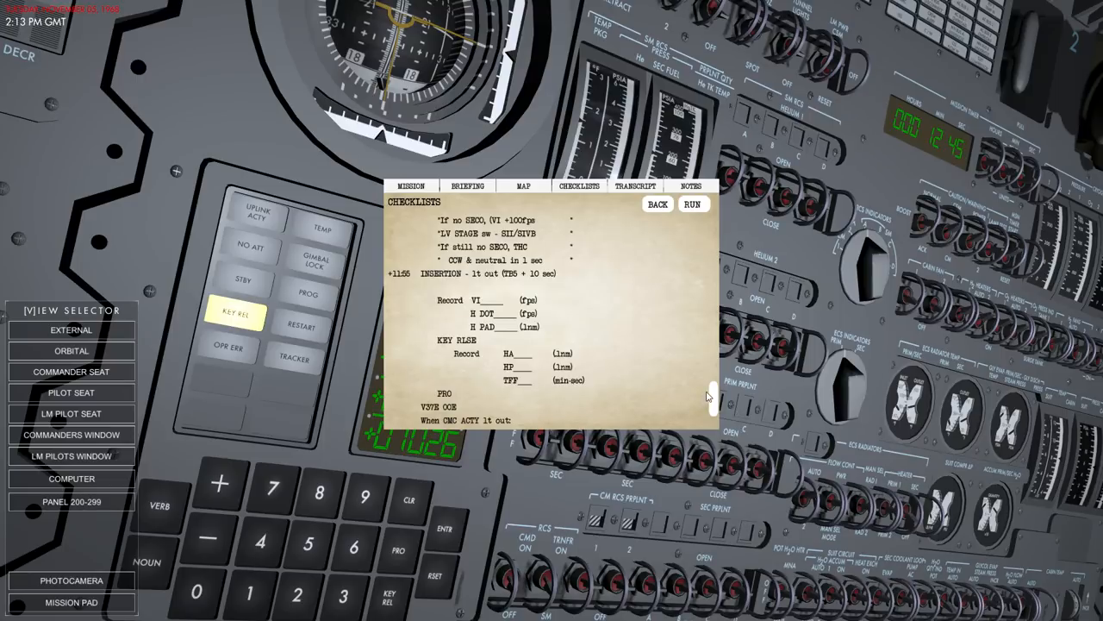
scroll(down, 3)
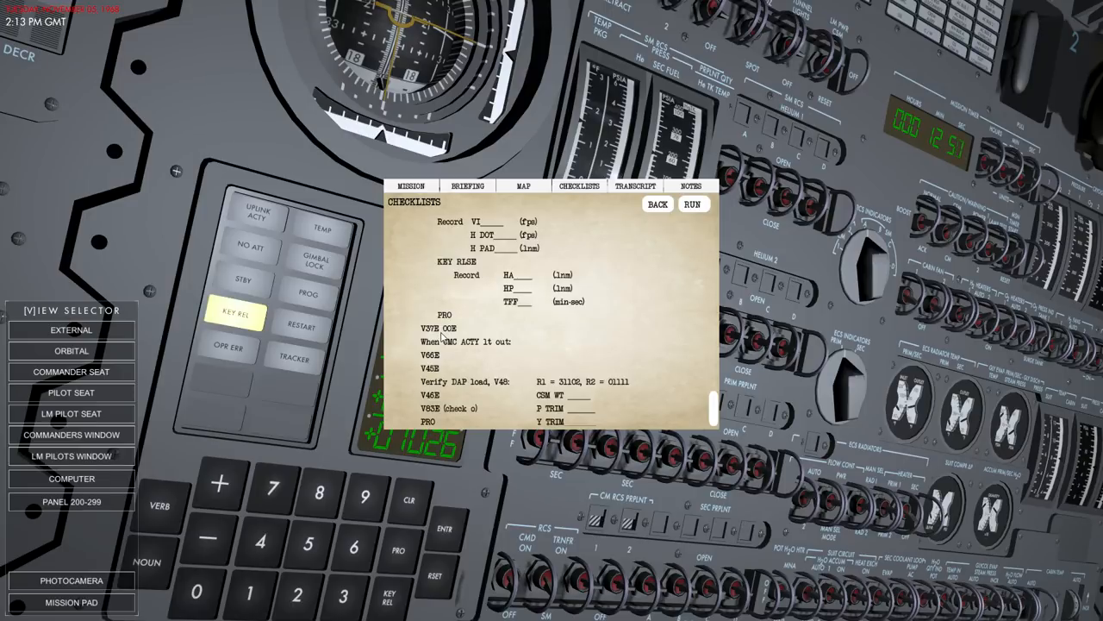
mouse_move(464, 418)
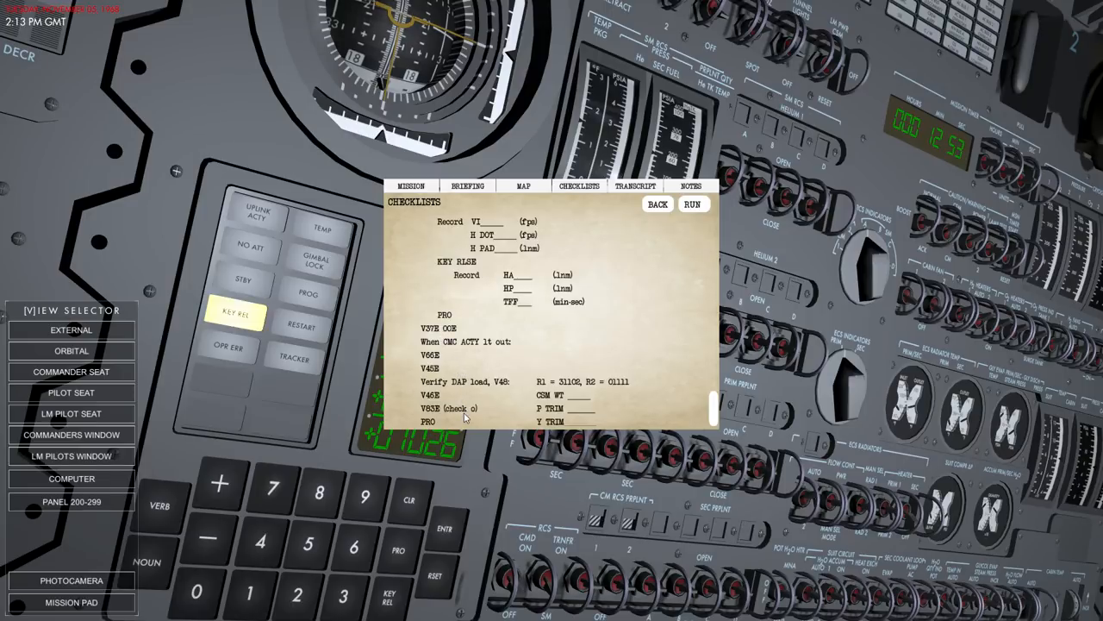
click(657, 205)
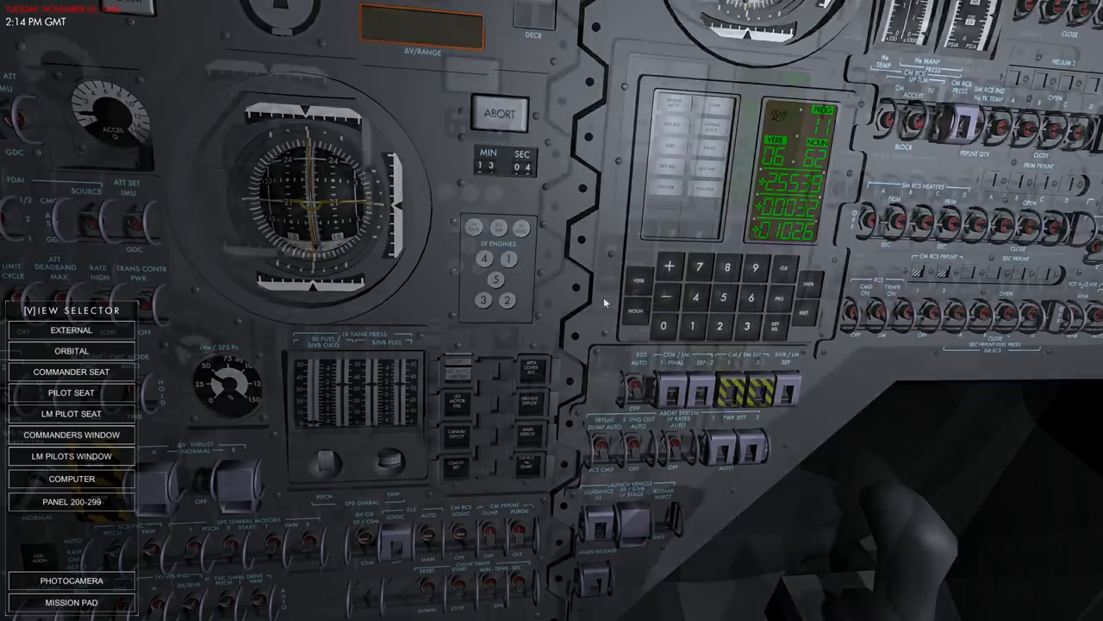
drag(604, 310, 345, 310)
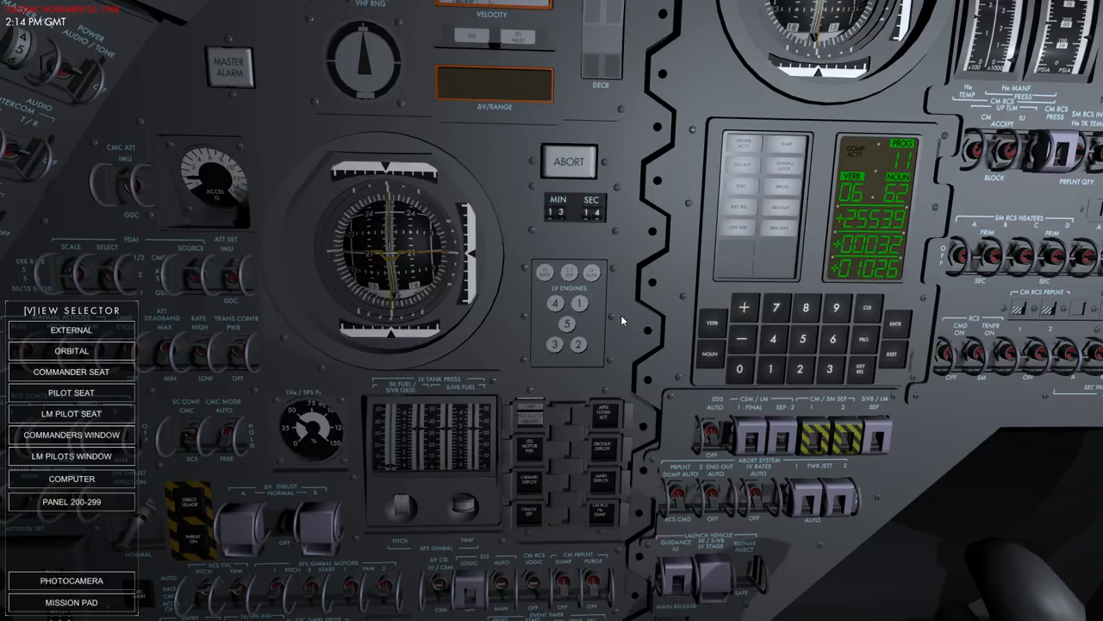
key(Escape)
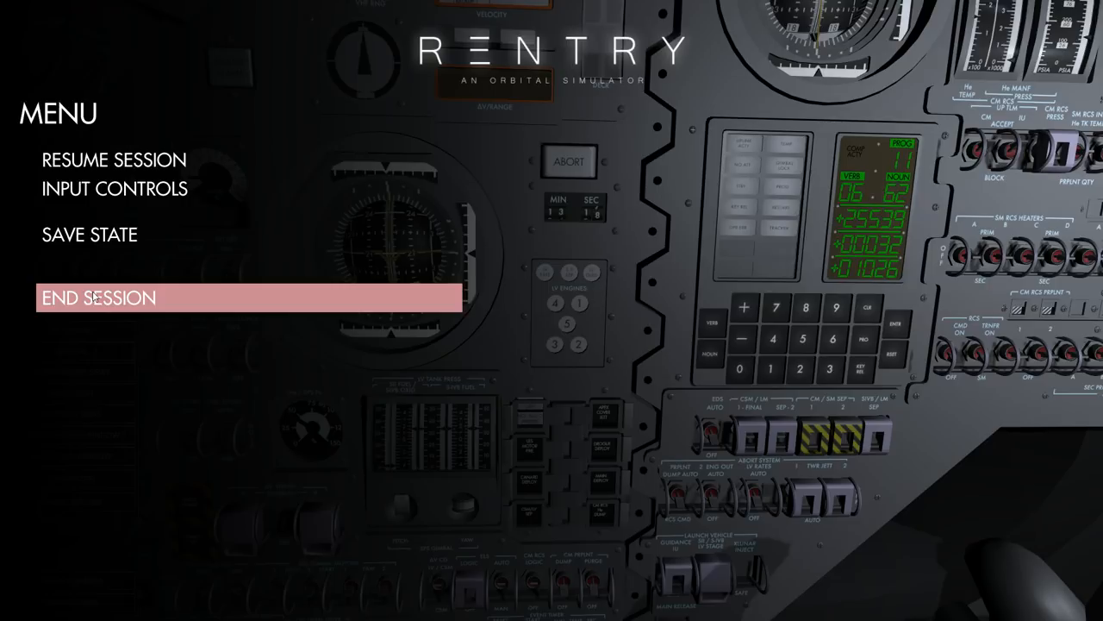
Choose End Session from the pause menu to leave the flight for the Main Menu
click(99, 297)
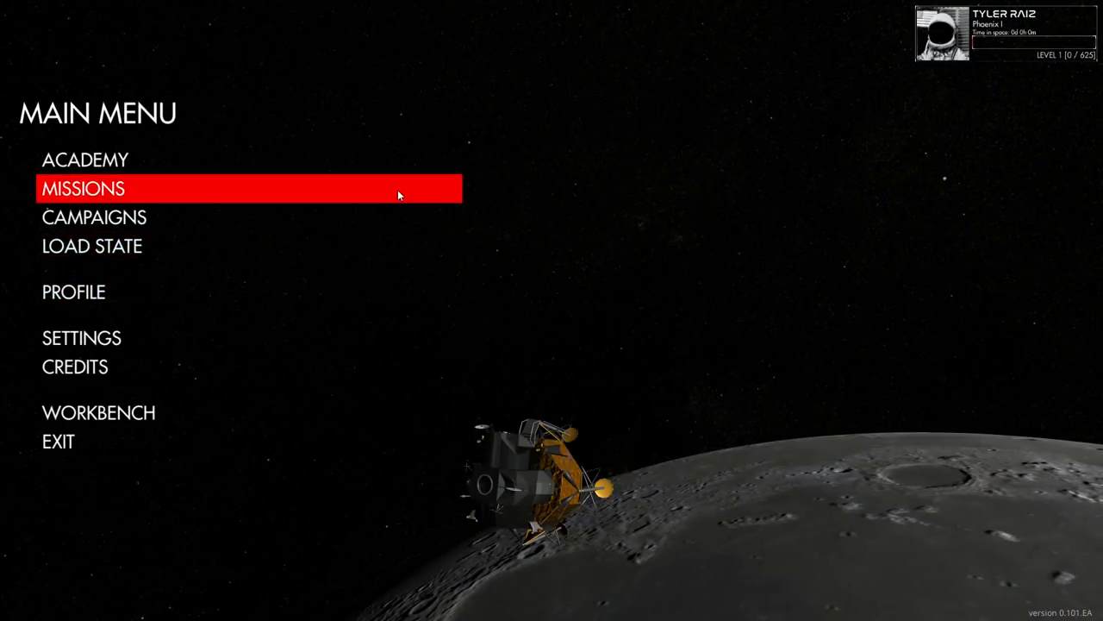
mouse_move(461, 192)
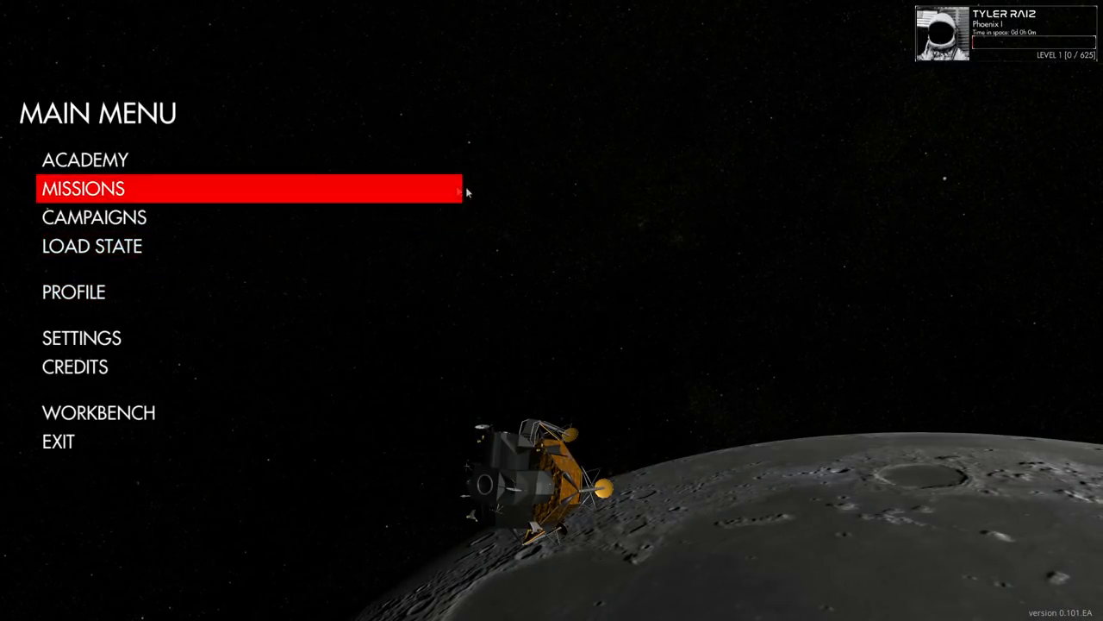
mouse_move(483, 196)
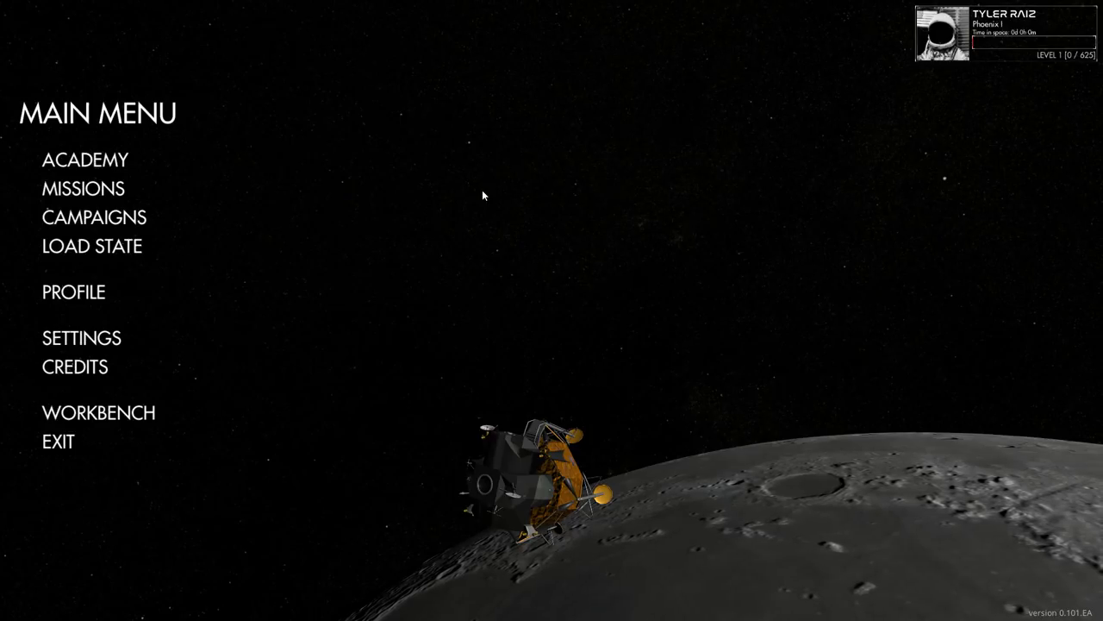
mouse_move(473, 188)
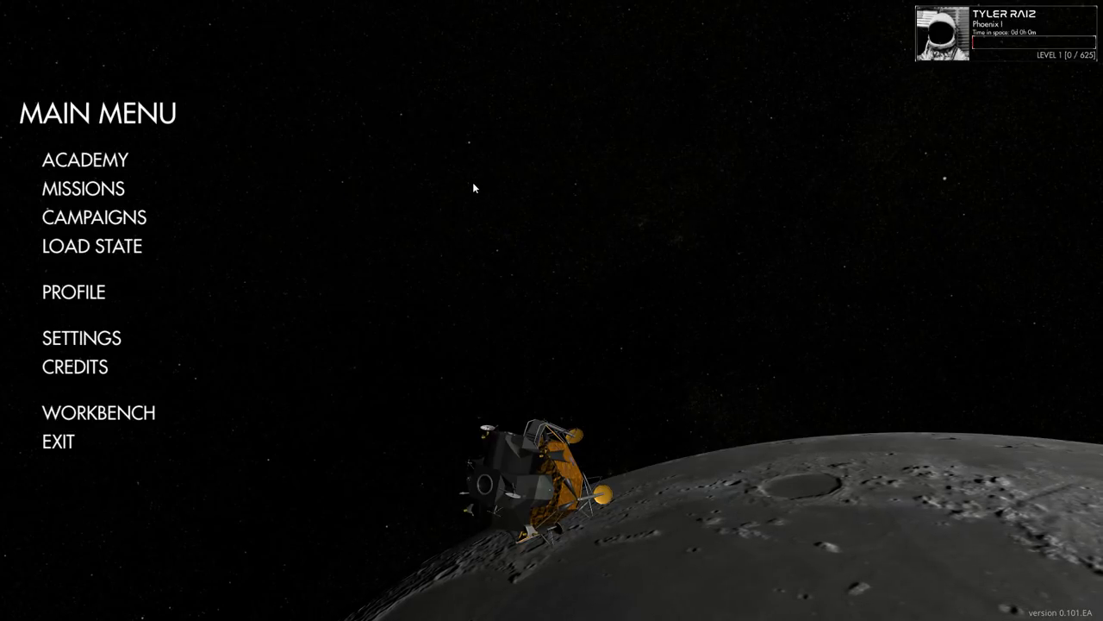